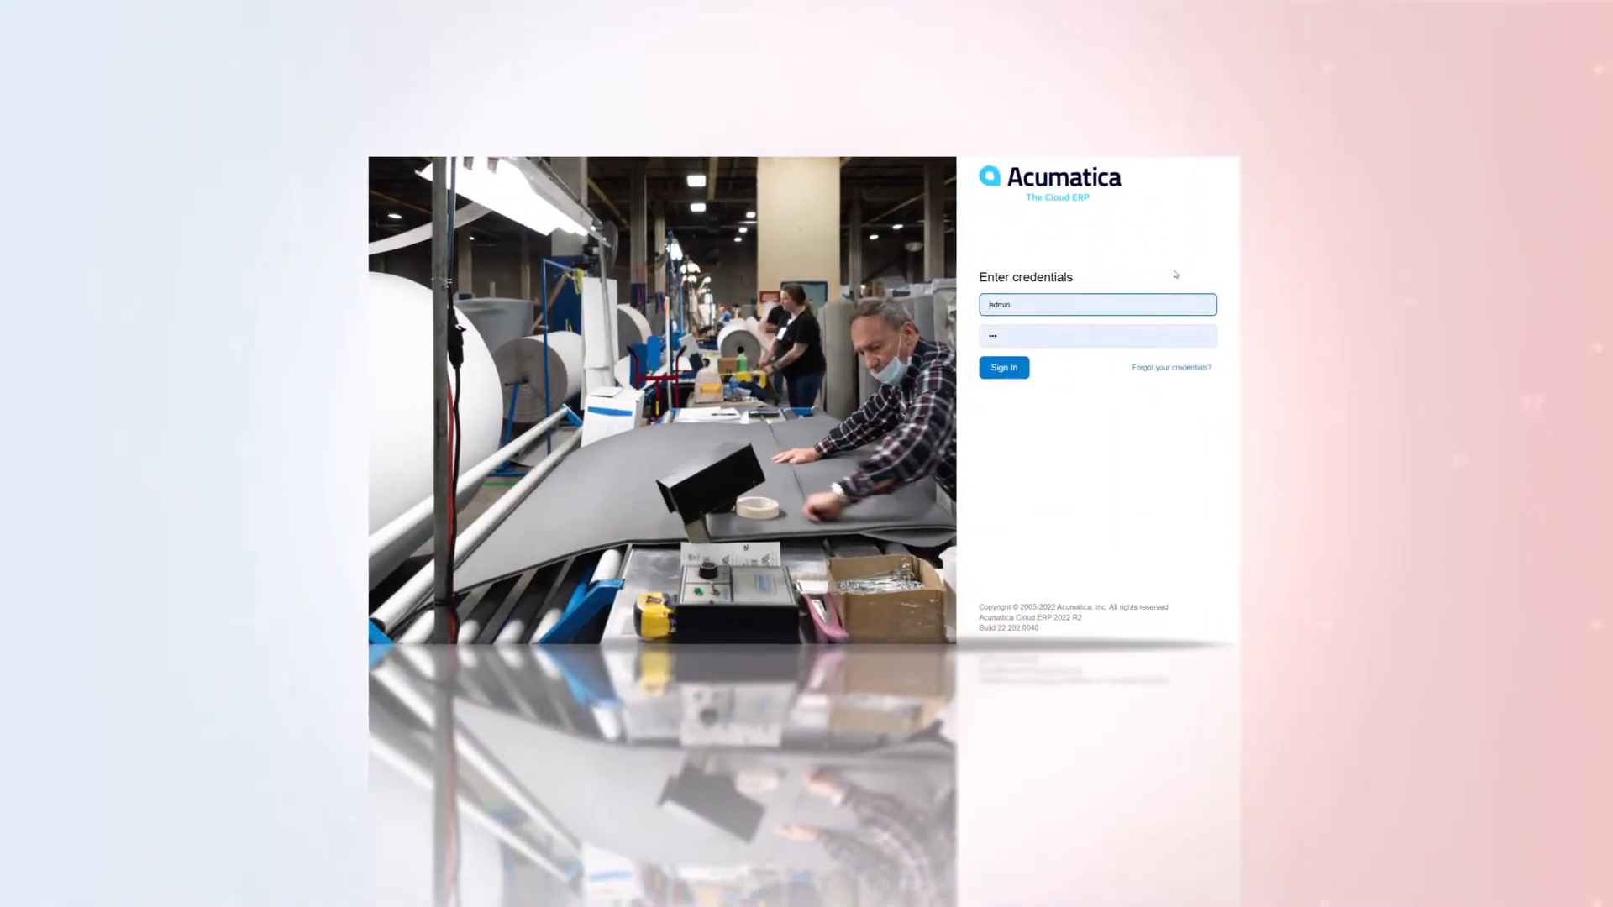
Sign in to Acumatica to reach the Customer View dashboard.
left_click(1004, 367)
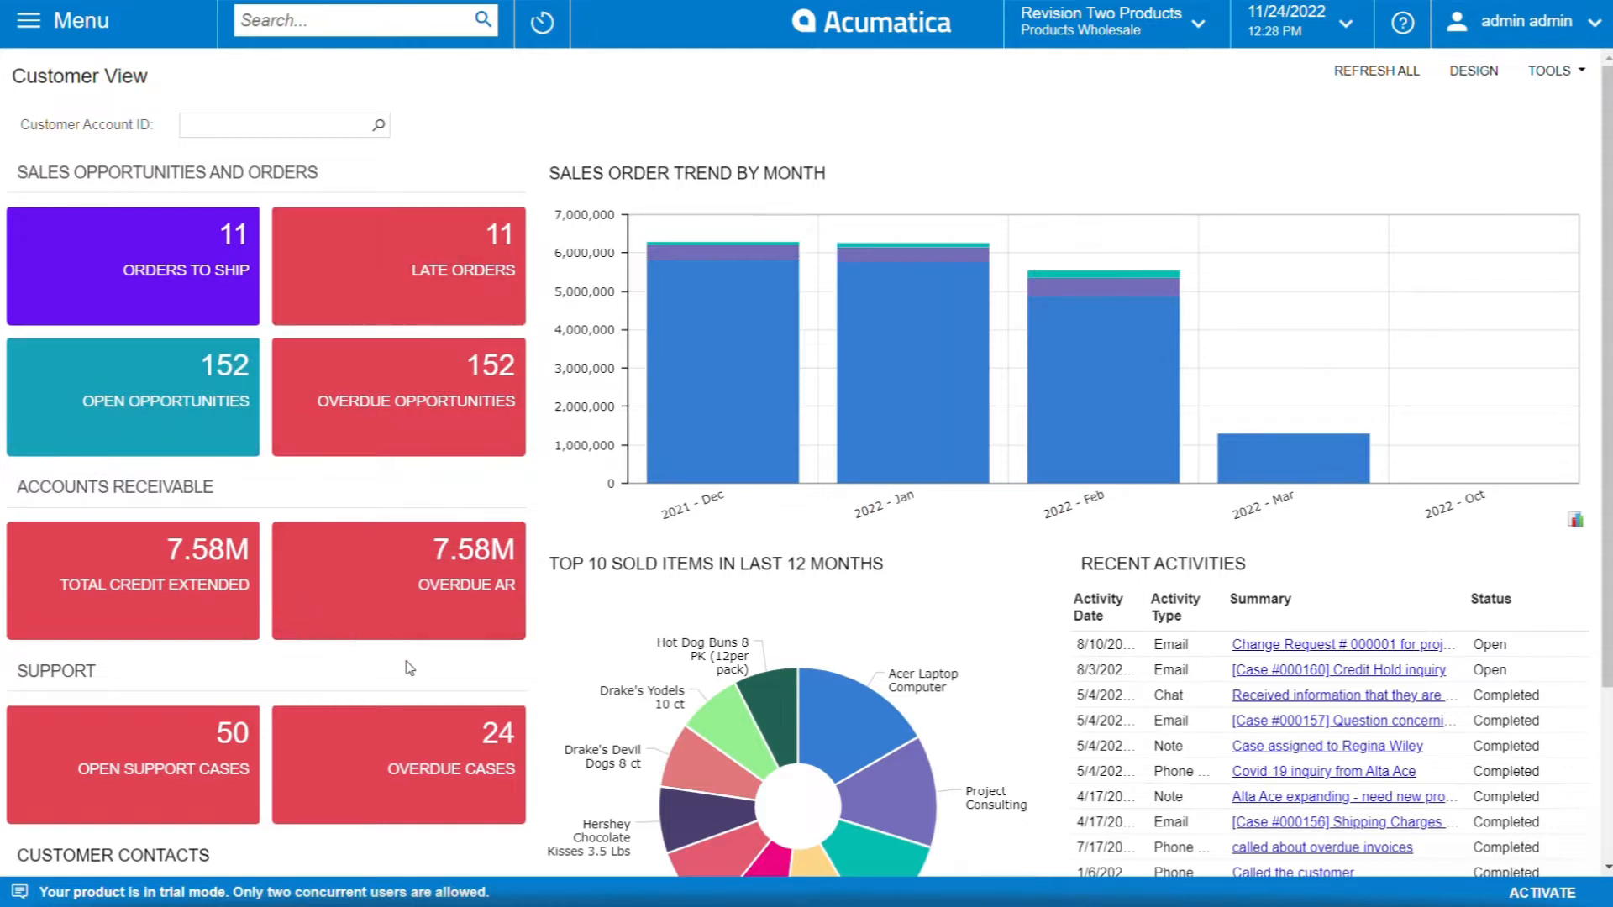
mouse_move(420, 661)
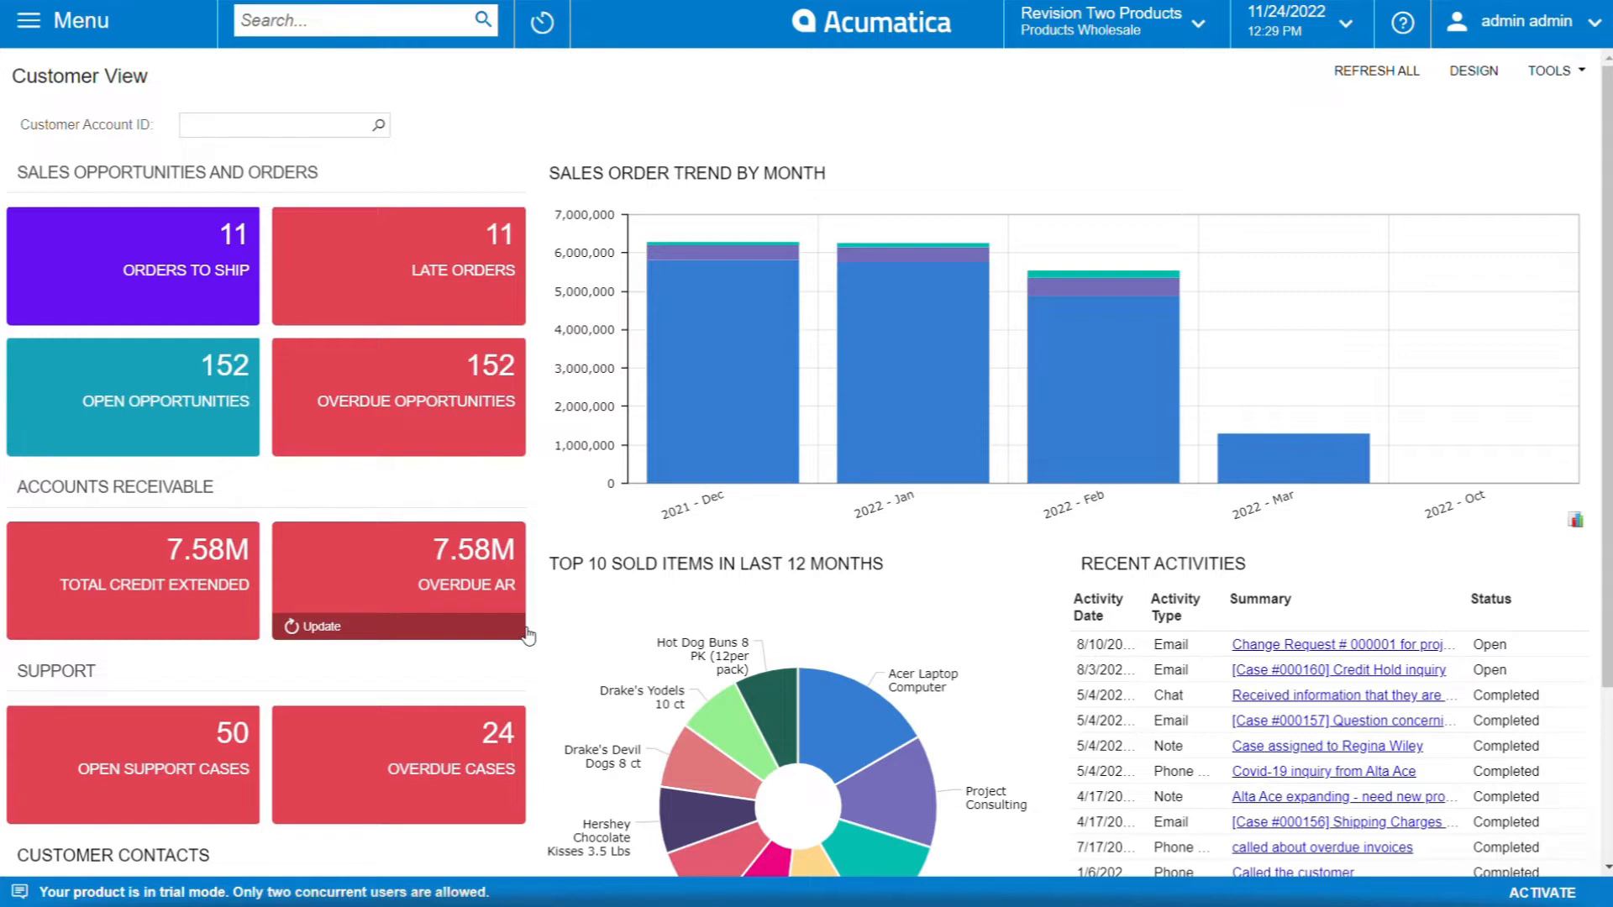
mouse_move(409, 444)
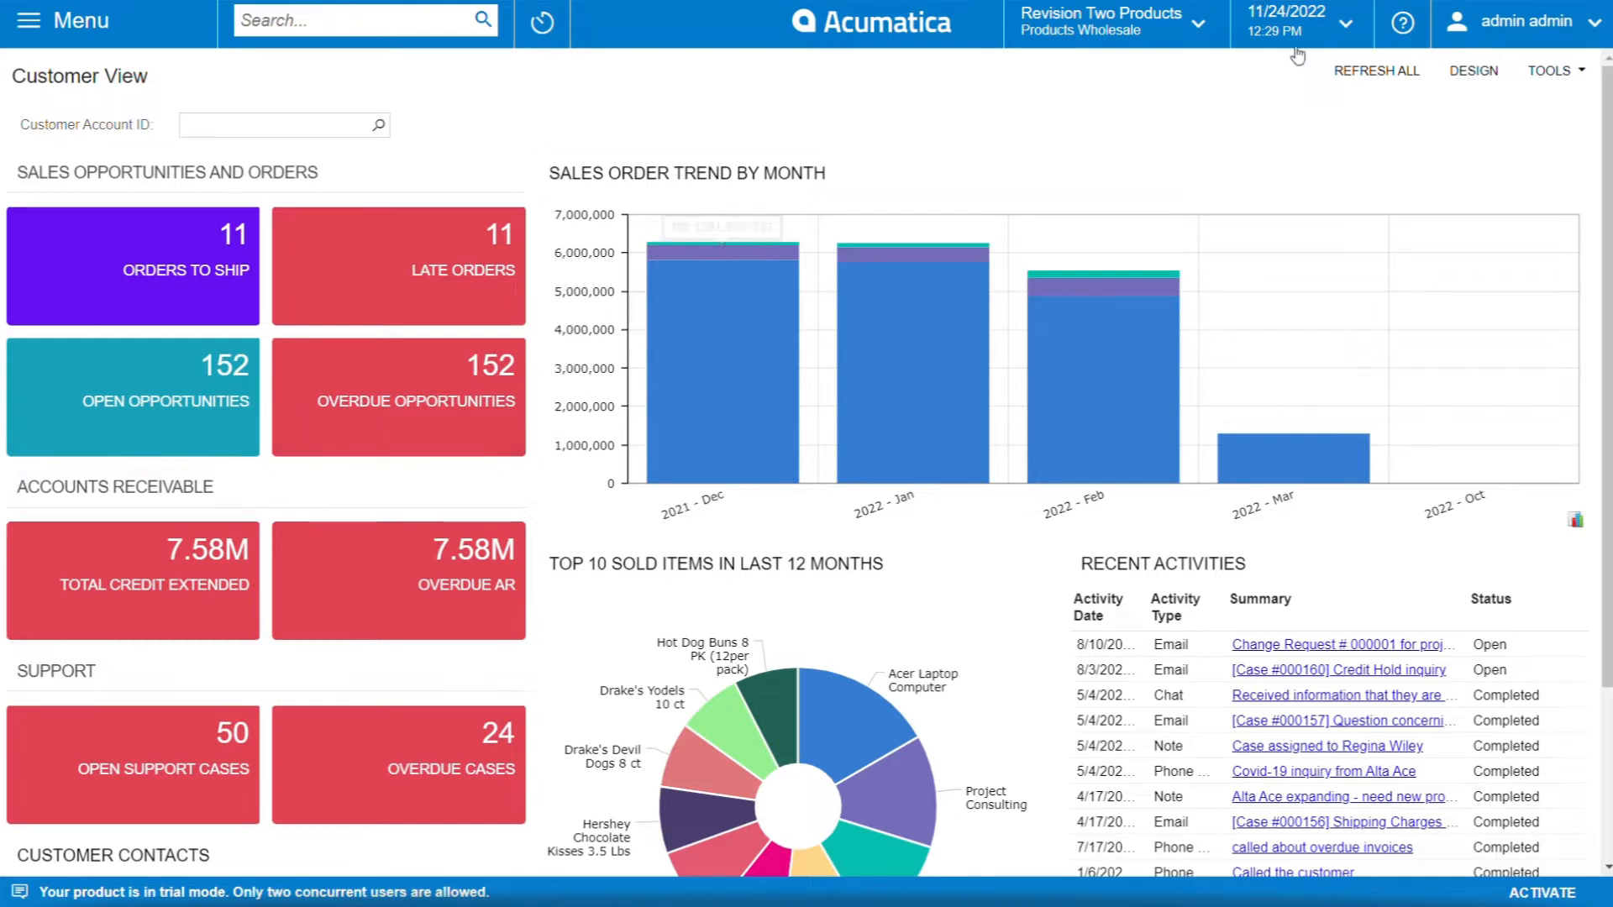
Switch the Customer View dashboard into design mode with DESIGN.
left_click(1473, 70)
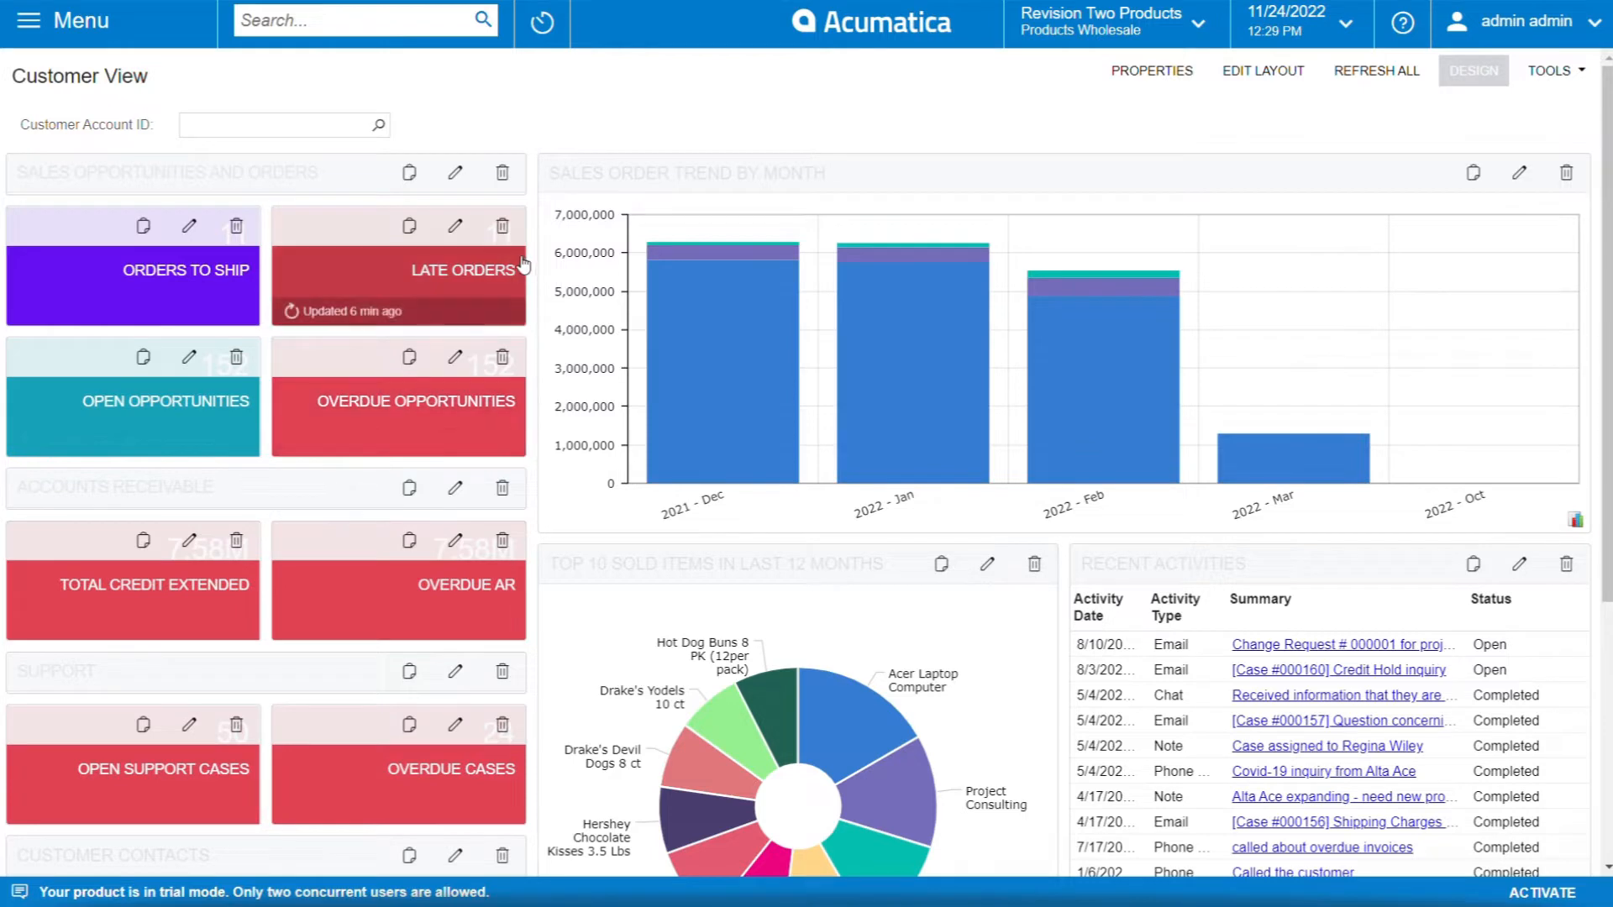
mouse_move(509, 378)
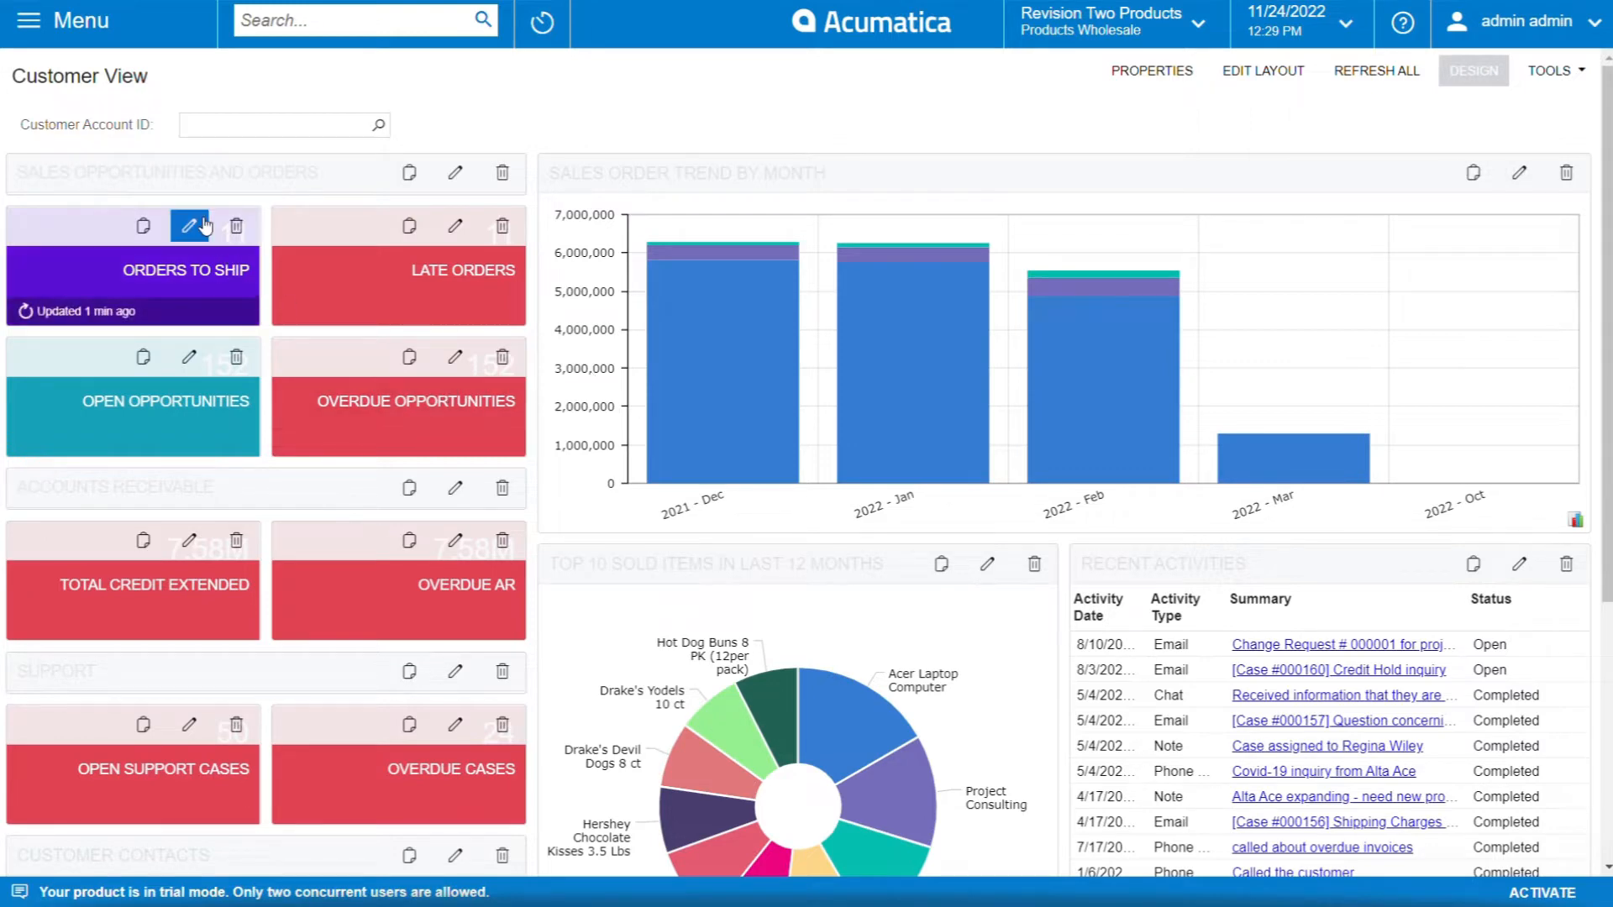
Set the Orders To Ship tile's Normal Color to Green and finish.
left_click(188, 227)
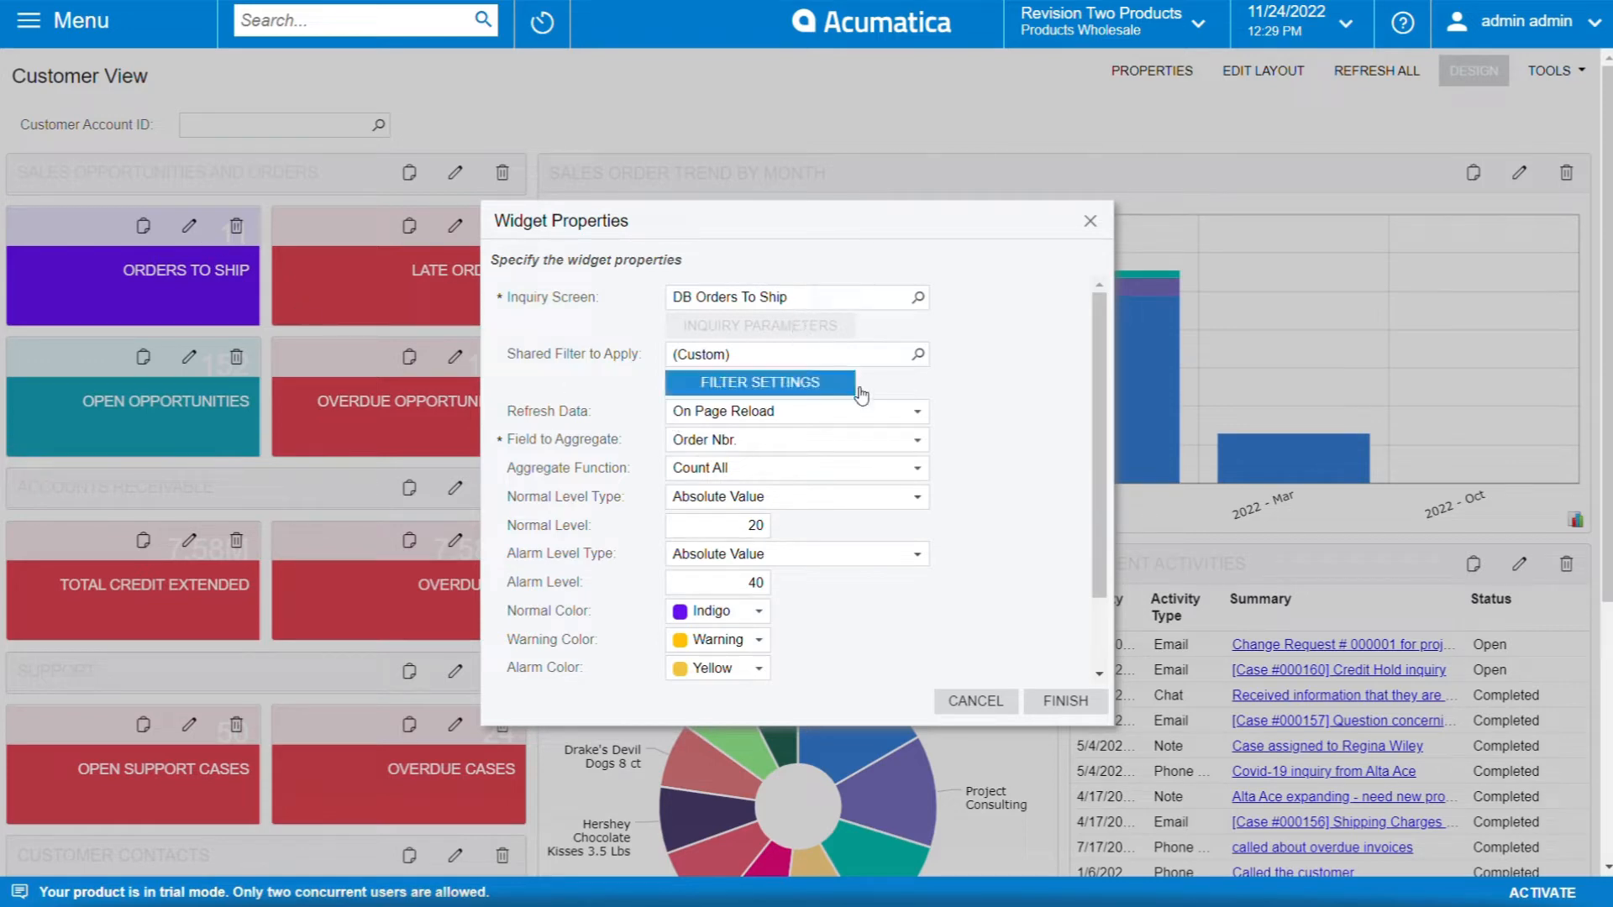
mouse_move(864, 344)
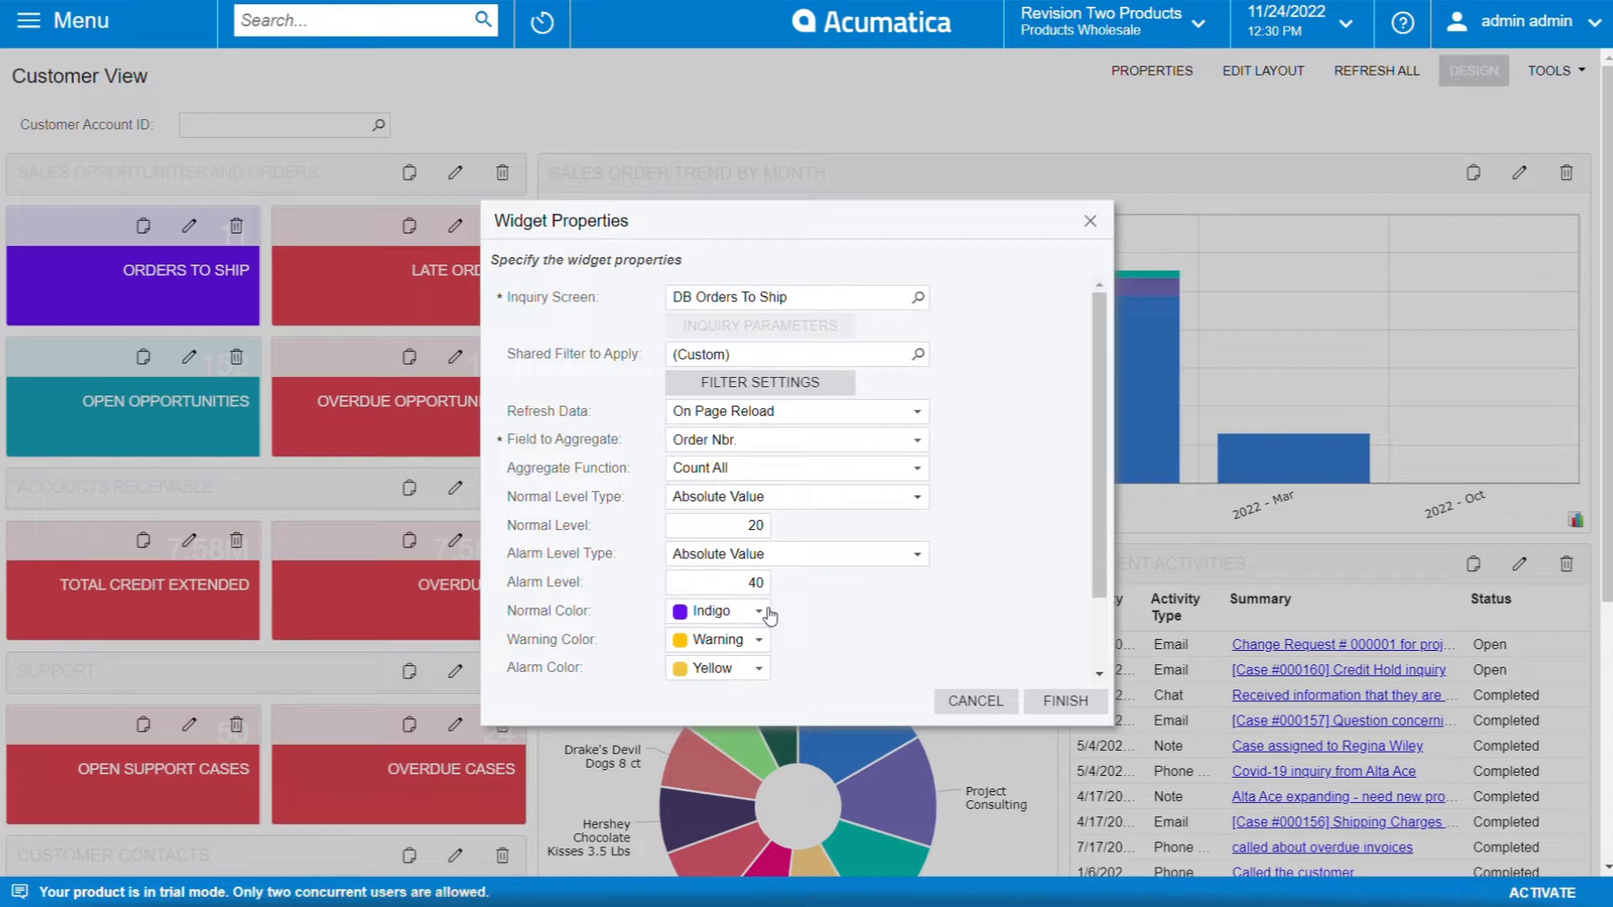
left_click(758, 610)
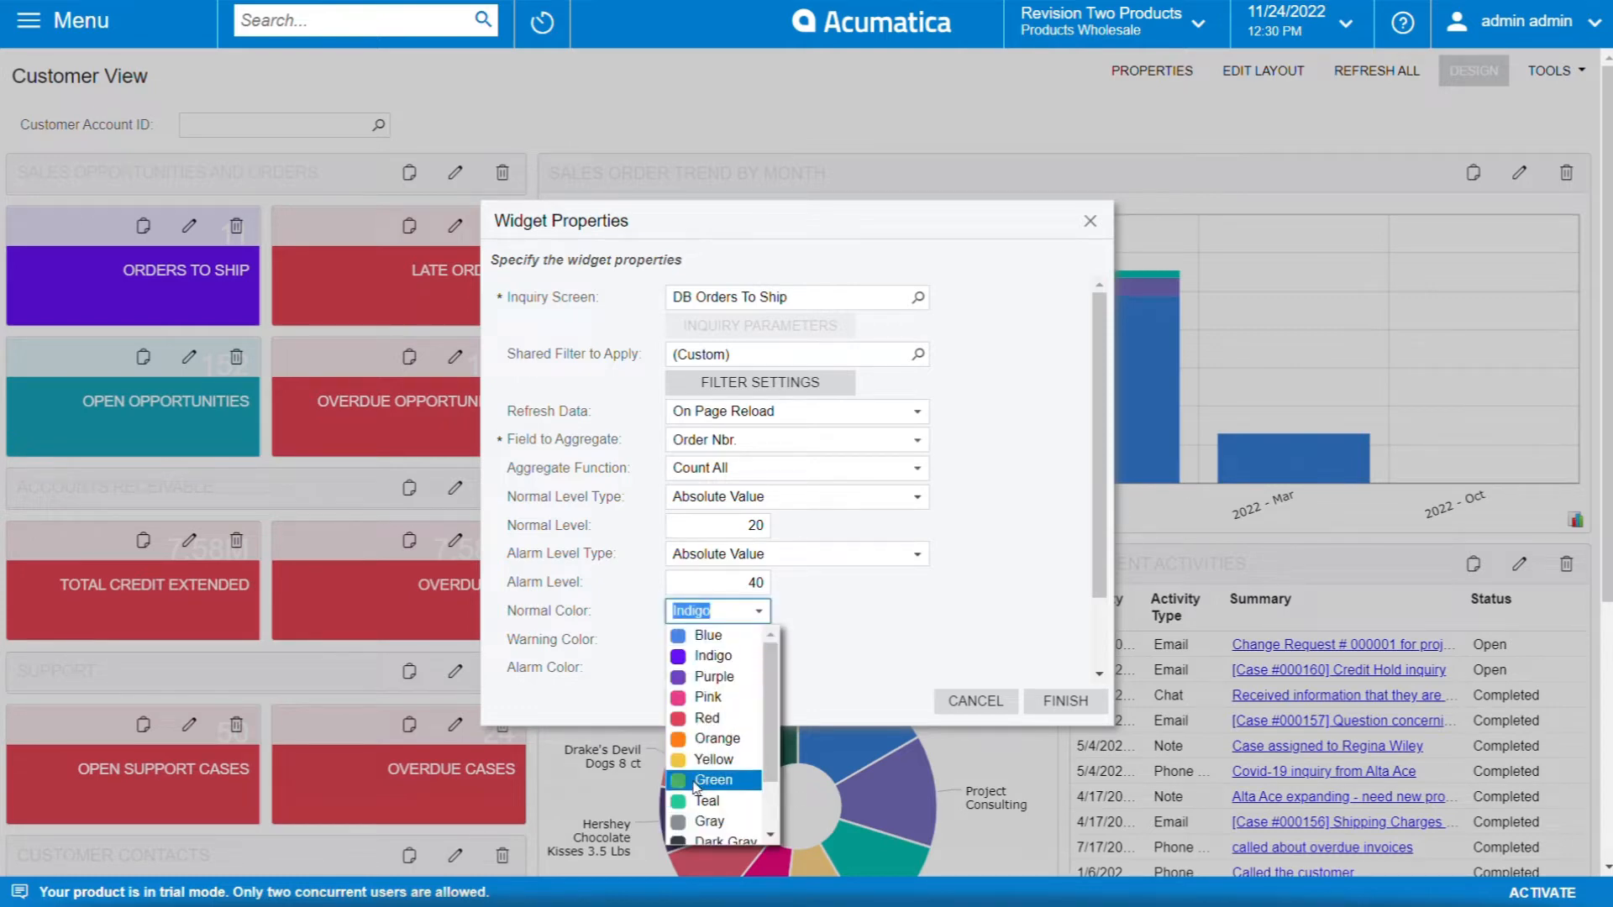
left_click(714, 780)
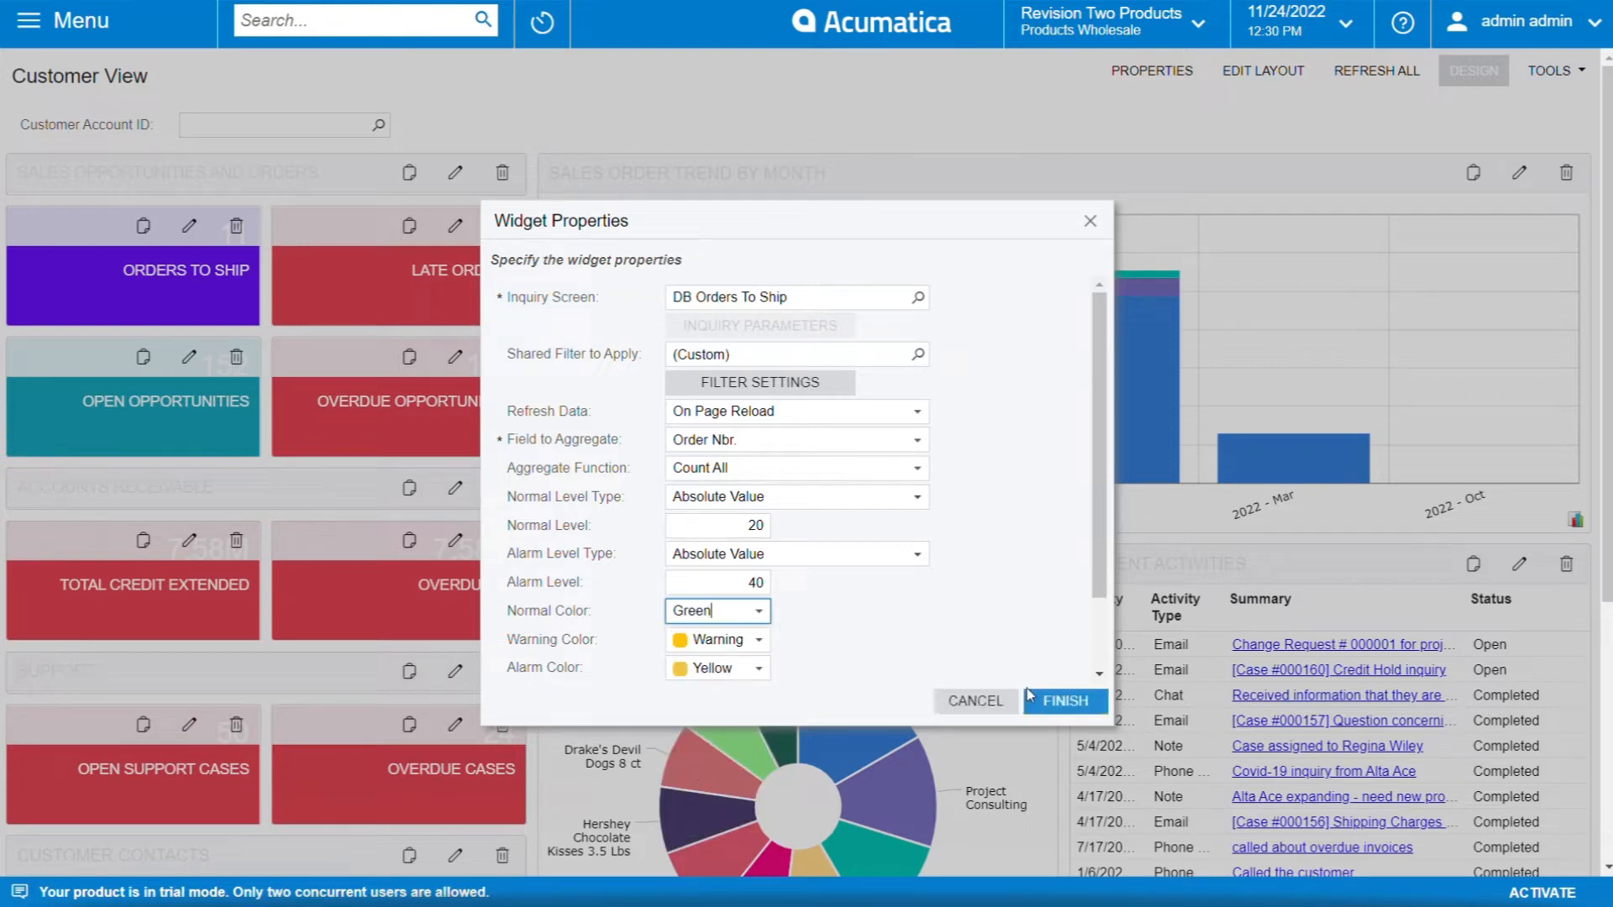
left_click(1065, 700)
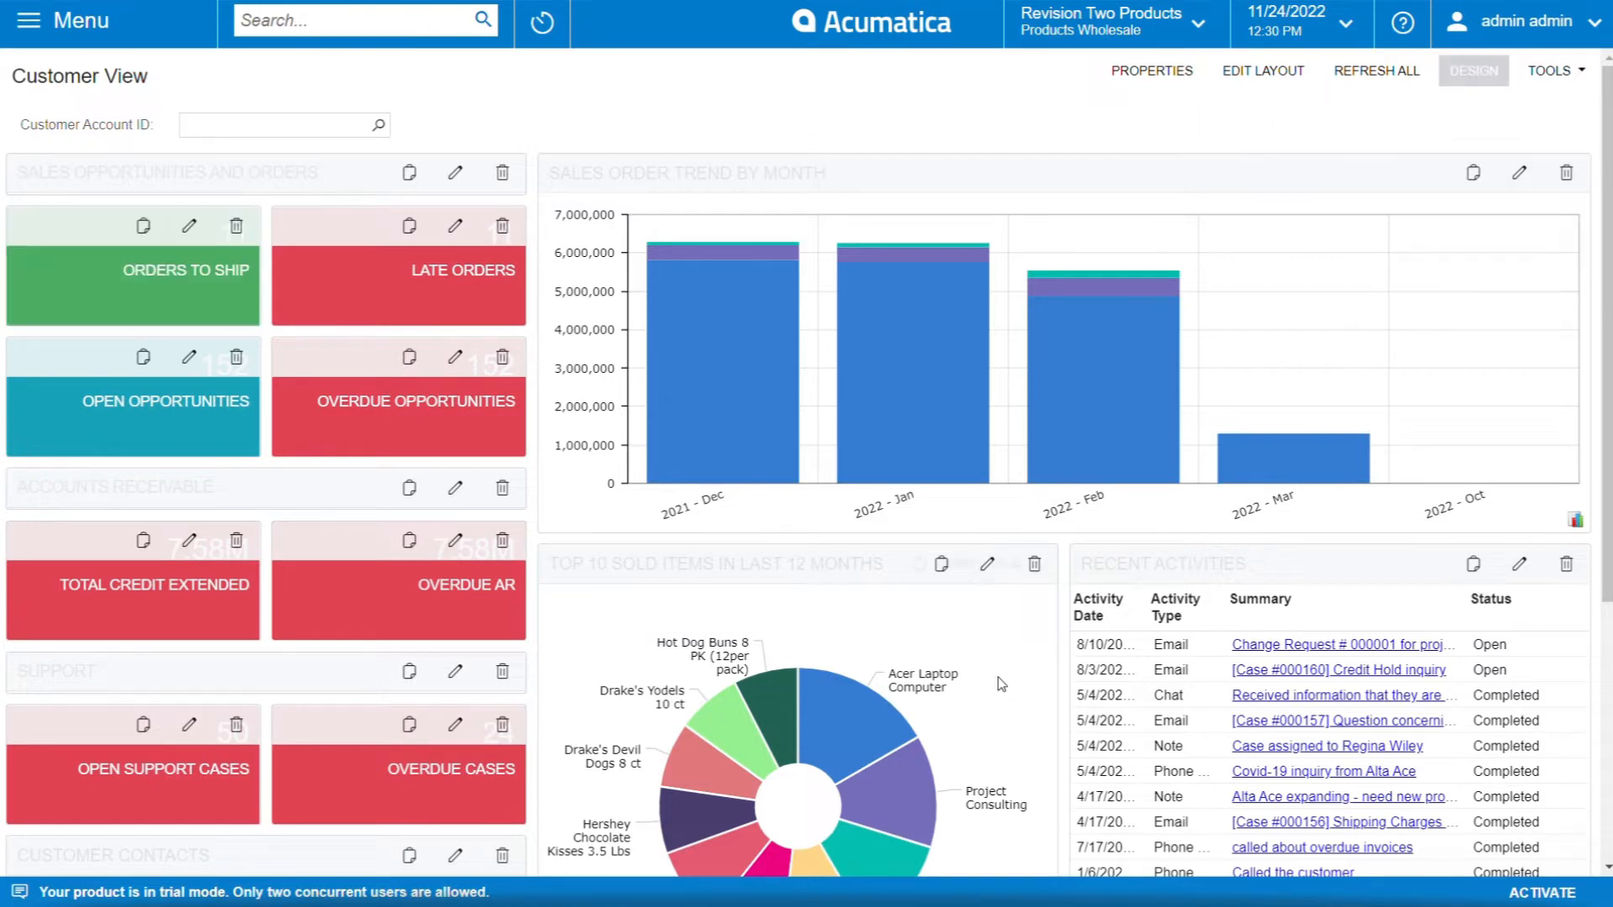
mouse_move(118, 427)
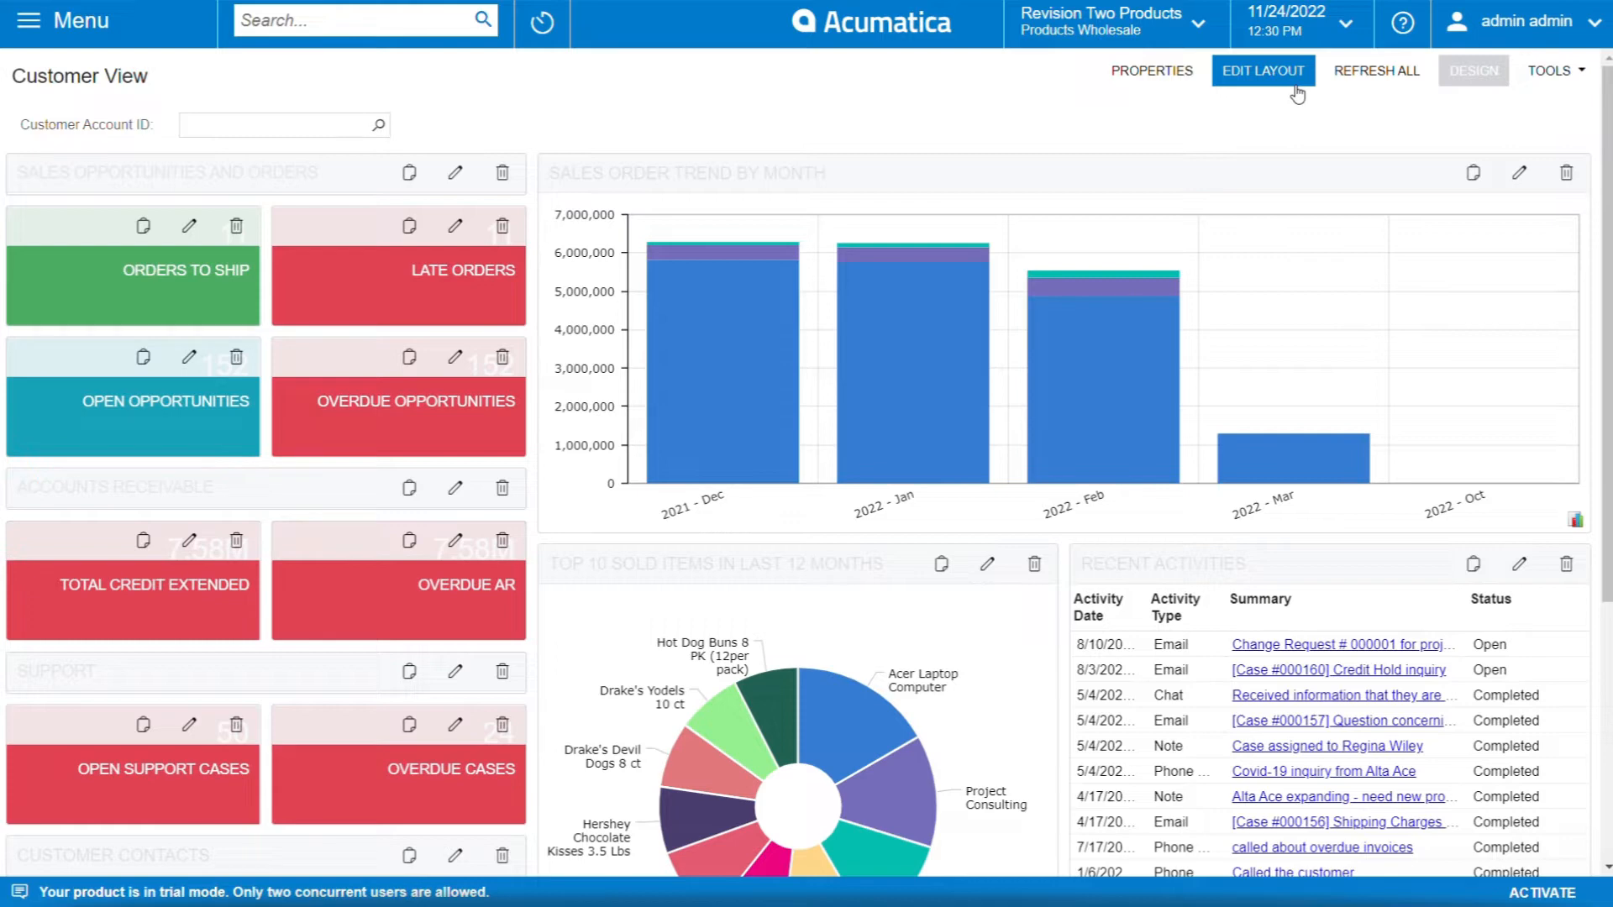
left_click(1263, 71)
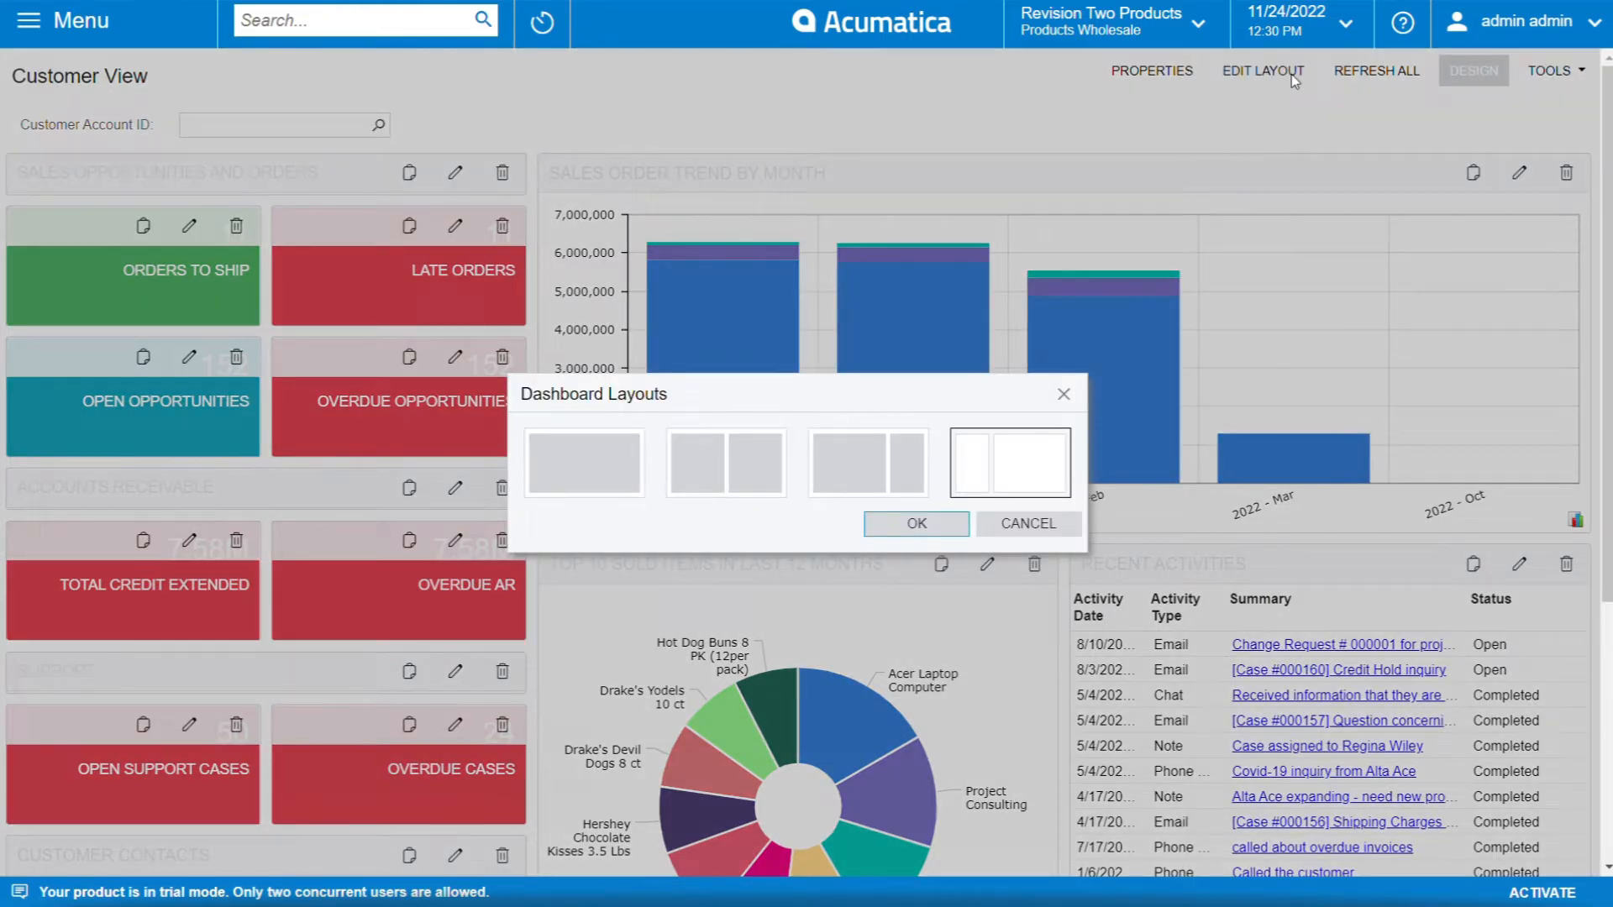
left_click(583, 463)
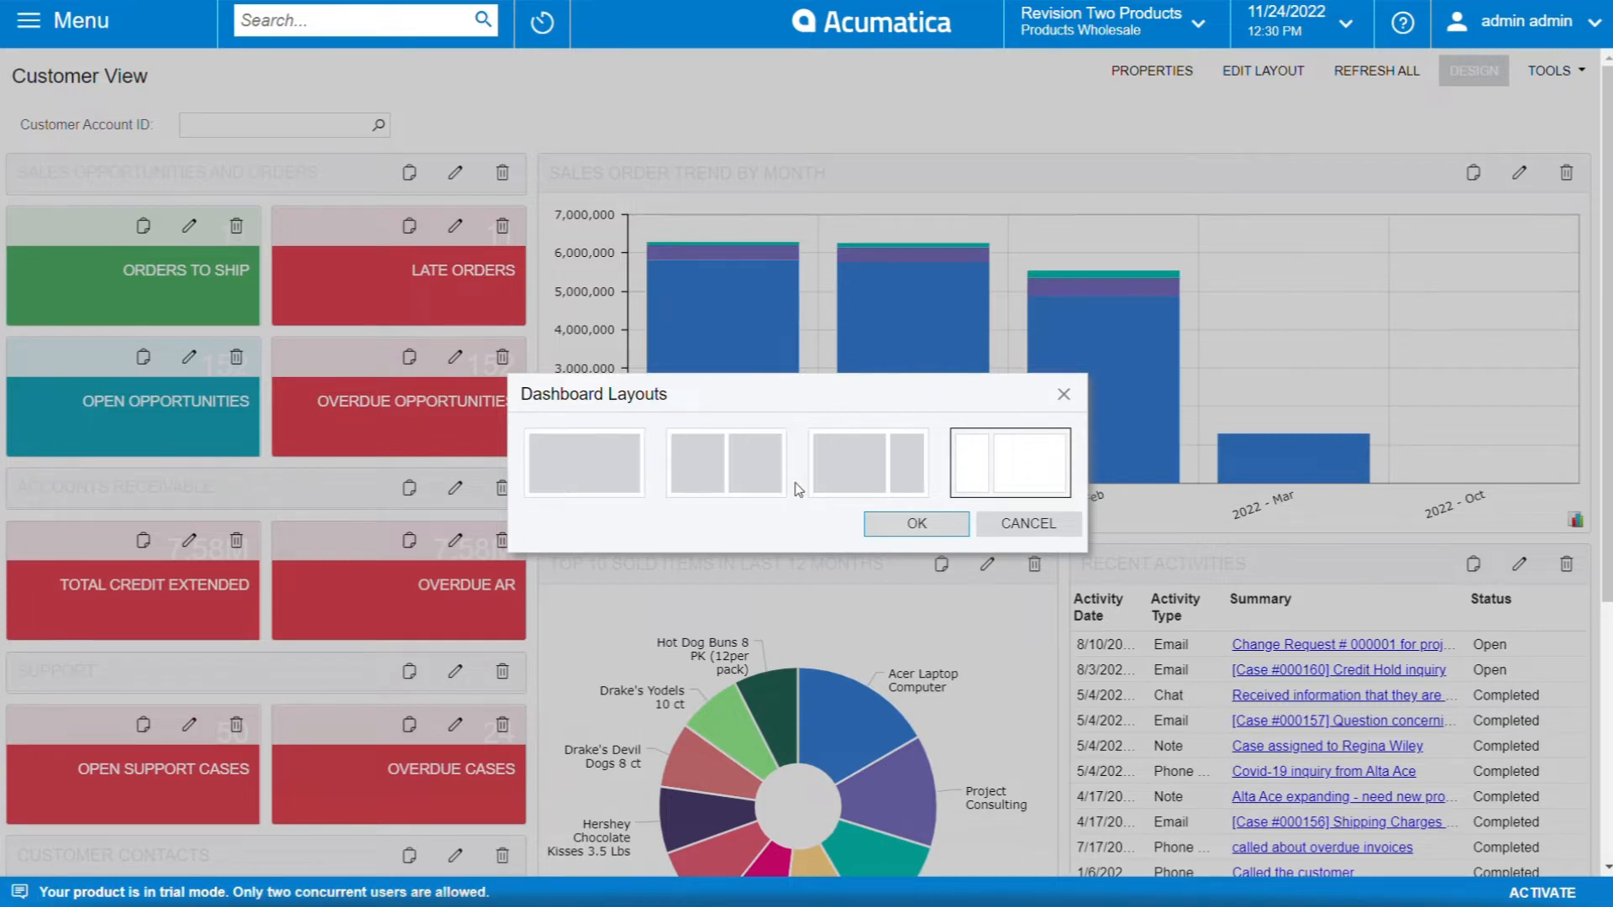
left_click(725, 463)
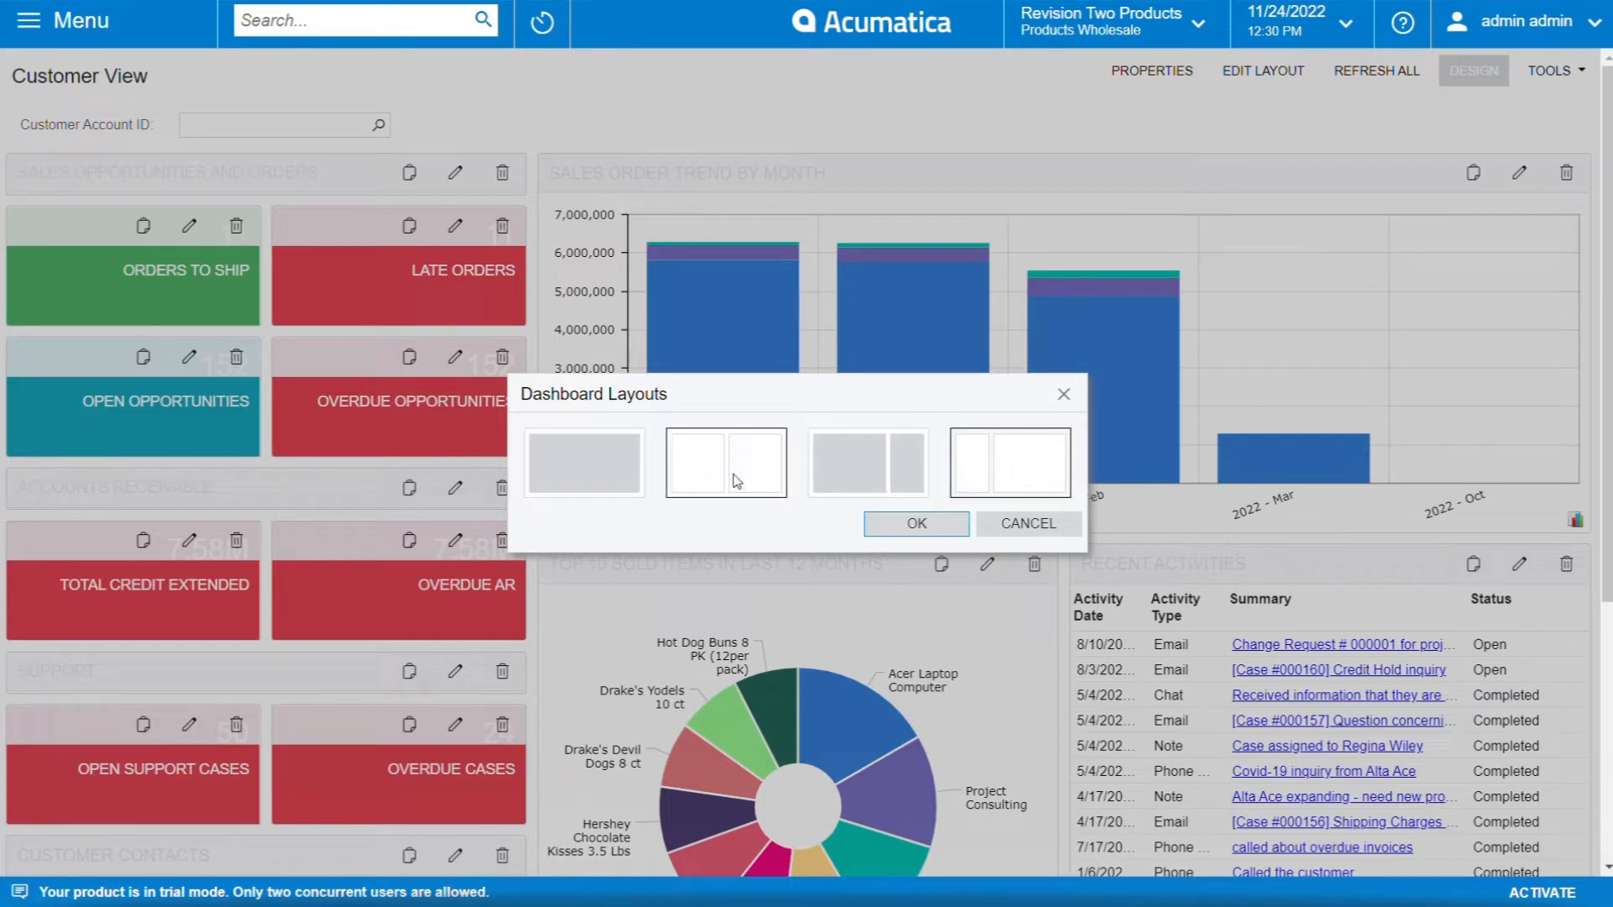
mouse_move(708, 481)
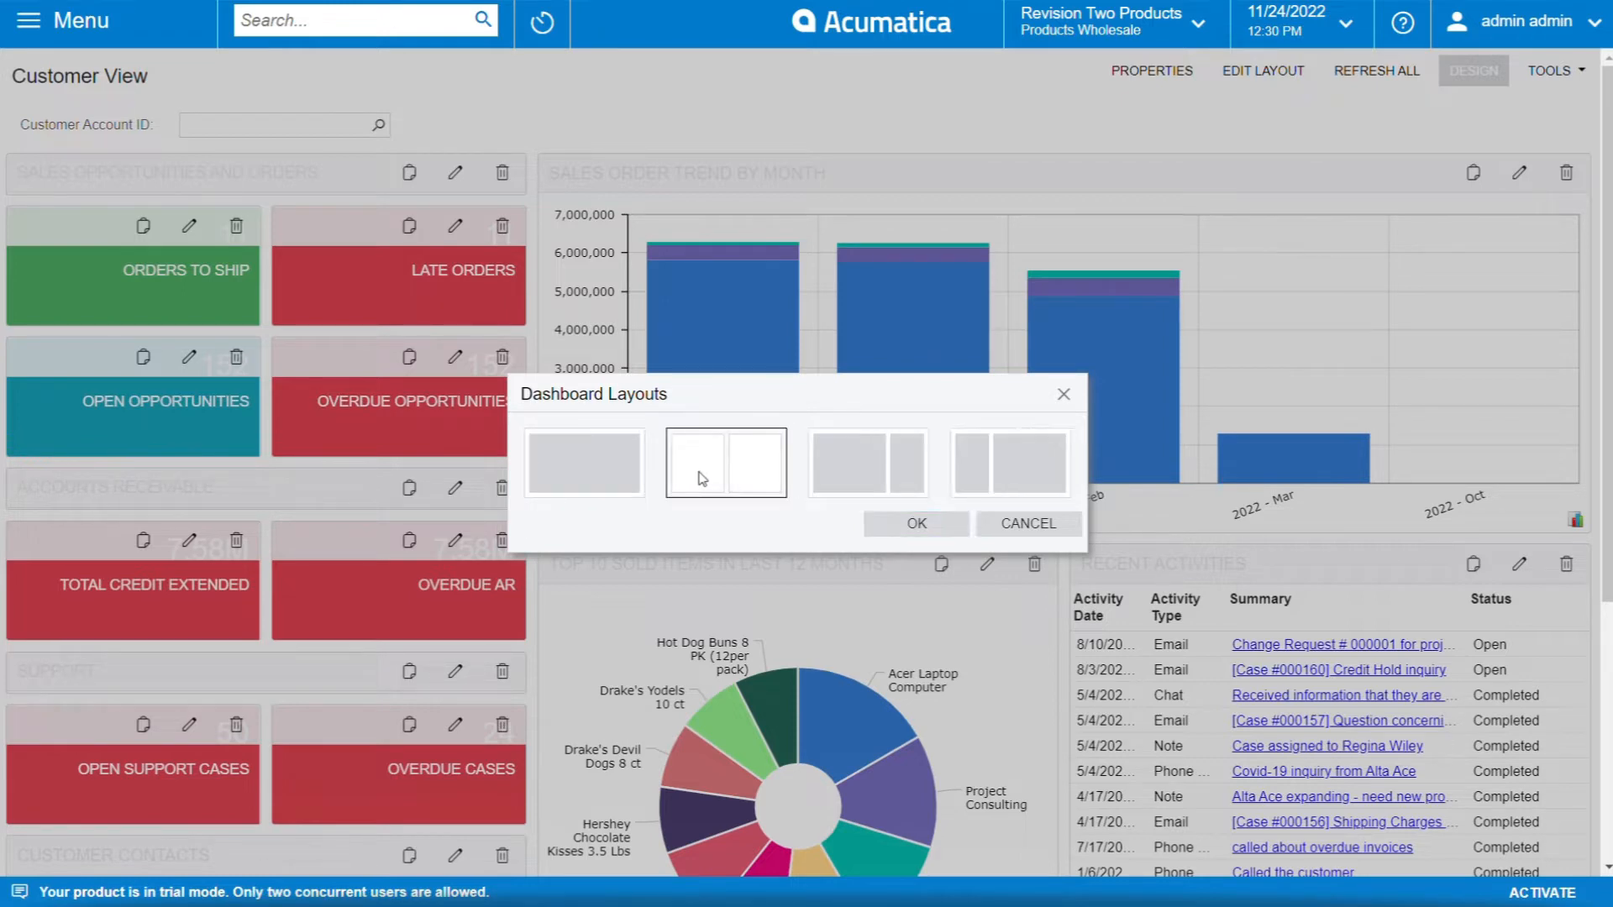
left_click(915, 524)
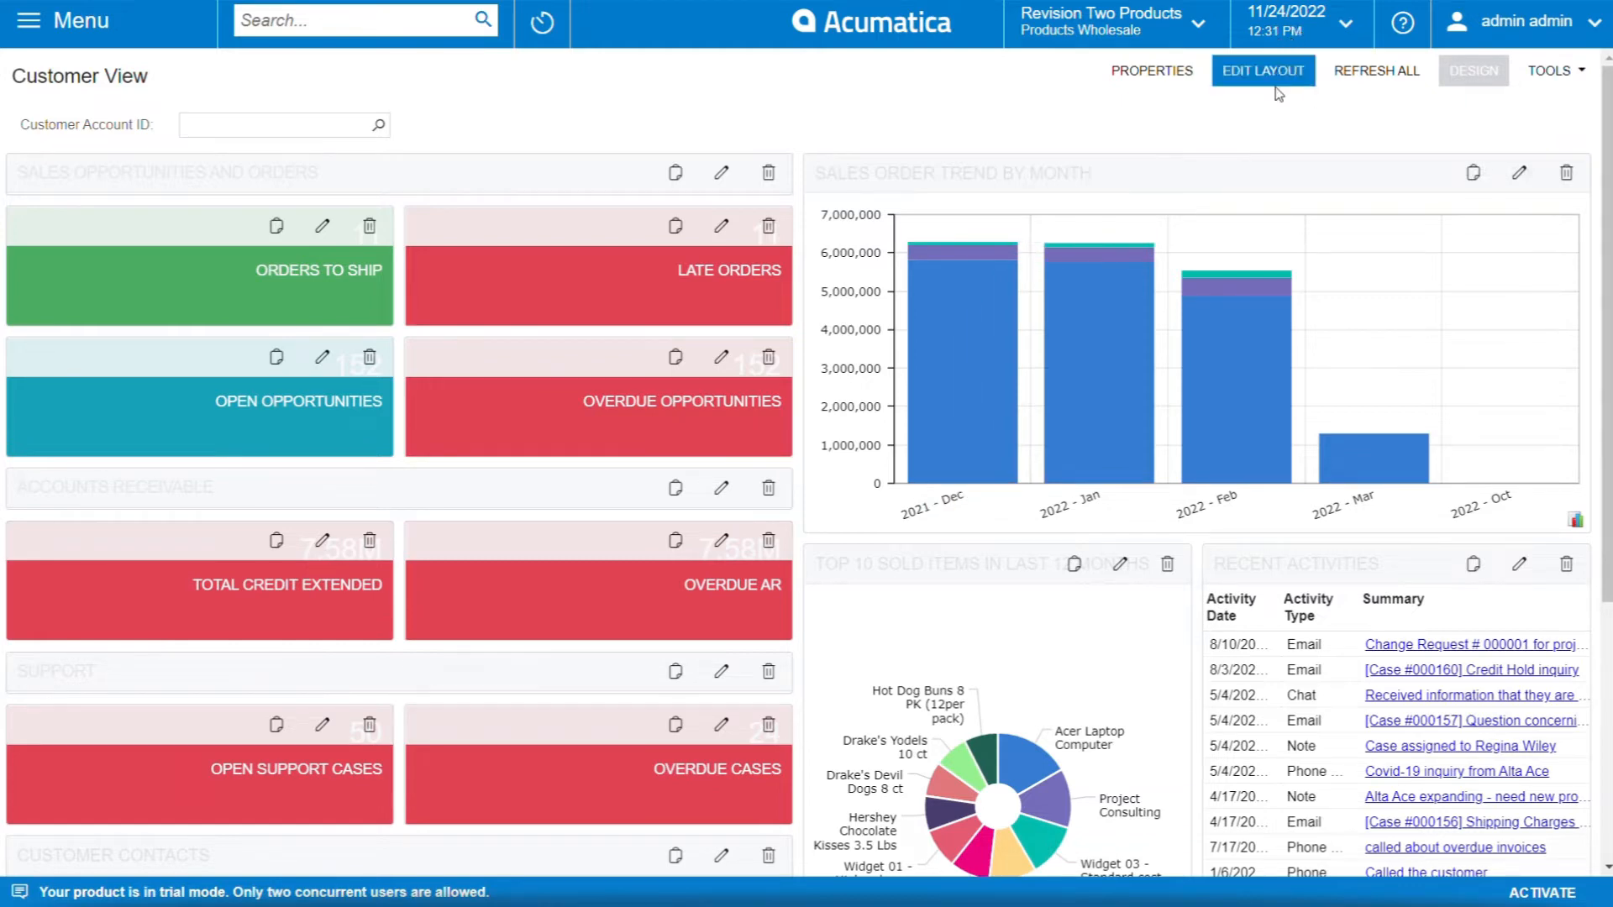
left_click(1263, 71)
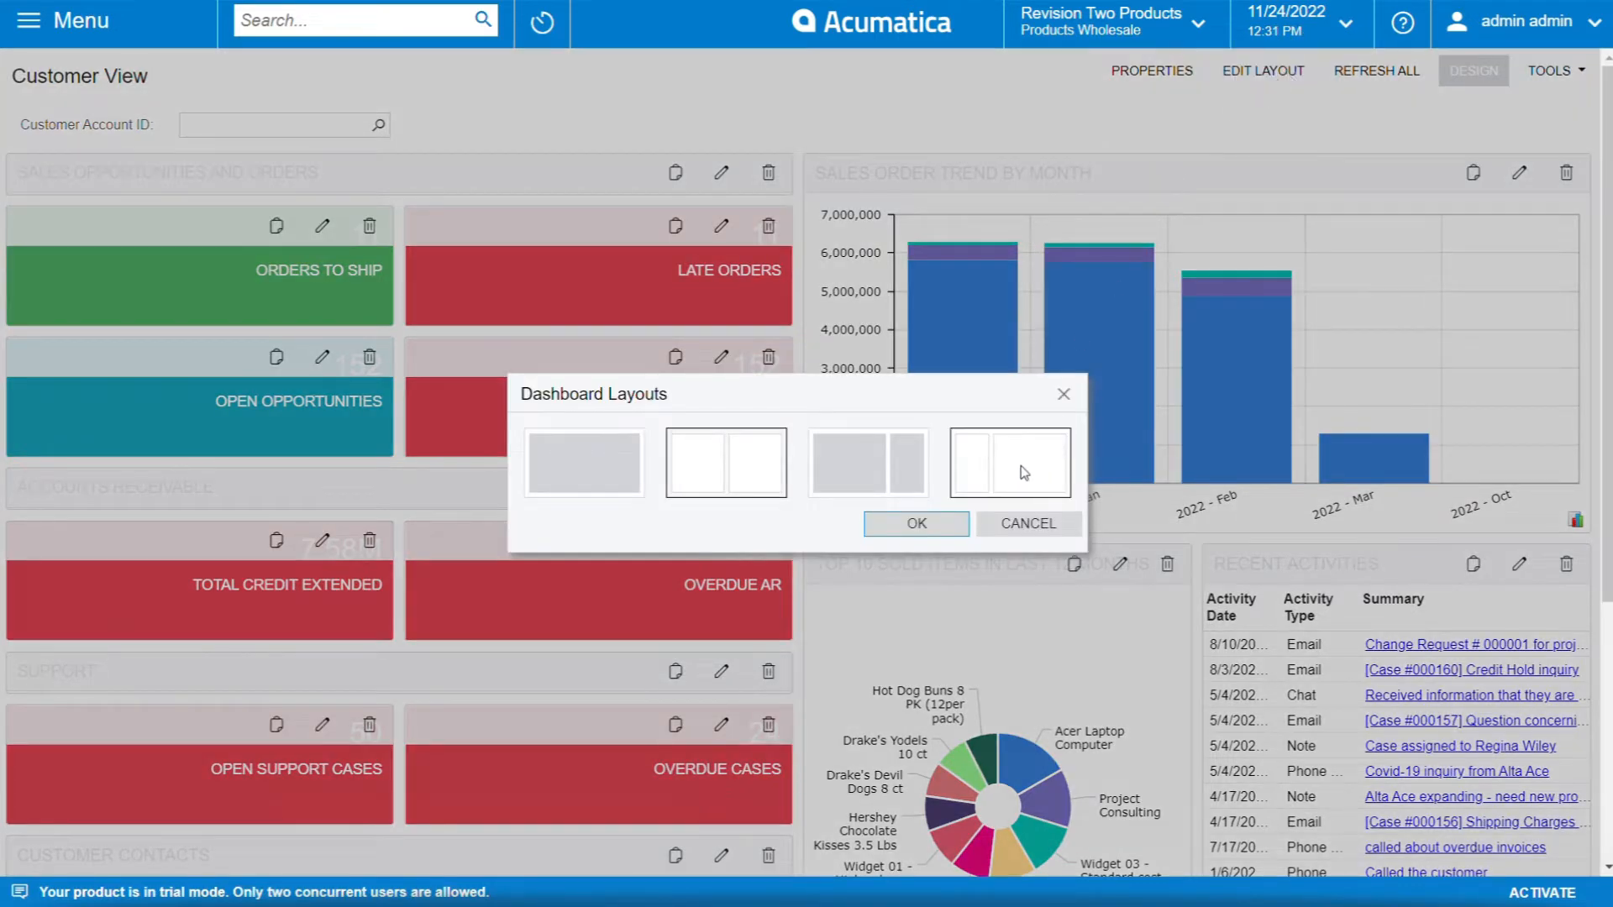
left_click(1025, 463)
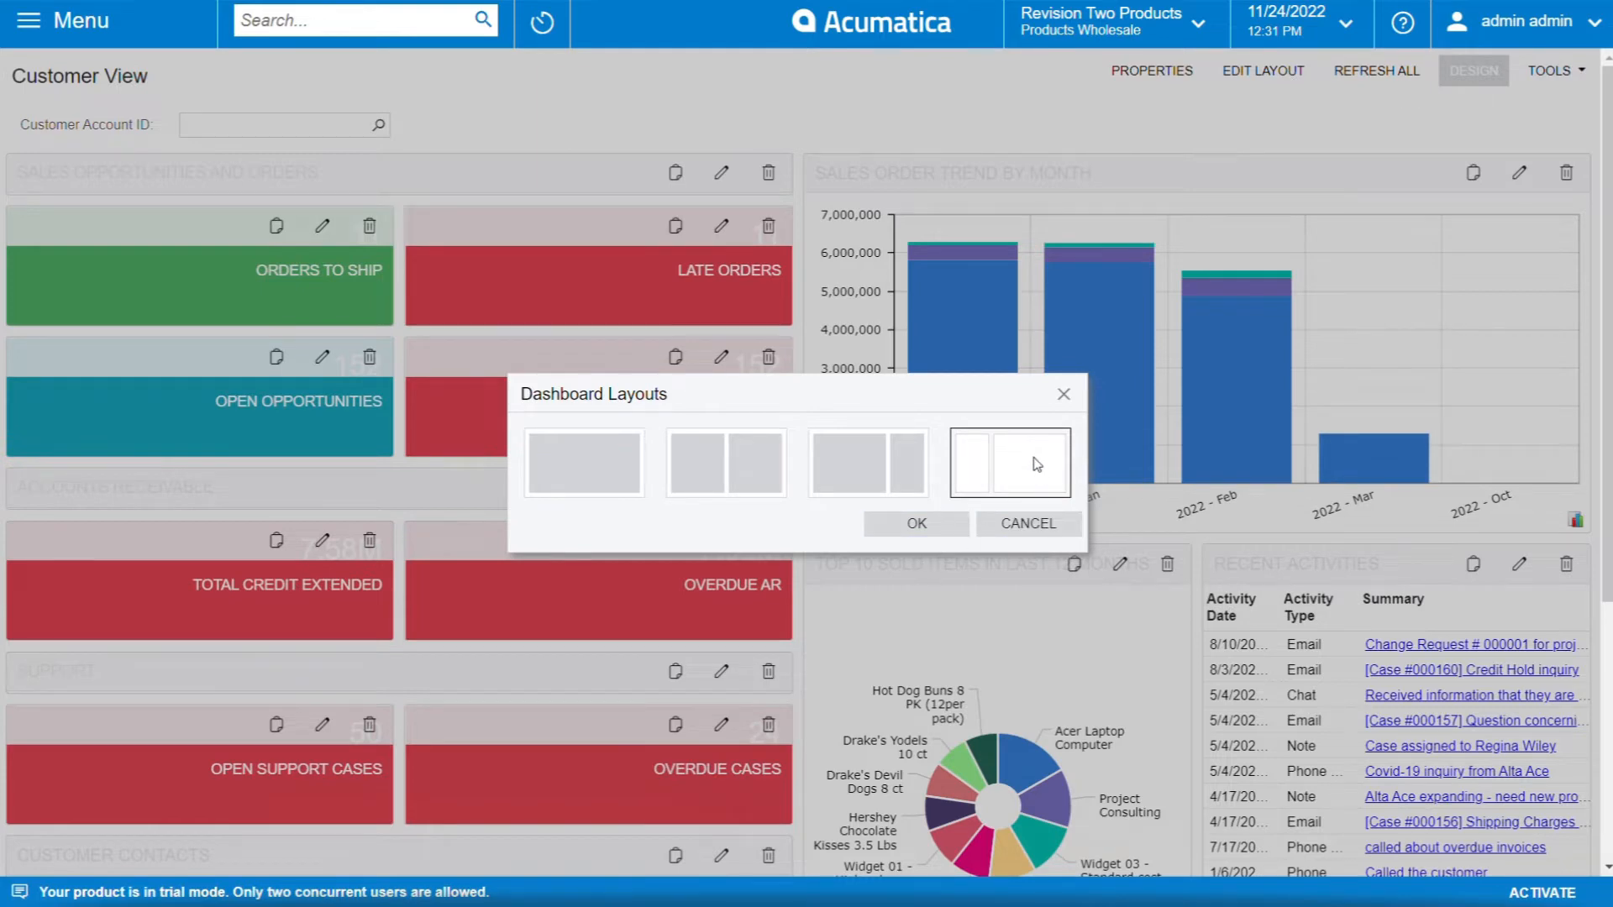
left_click(915, 524)
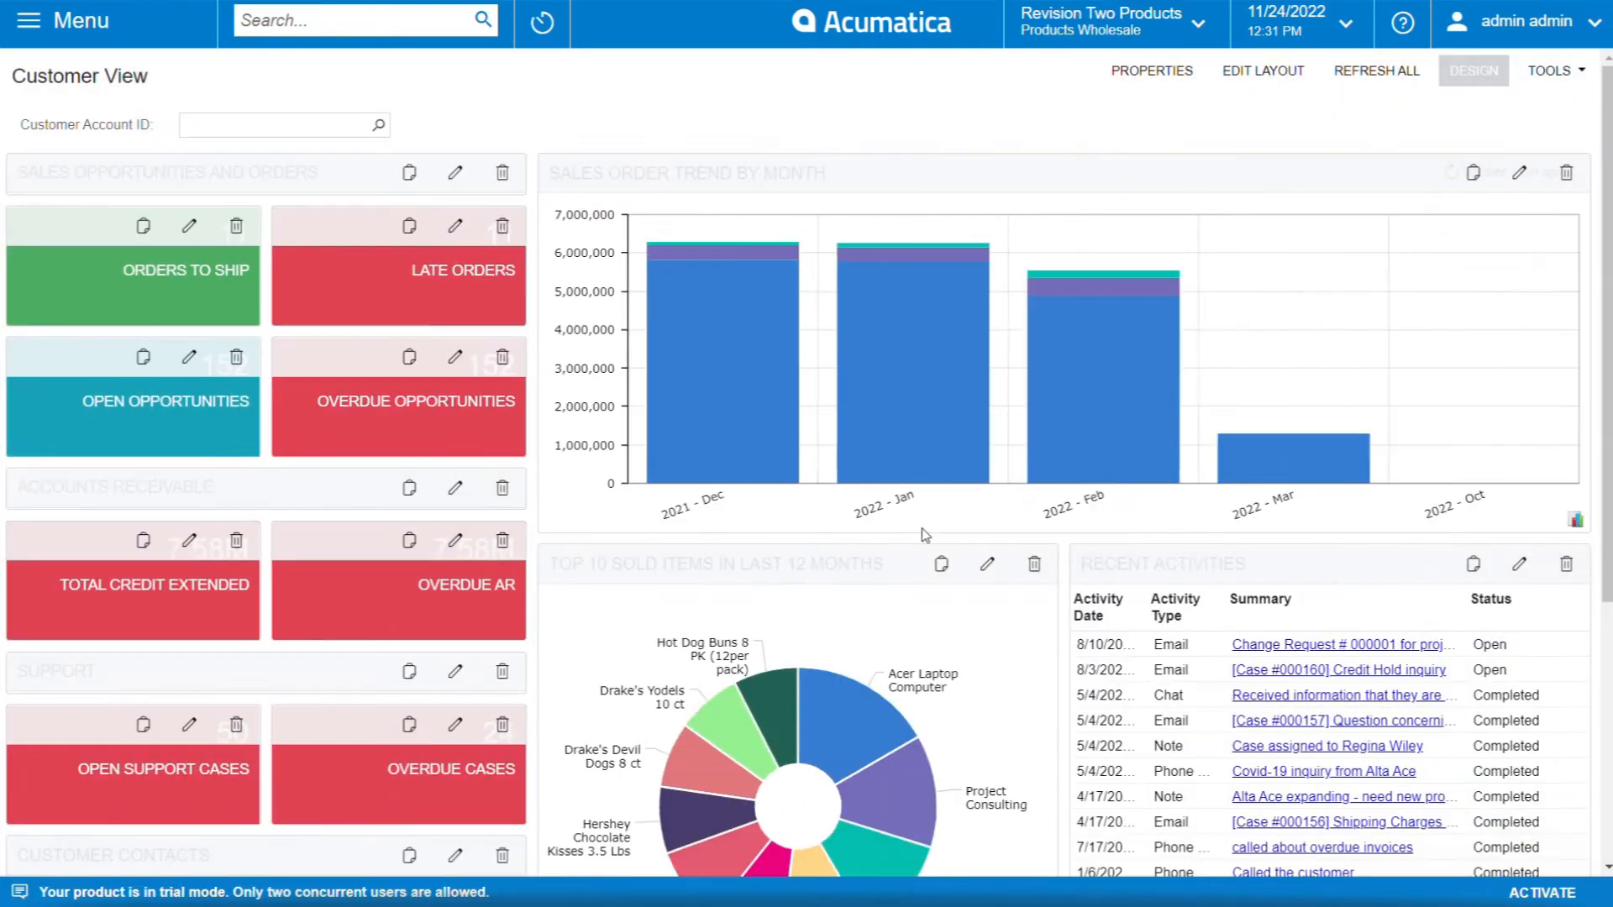
mouse_move(1046, 464)
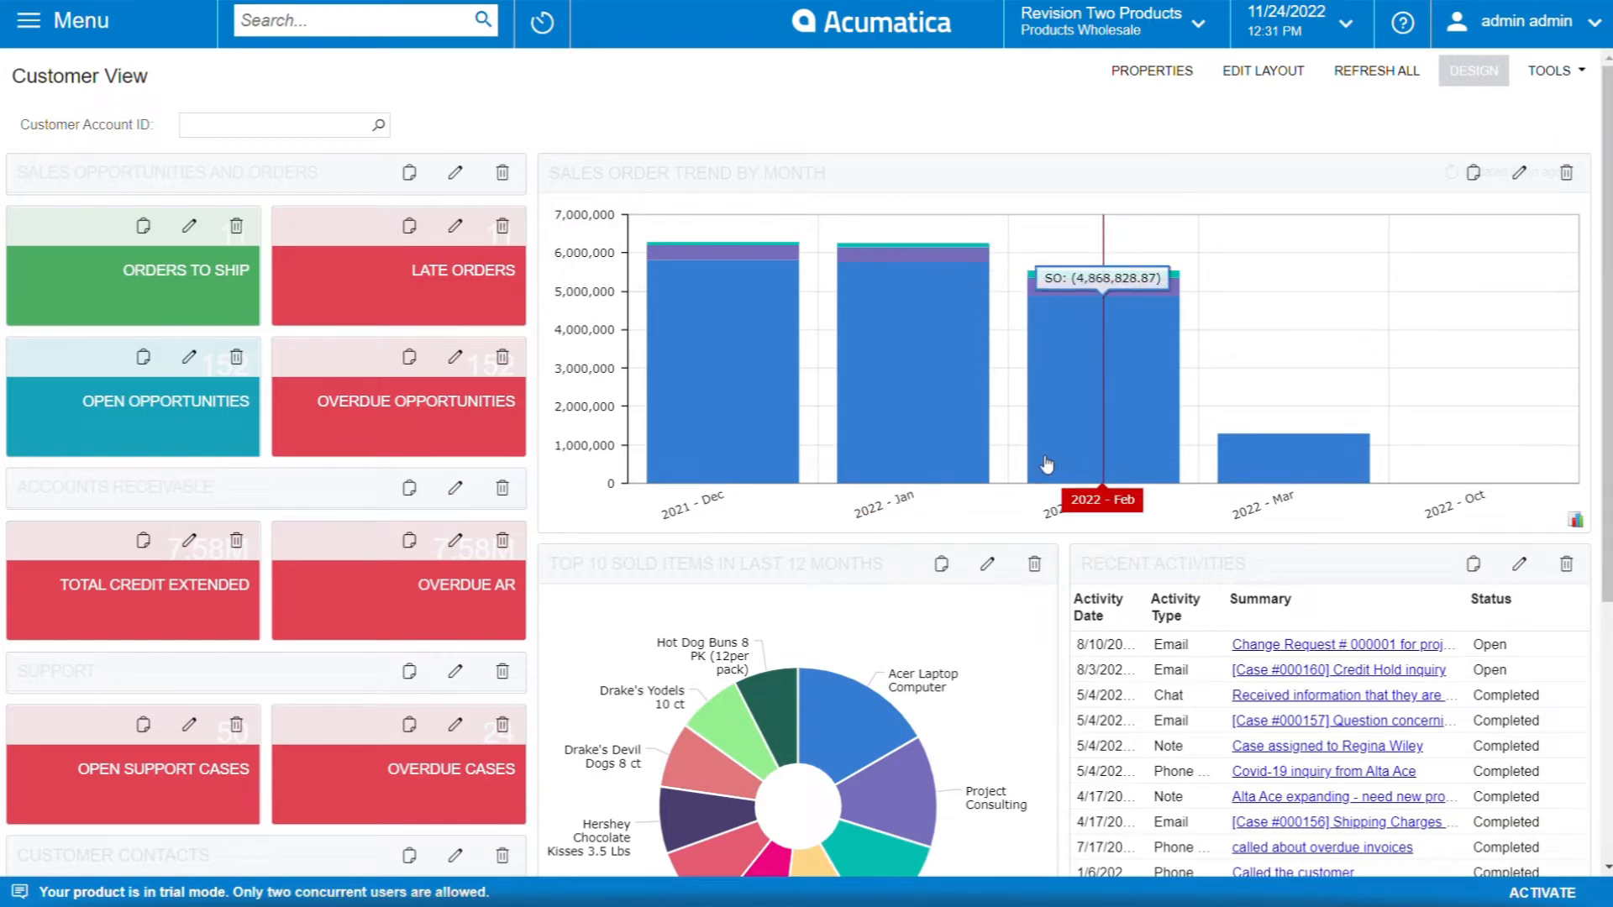
mouse_move(1126, 116)
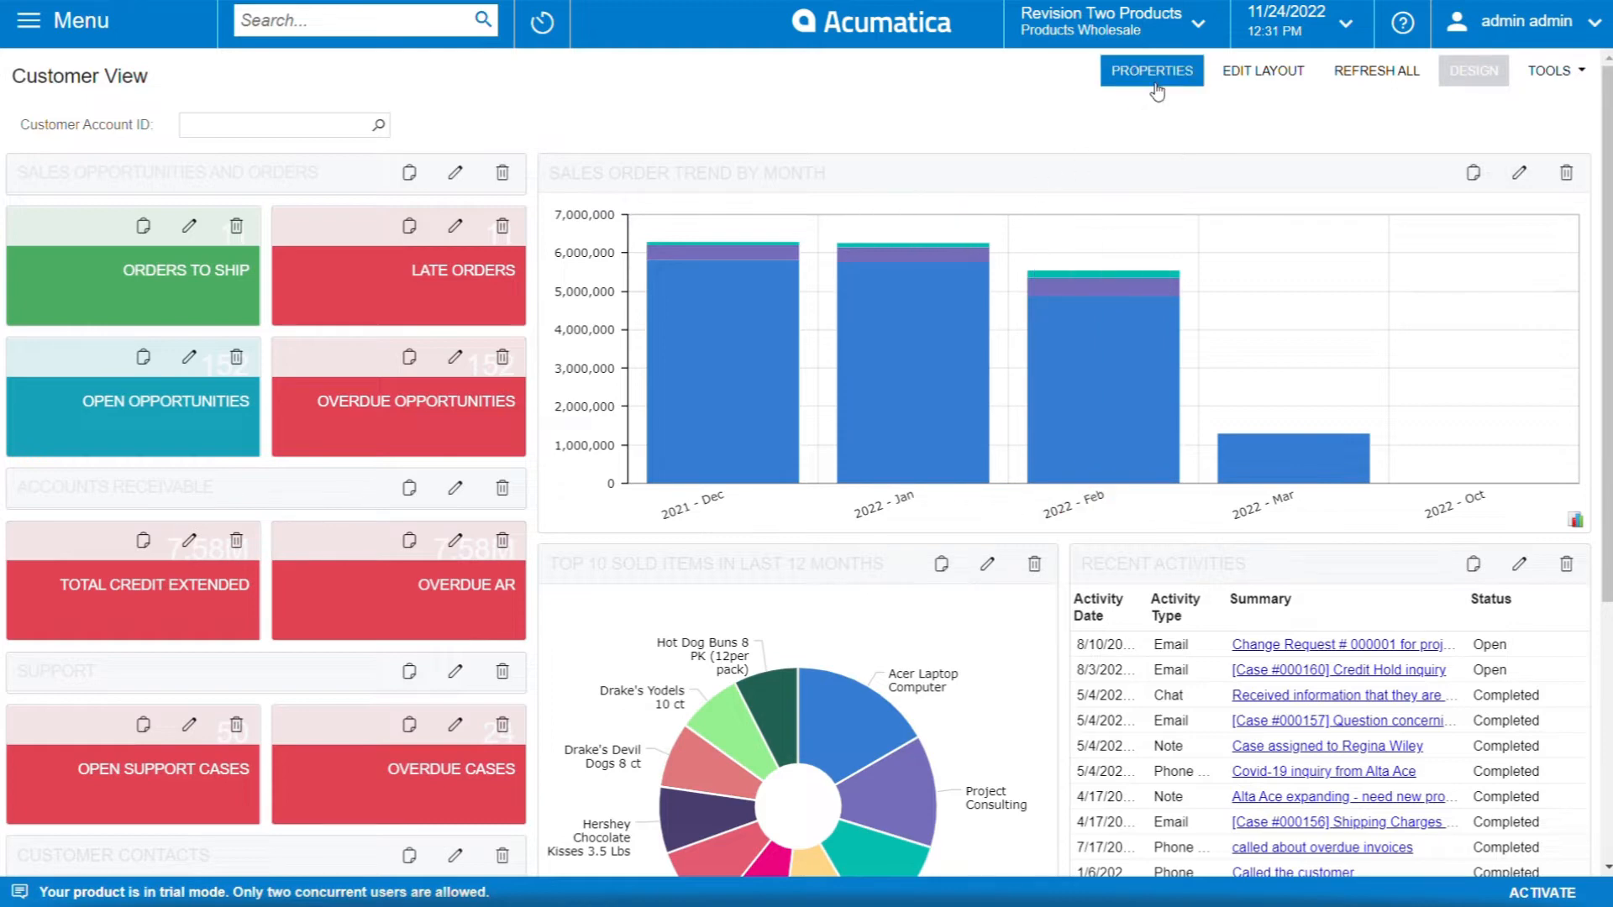
left_click(1151, 71)
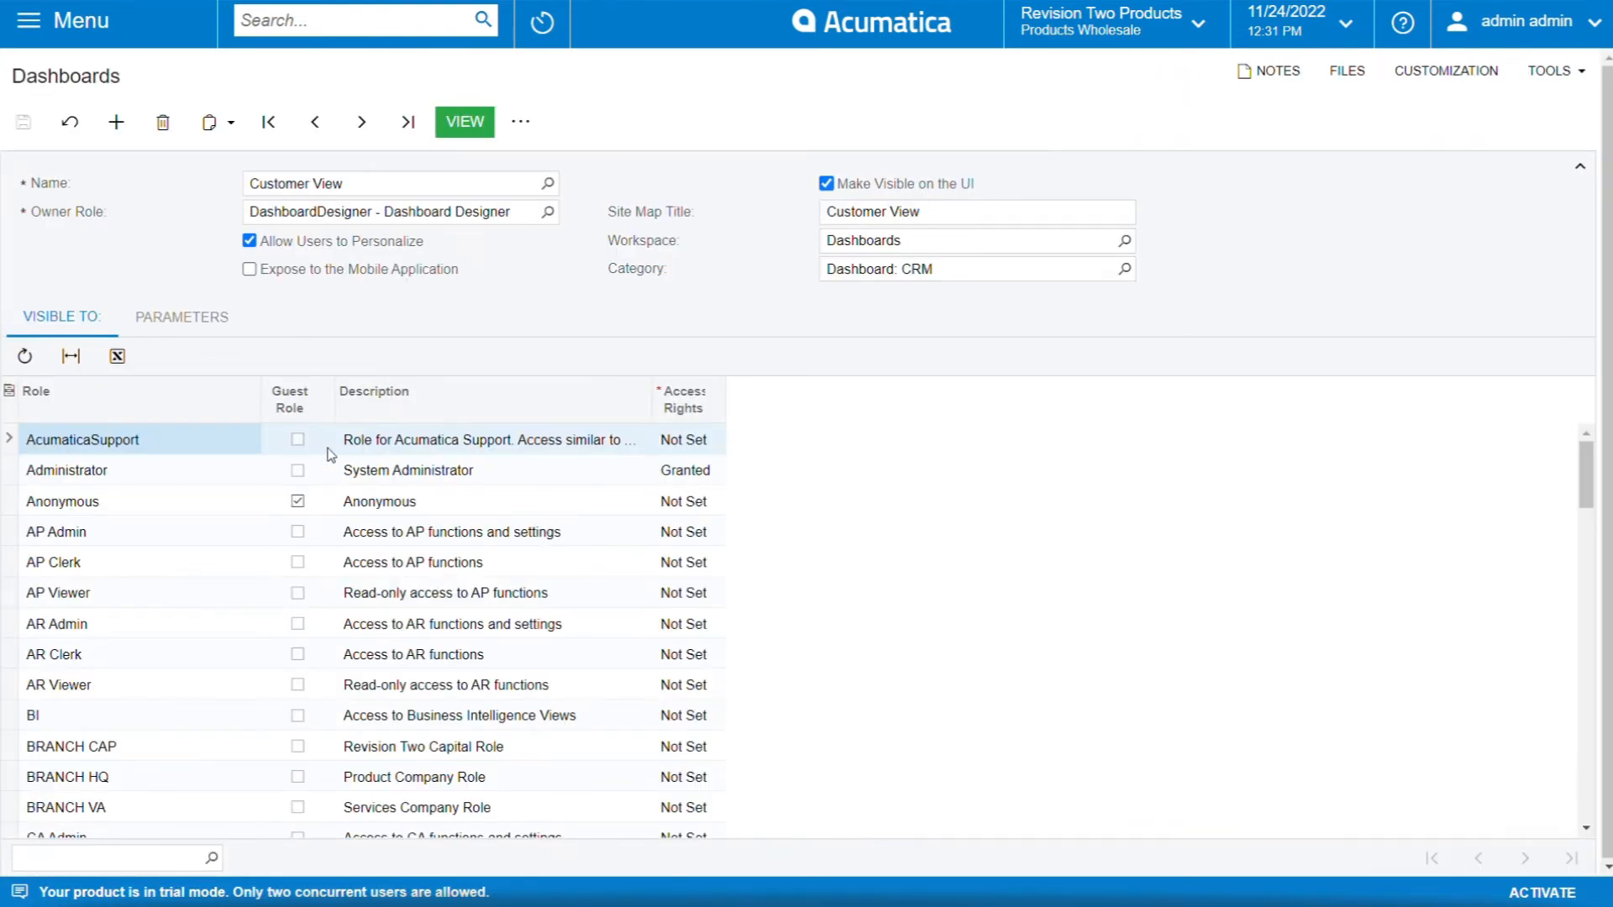
mouse_move(338, 507)
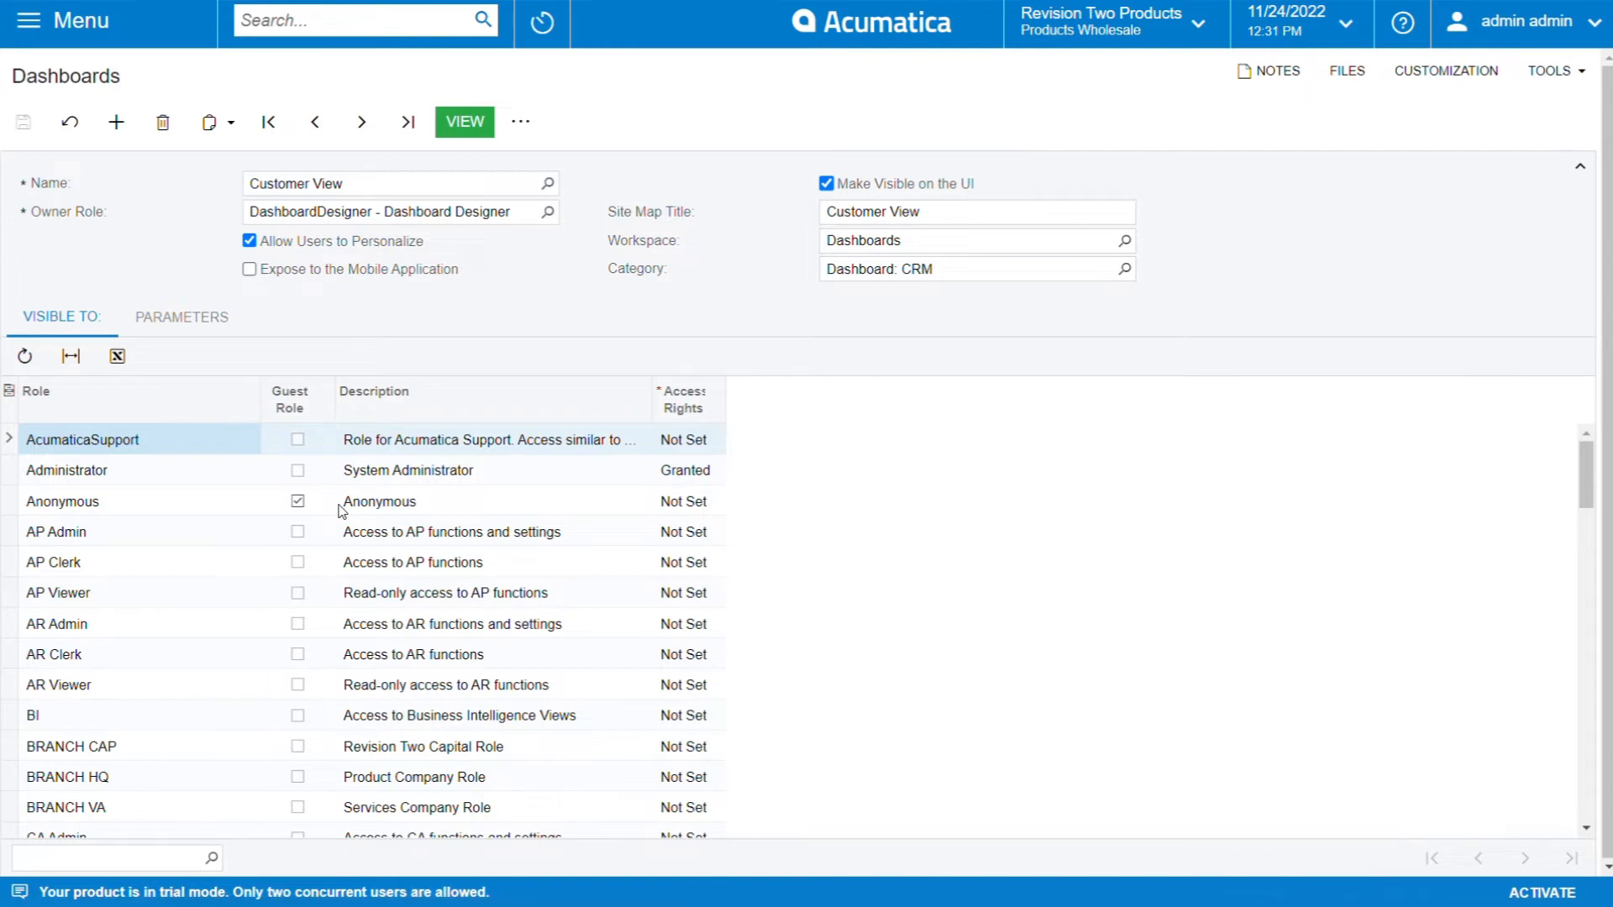
mouse_move(353, 507)
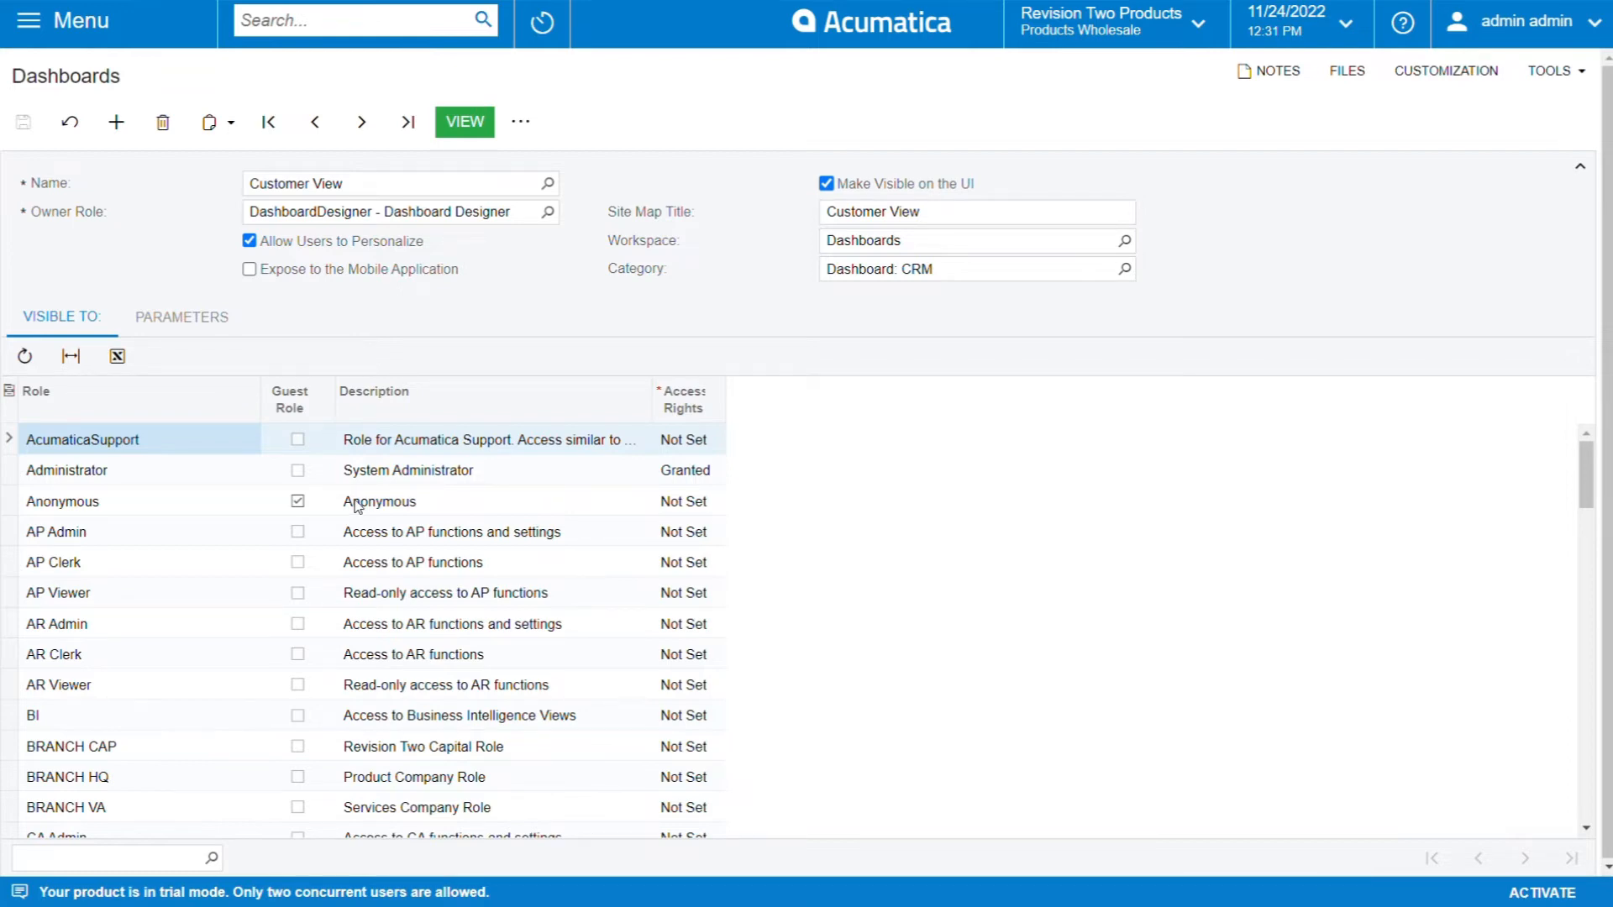
mouse_move(501, 750)
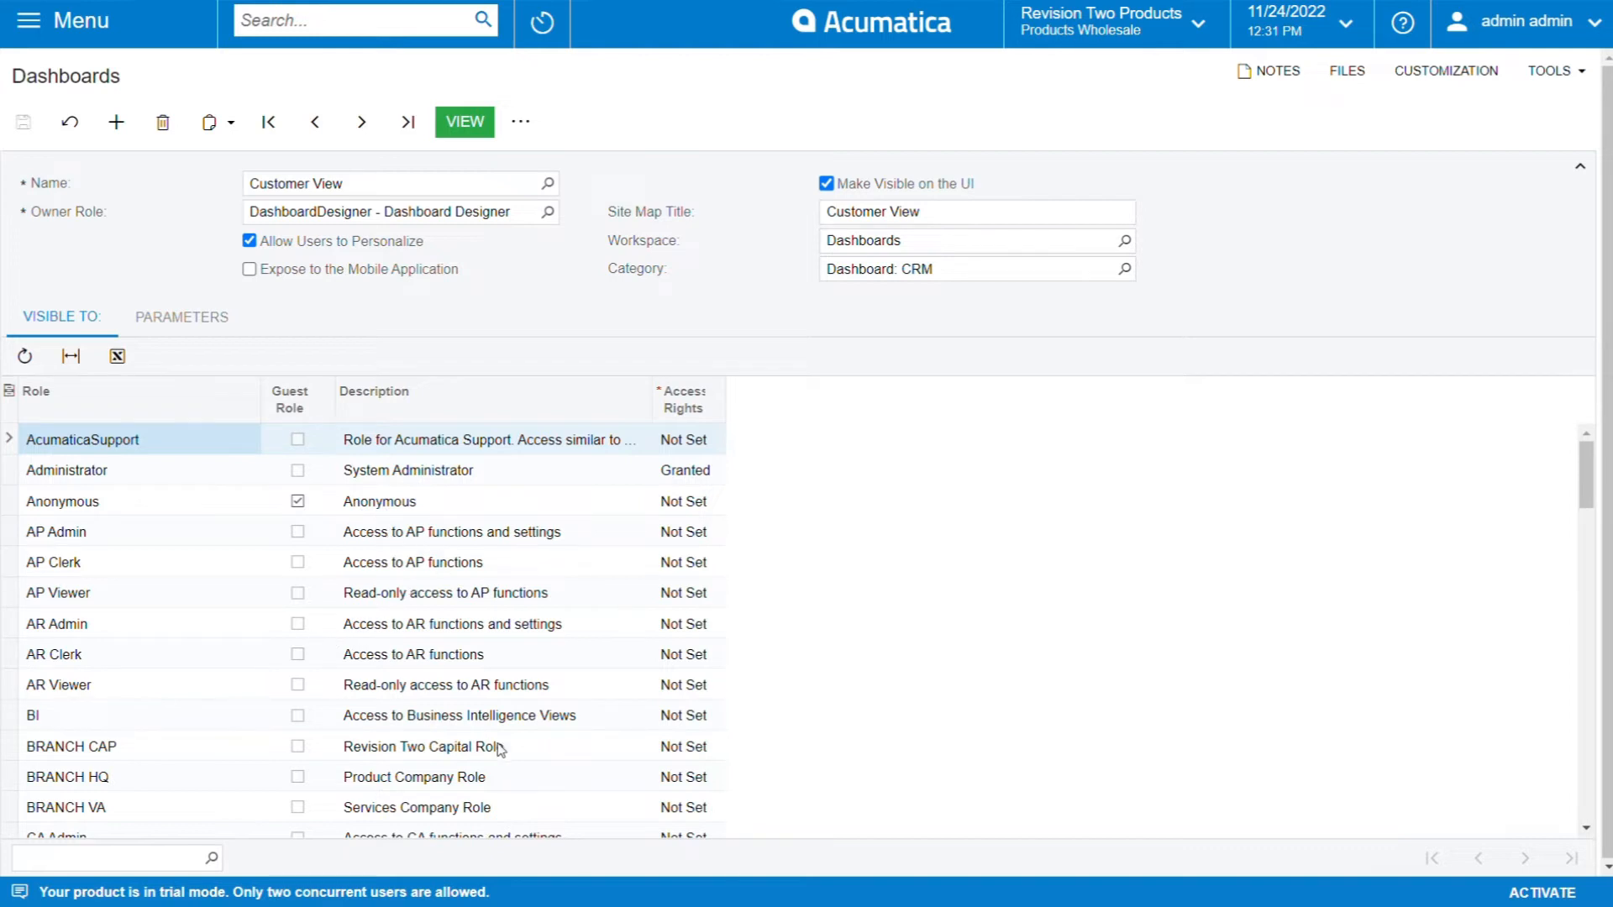
mouse_move(452, 553)
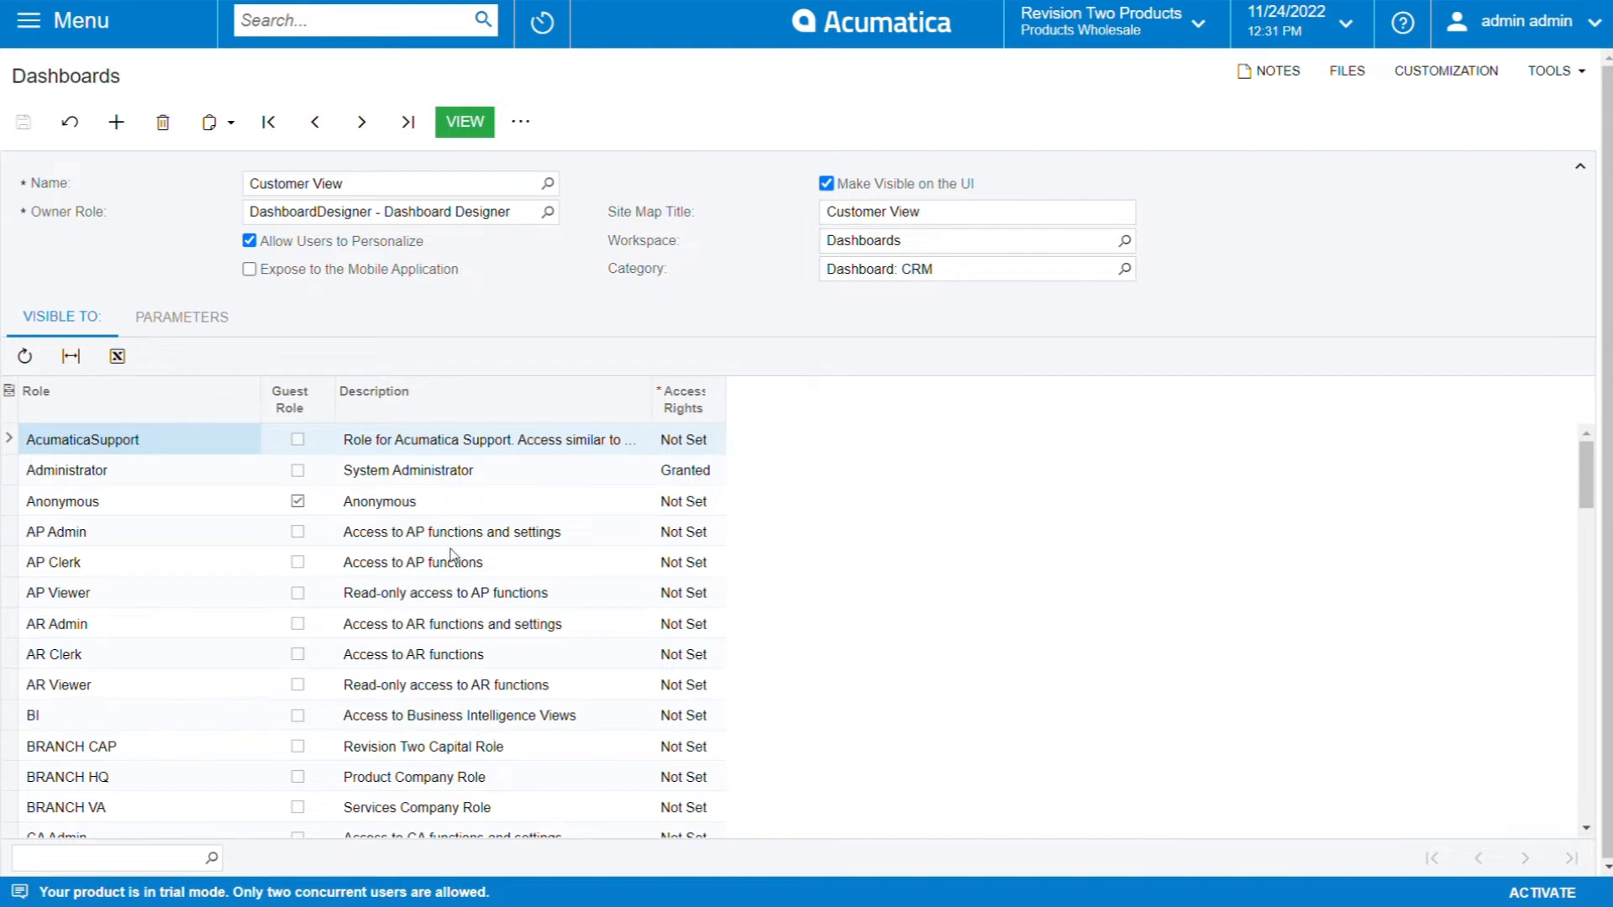
mouse_move(249, 459)
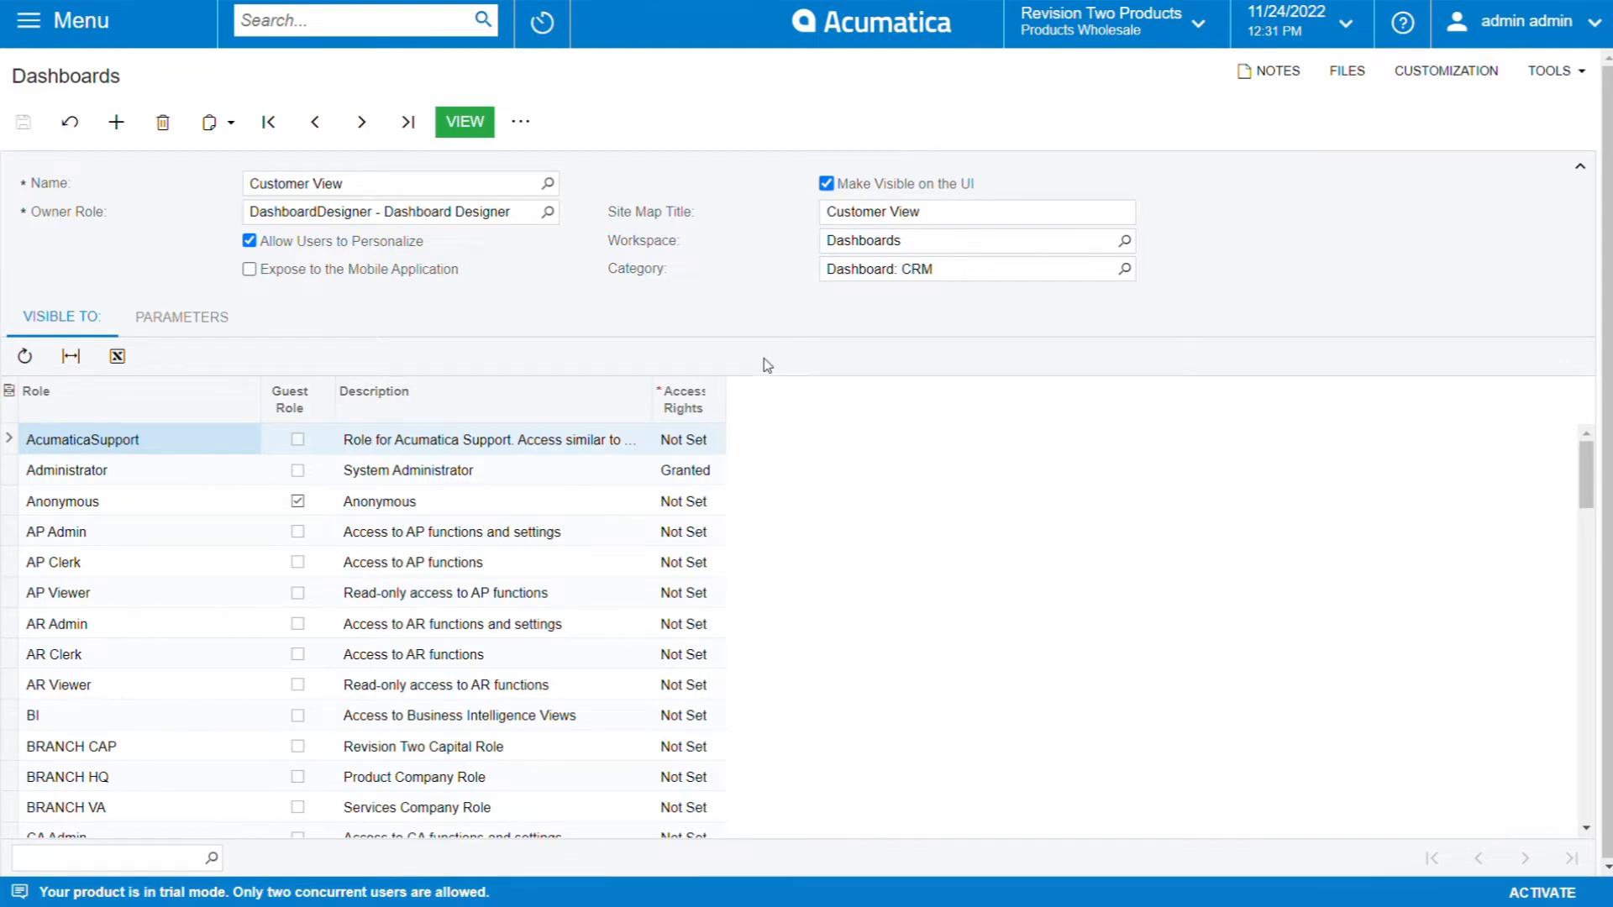
mouse_move(659, 346)
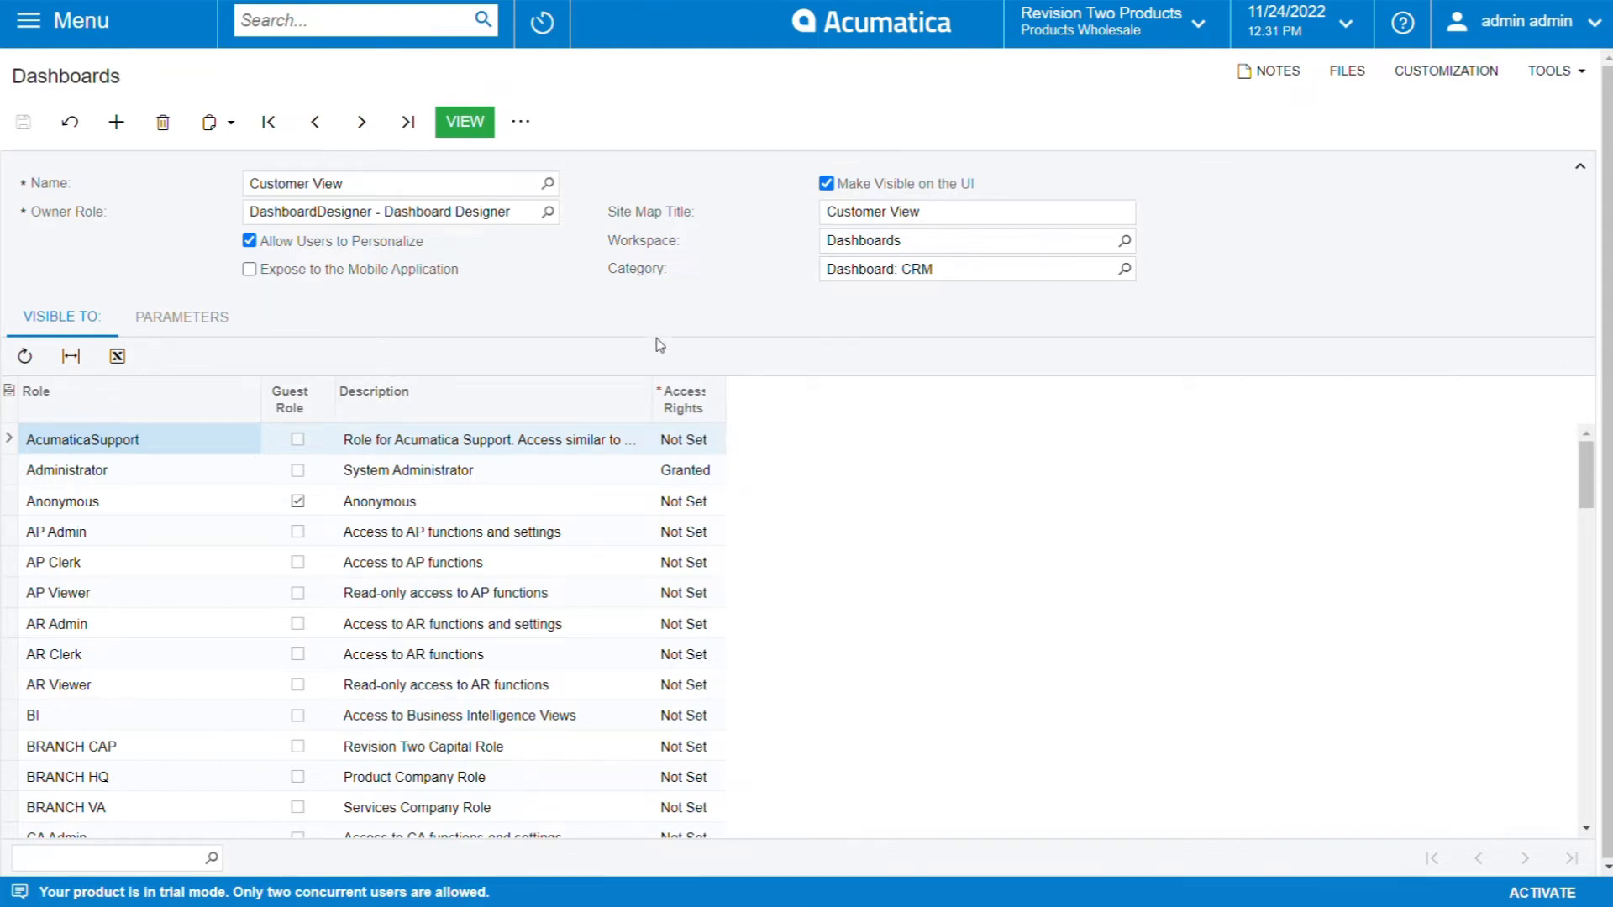
mouse_move(822, 26)
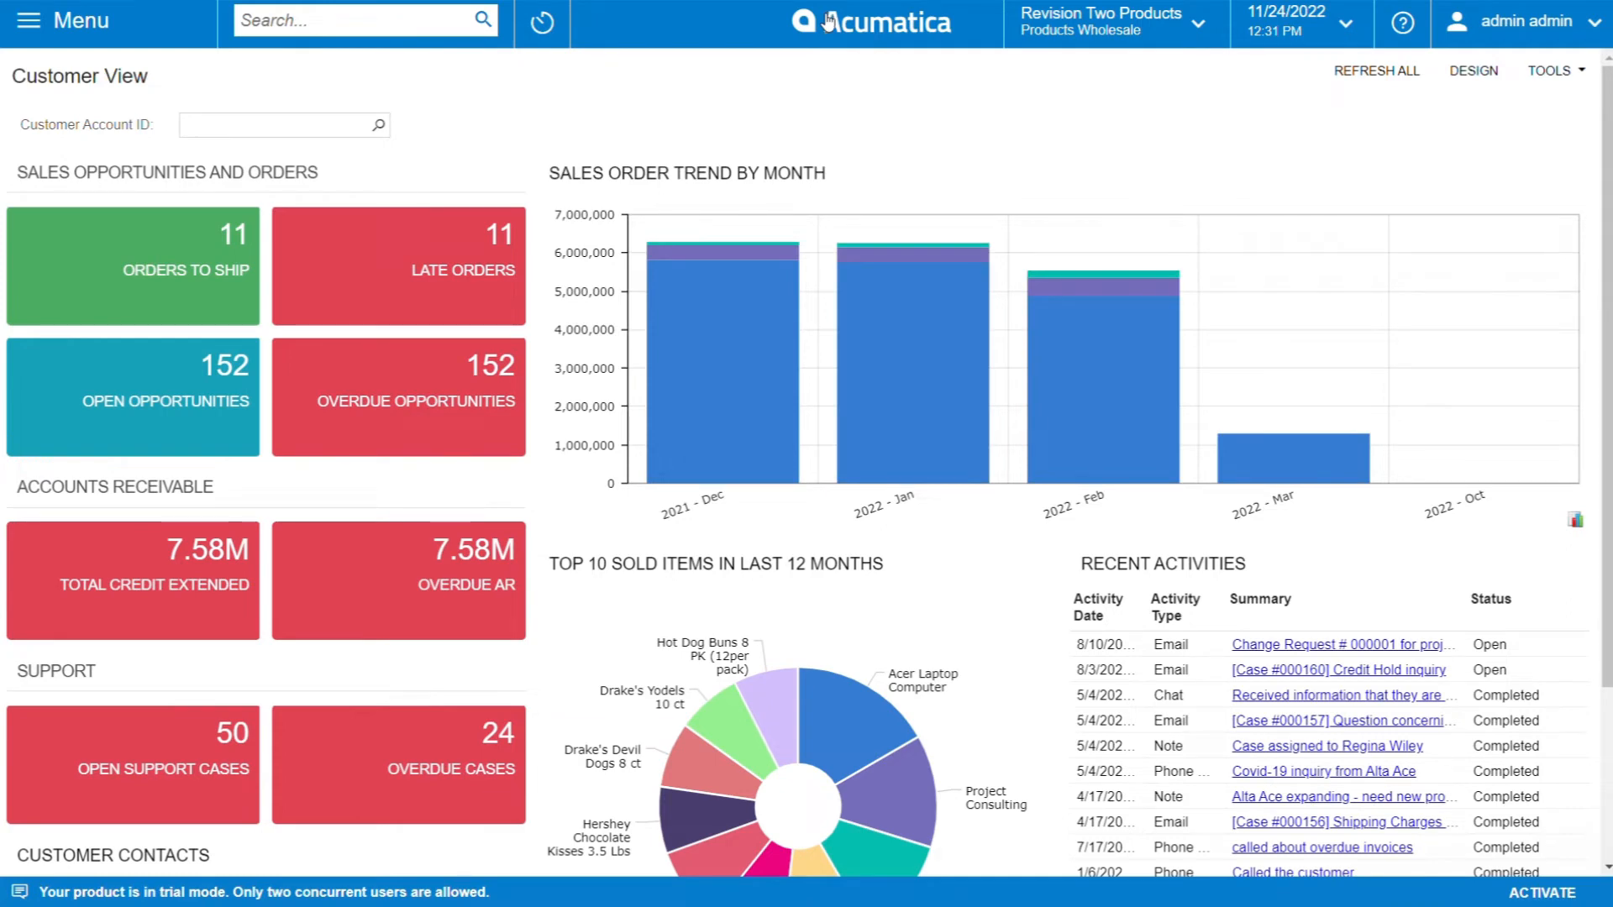
mouse_move(34, 22)
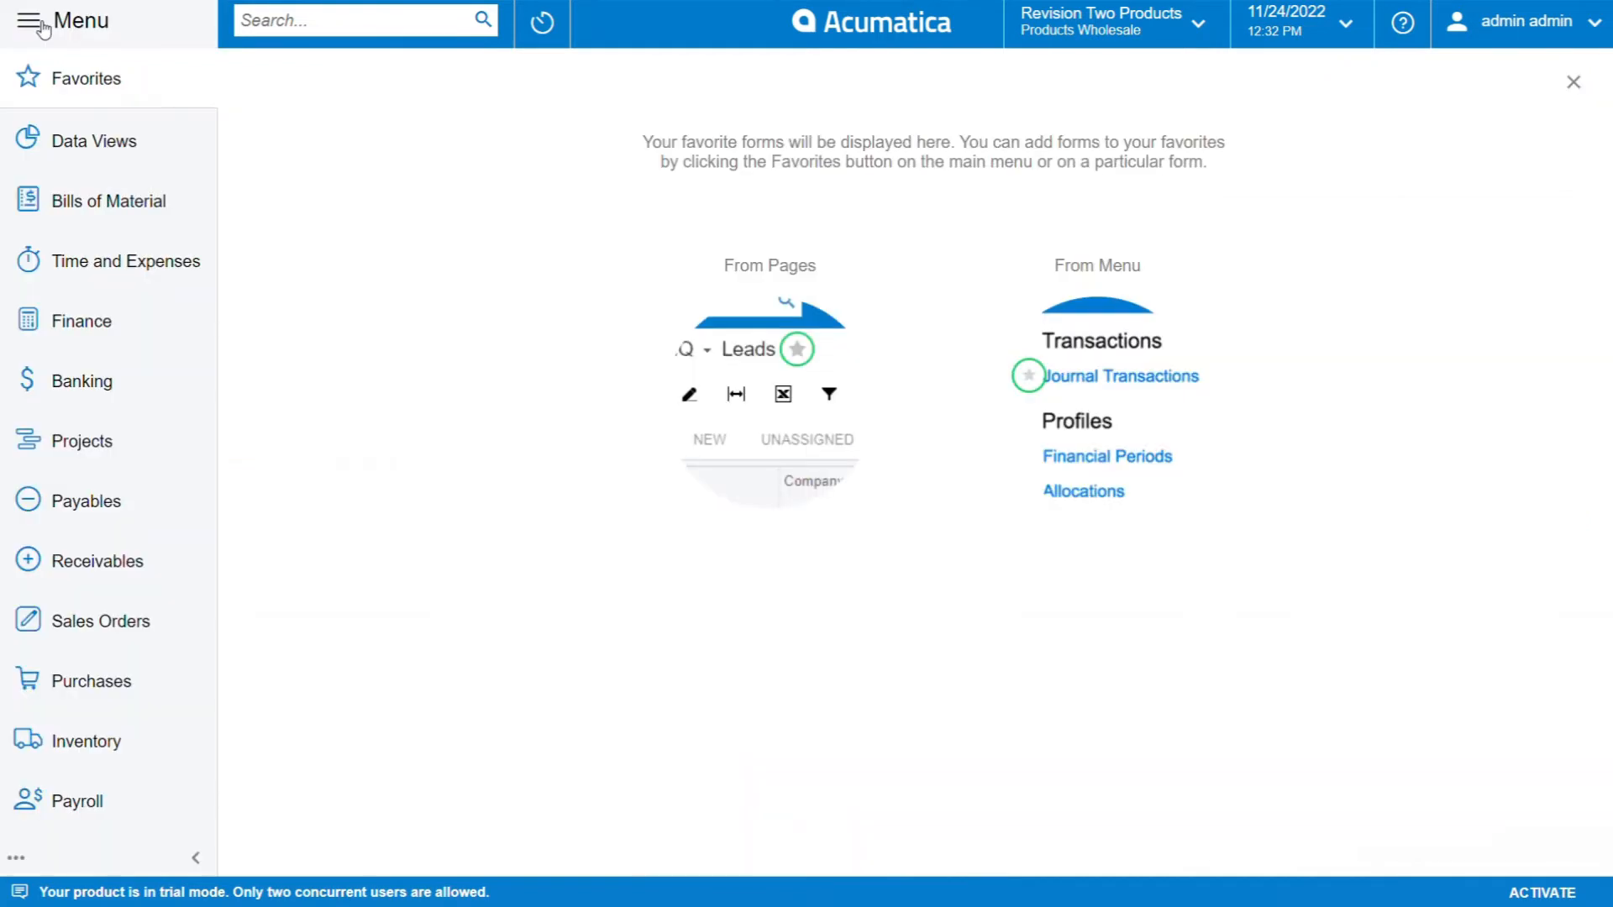
mouse_move(101, 79)
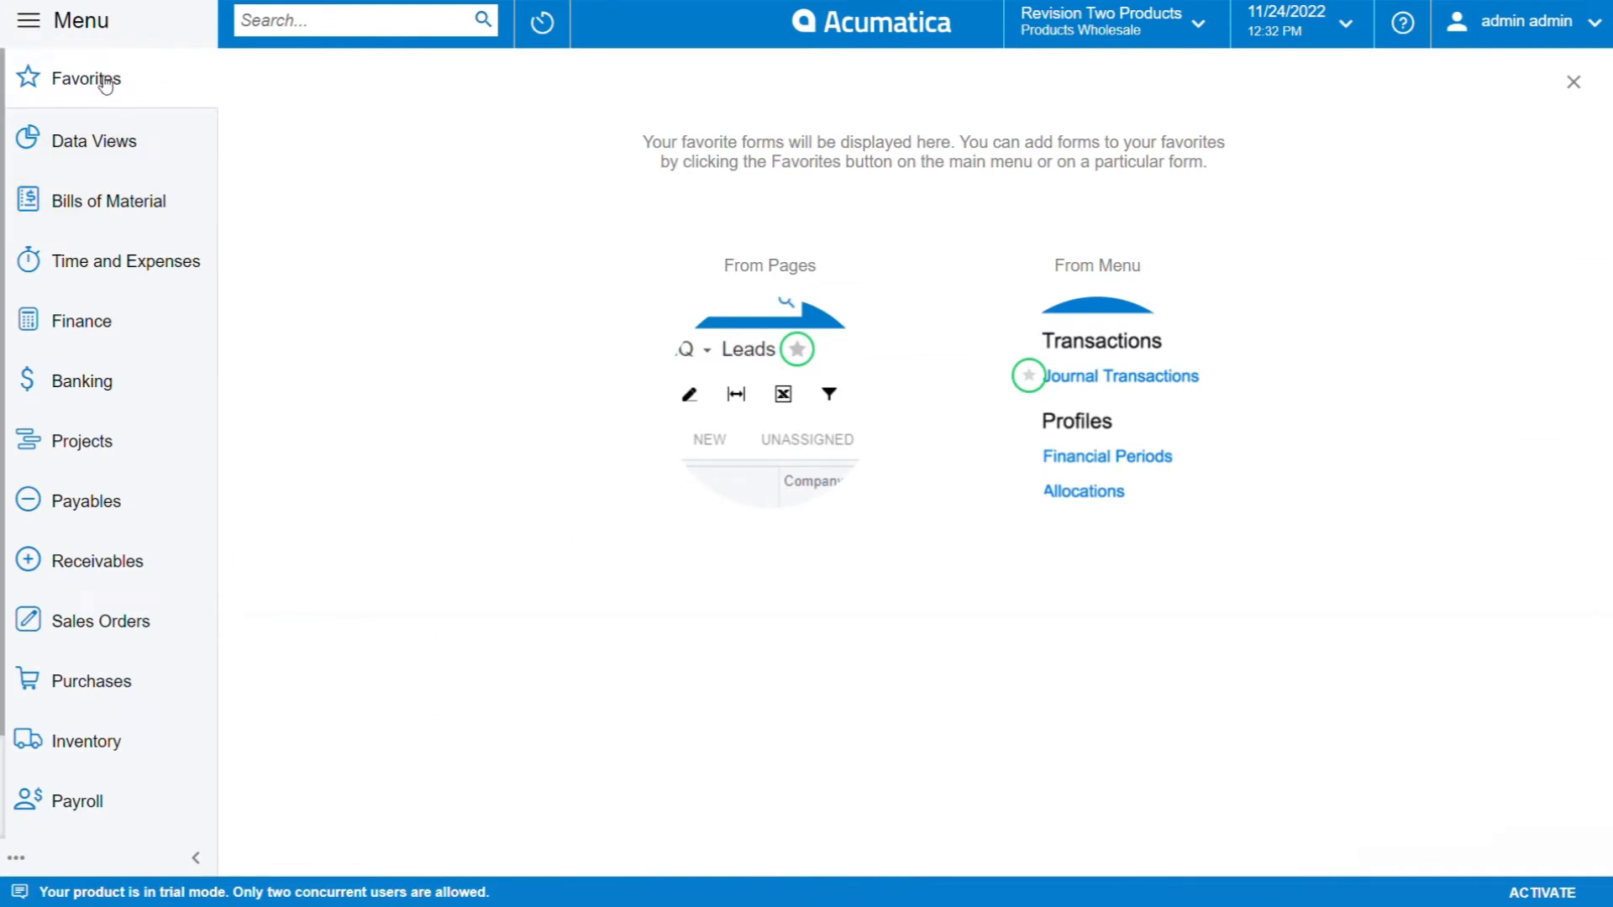
mouse_move(87, 126)
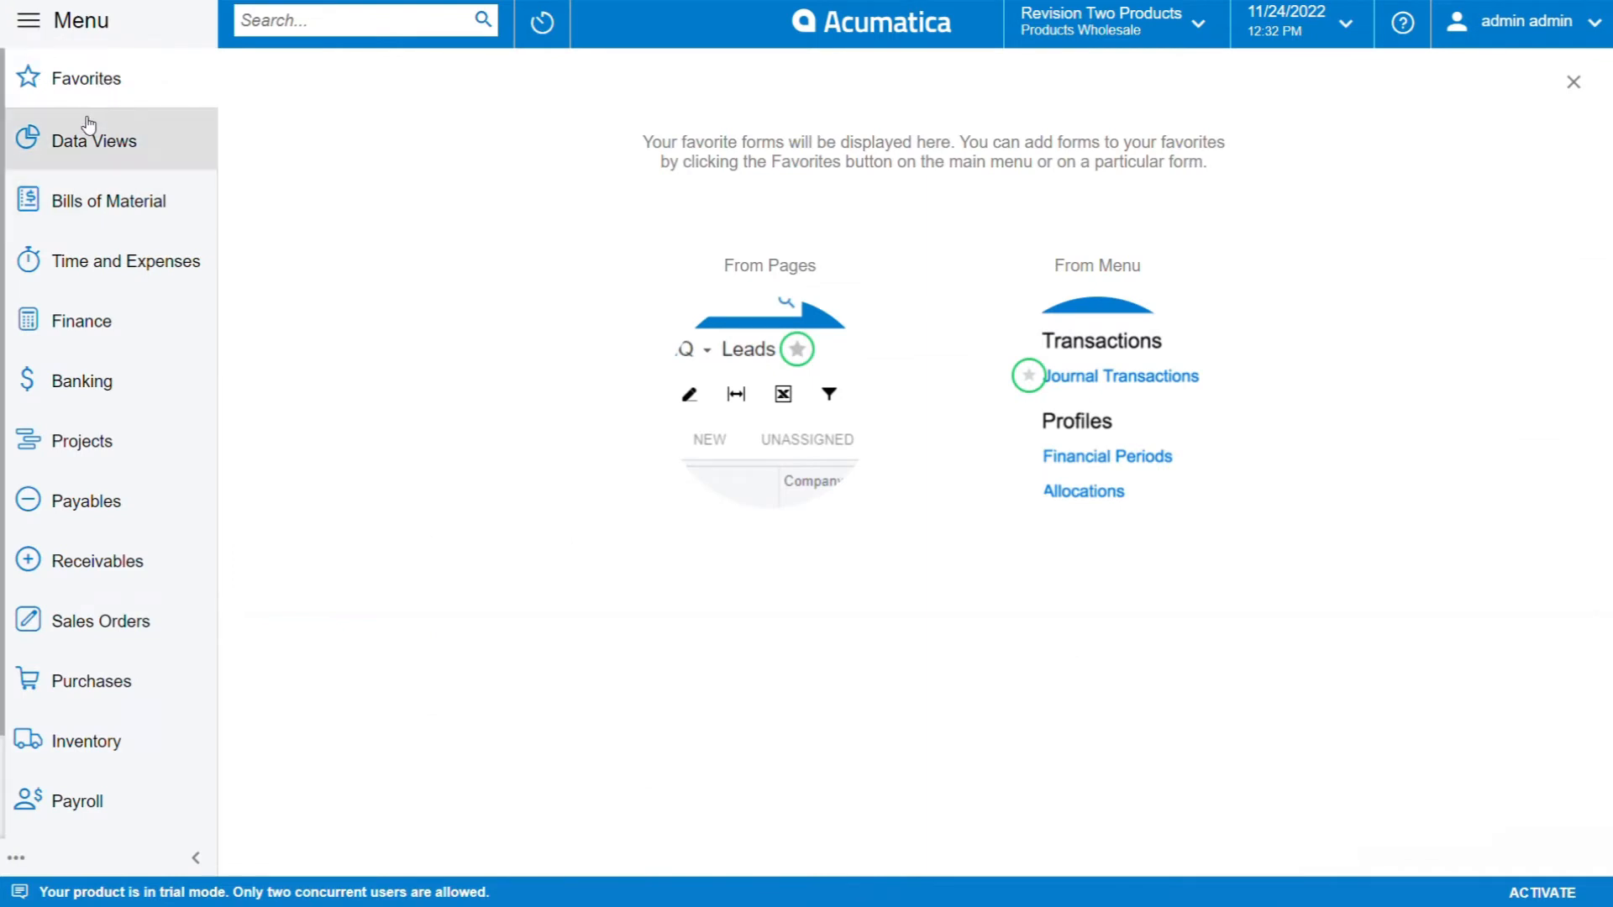
mouse_move(125, 98)
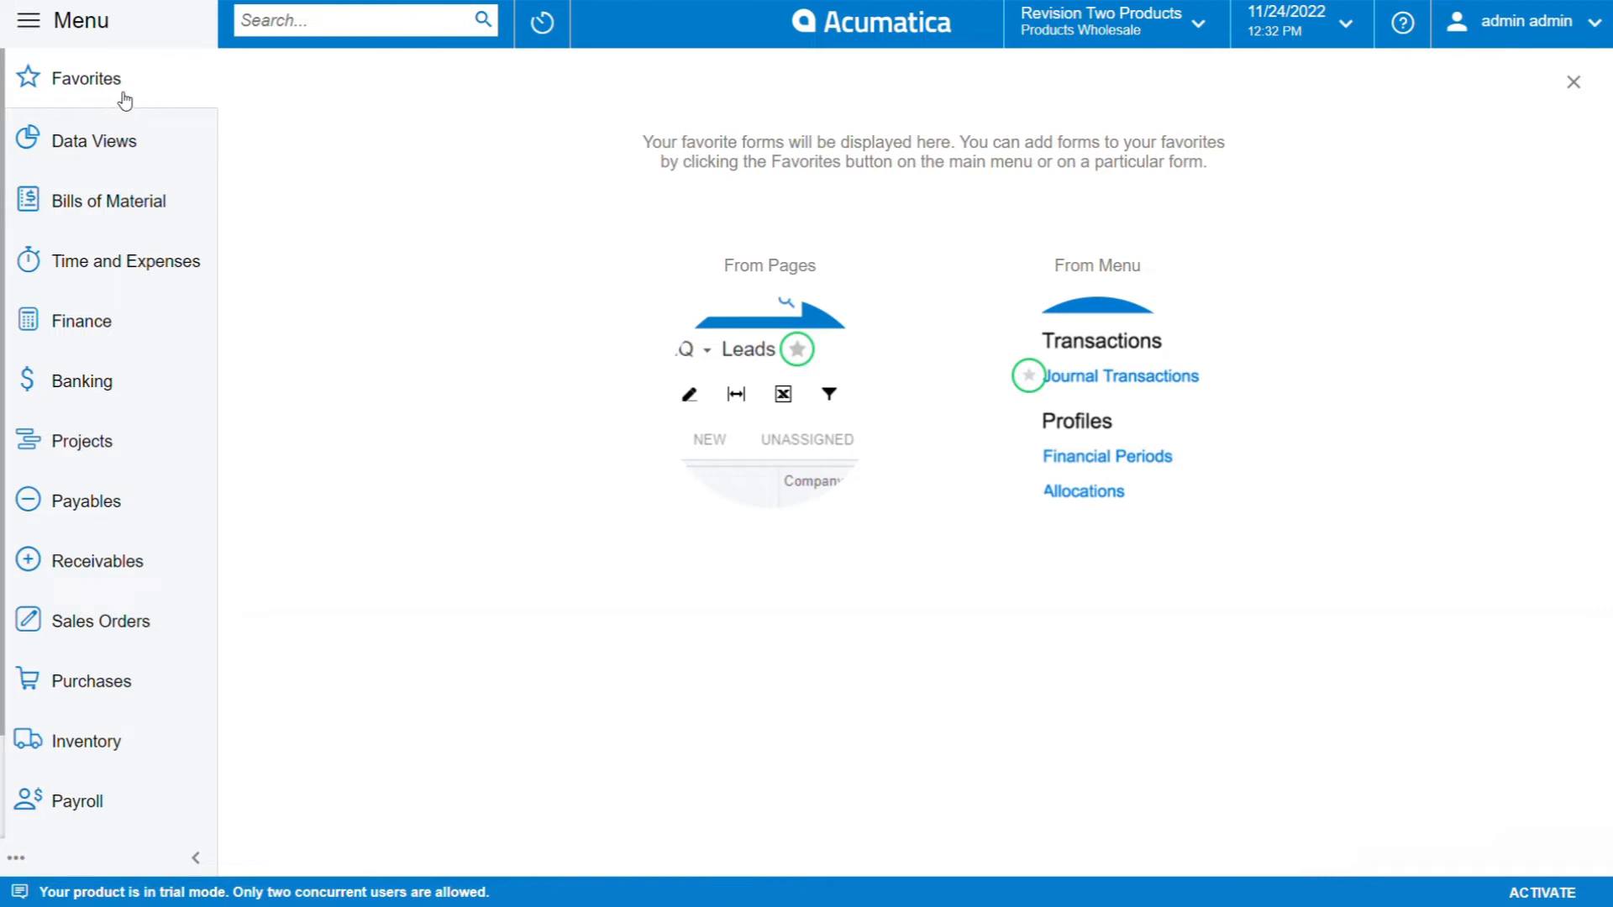
mouse_move(786, 376)
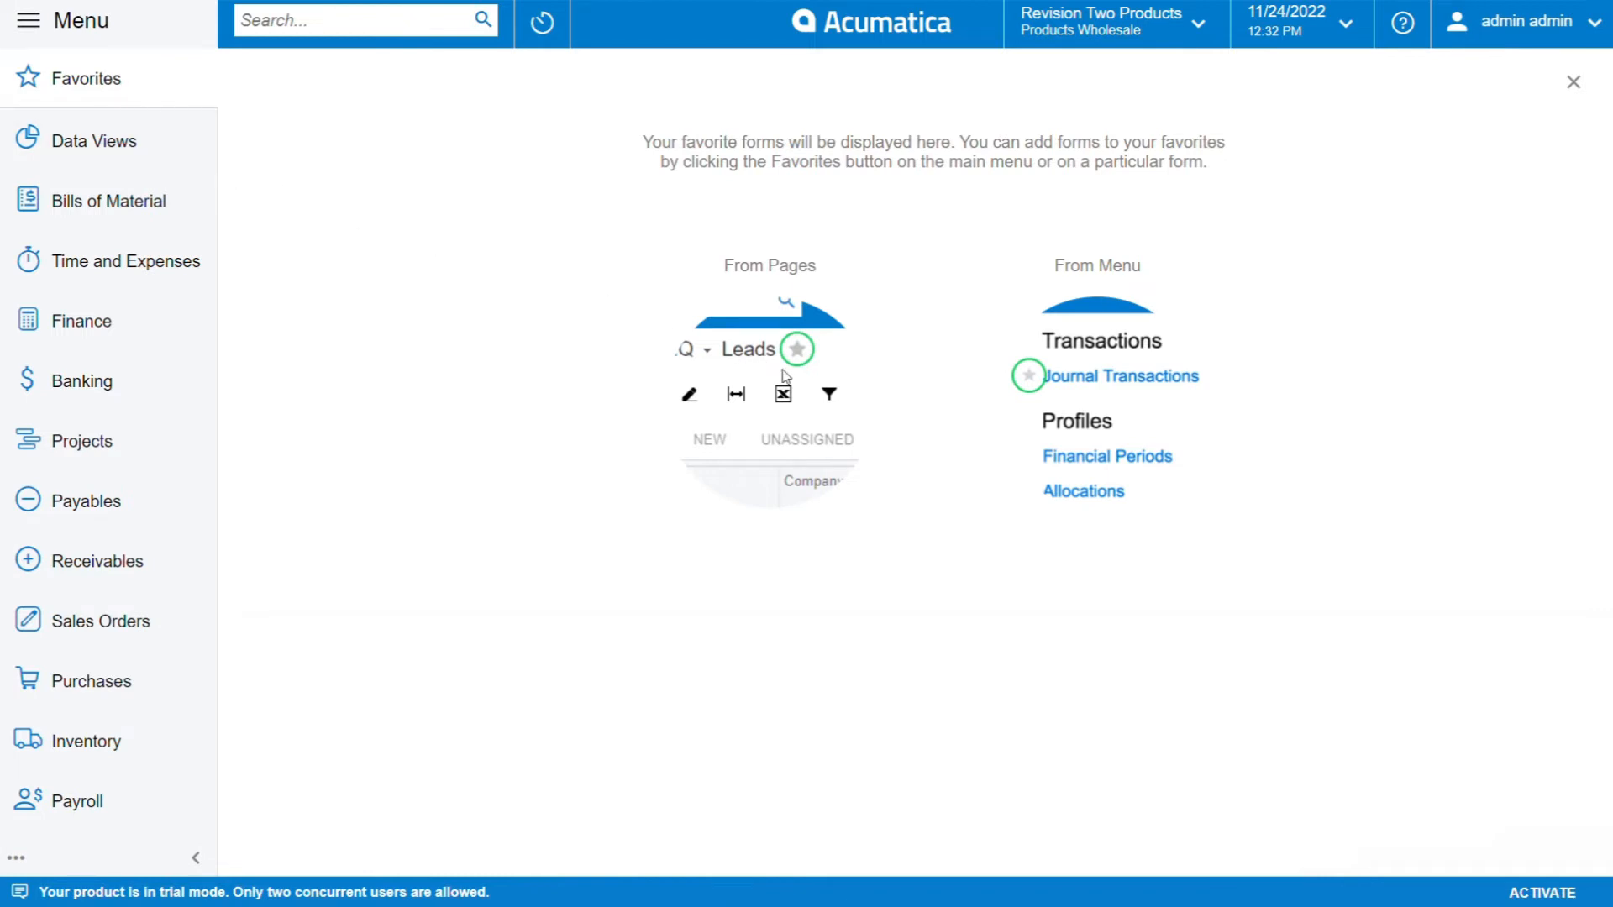
mouse_move(54, 126)
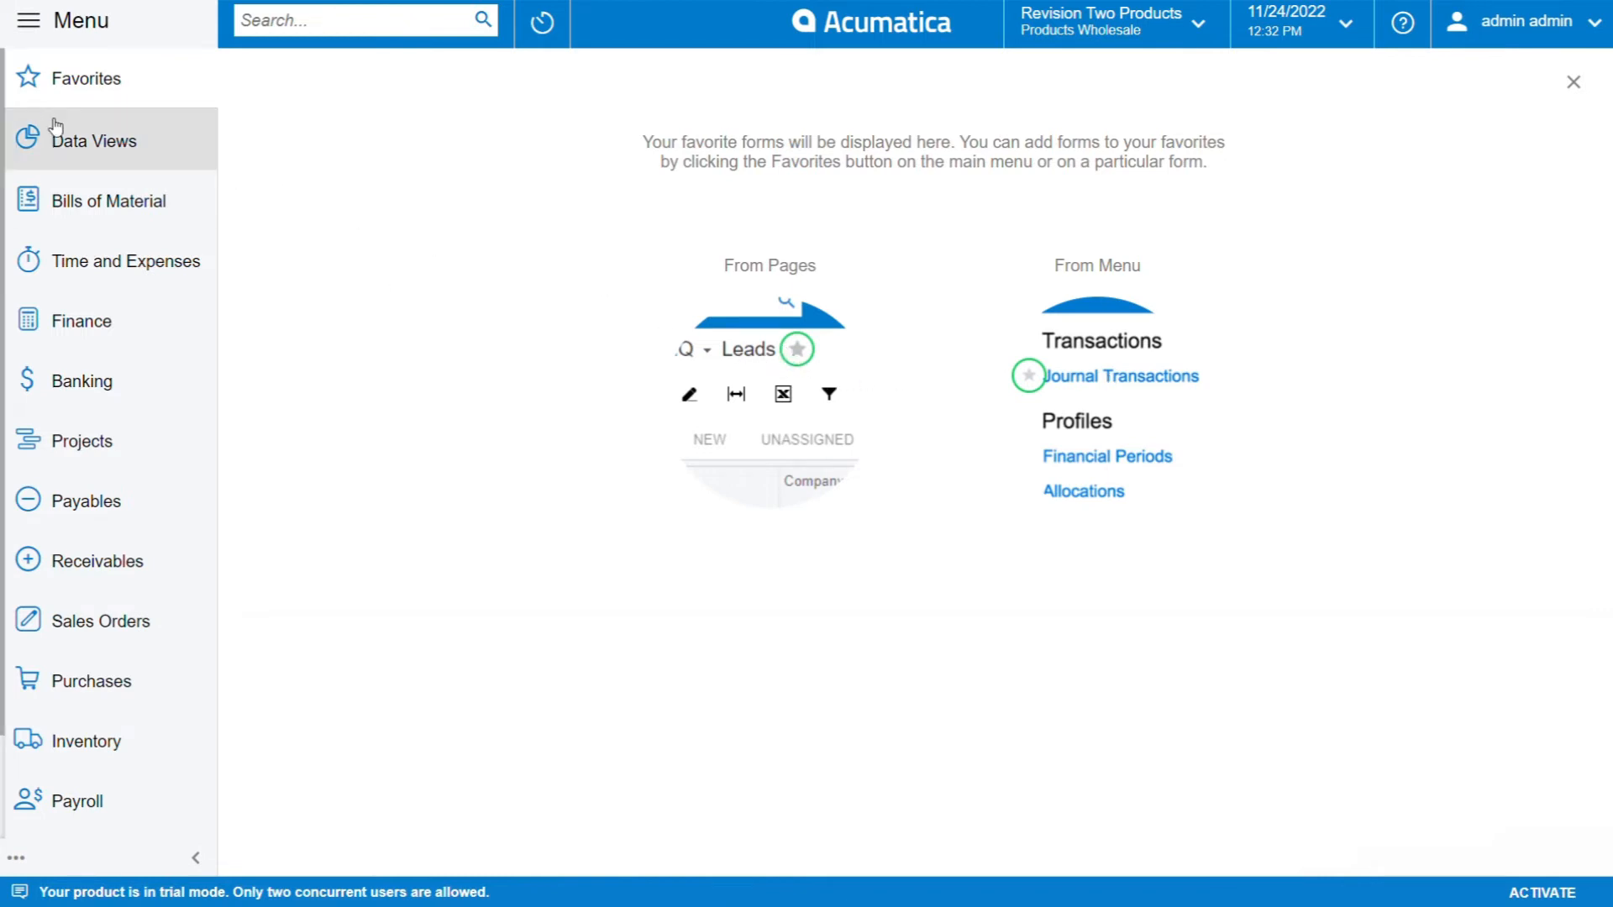
mouse_move(1065, 364)
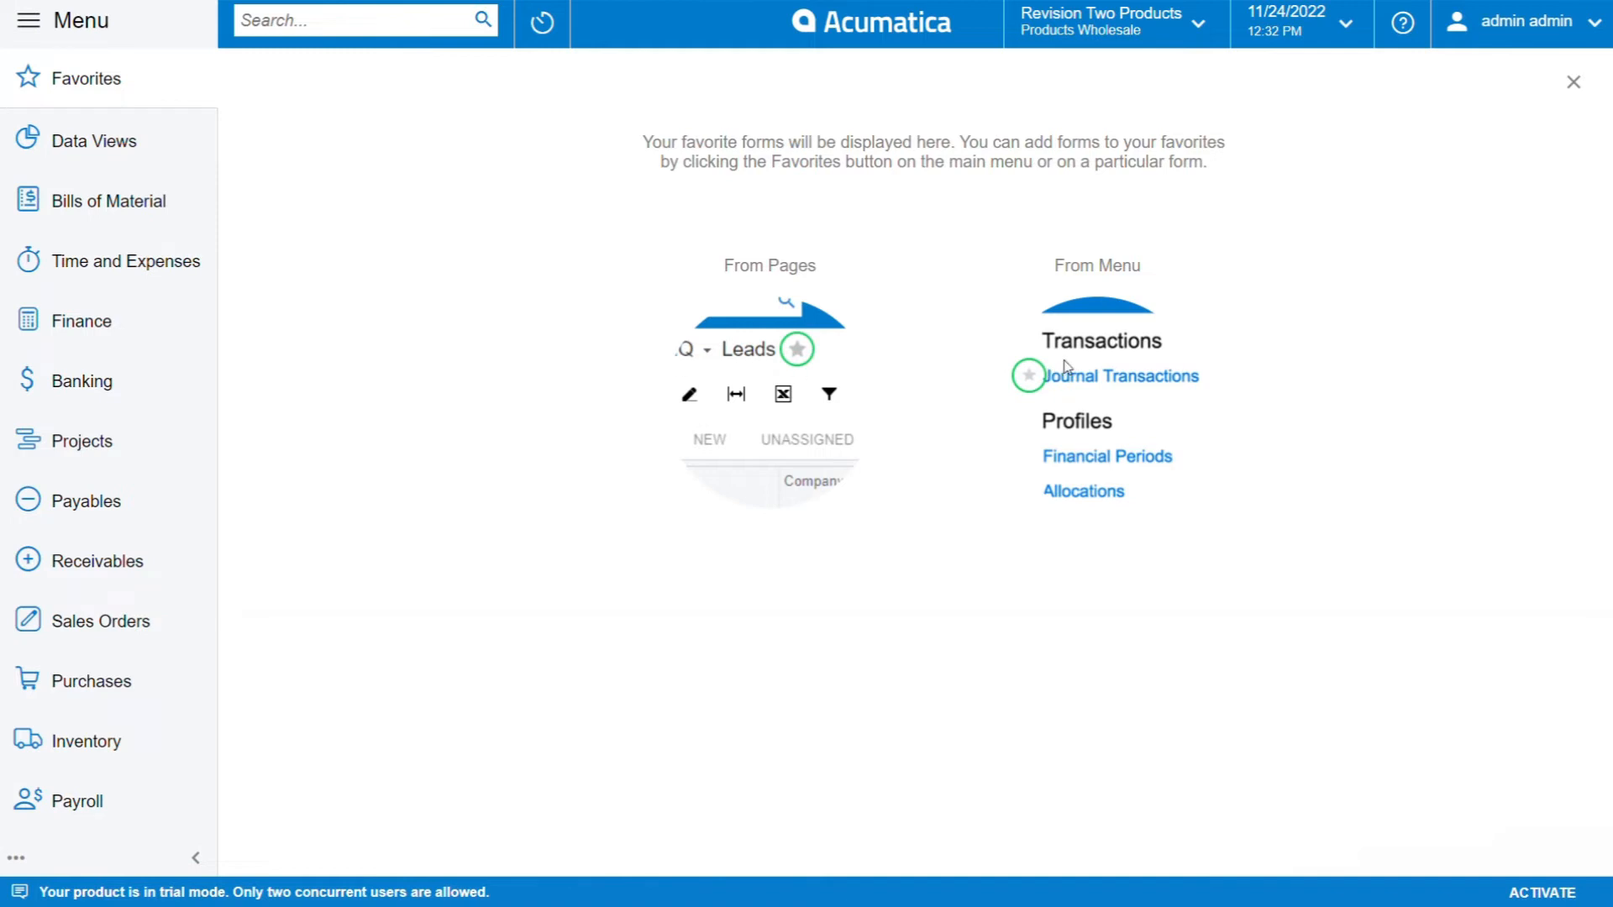
mouse_move(847, 376)
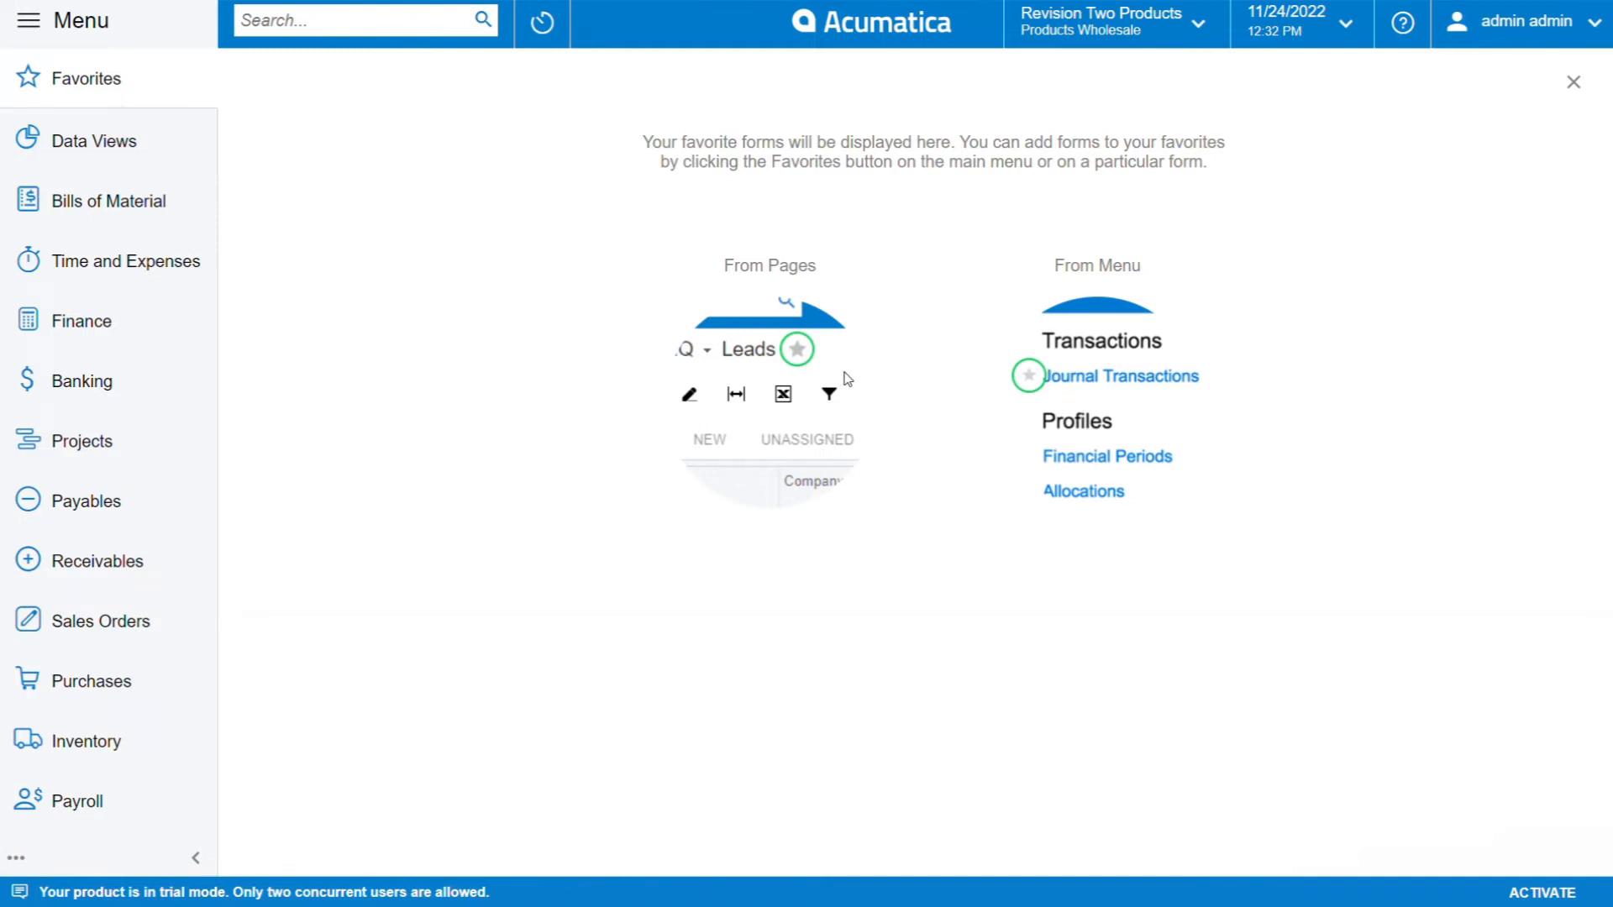
mouse_move(80, 201)
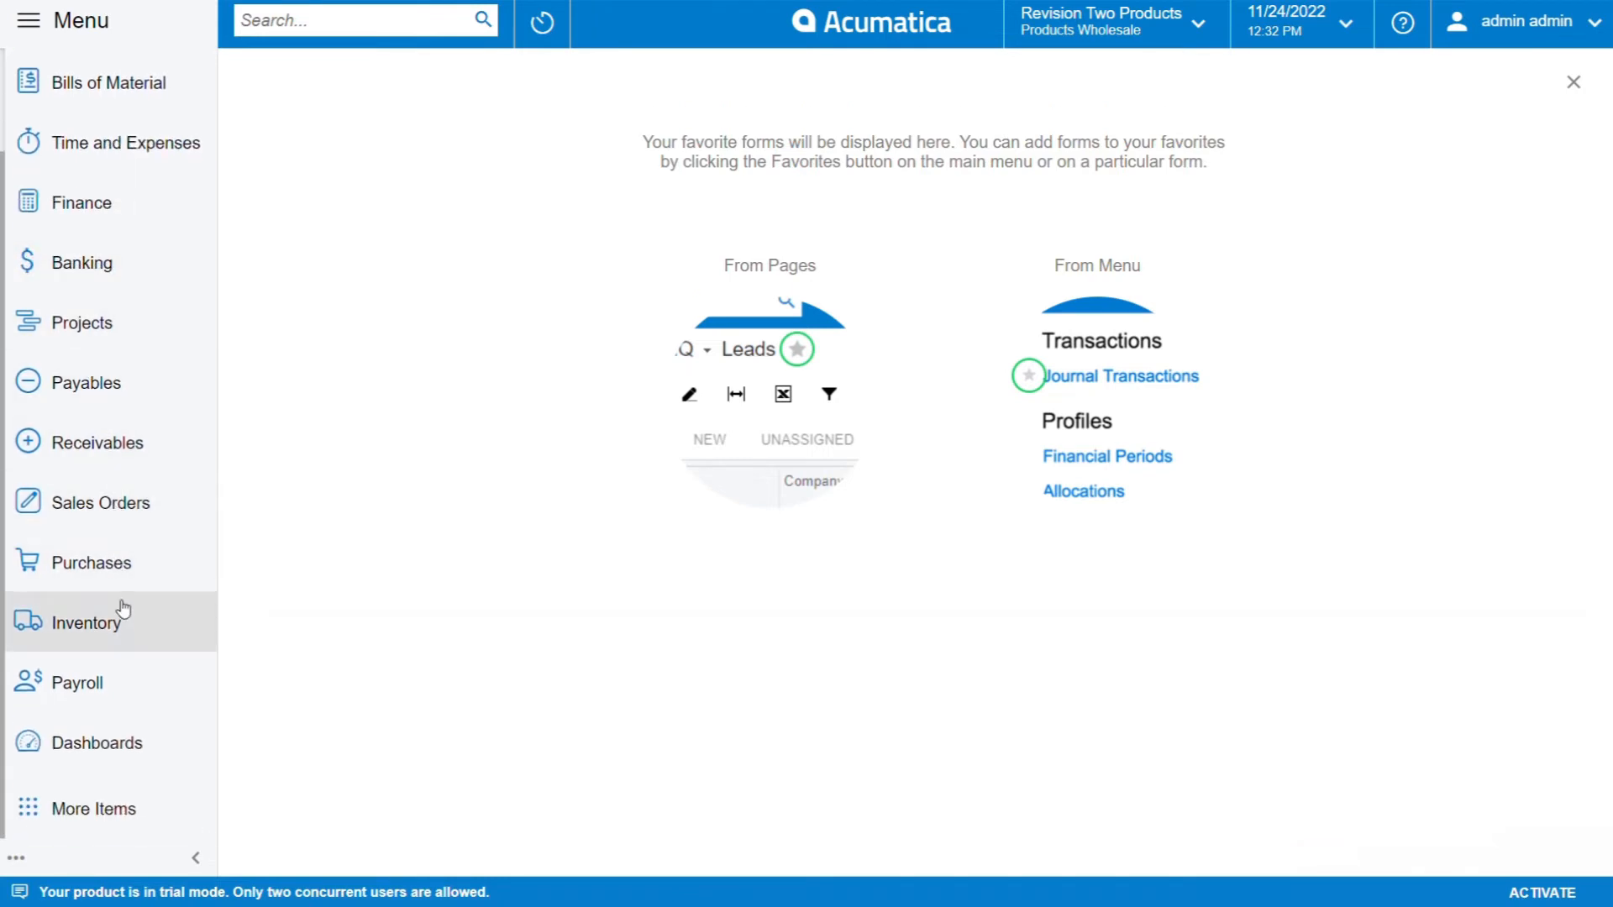
mouse_move(114, 323)
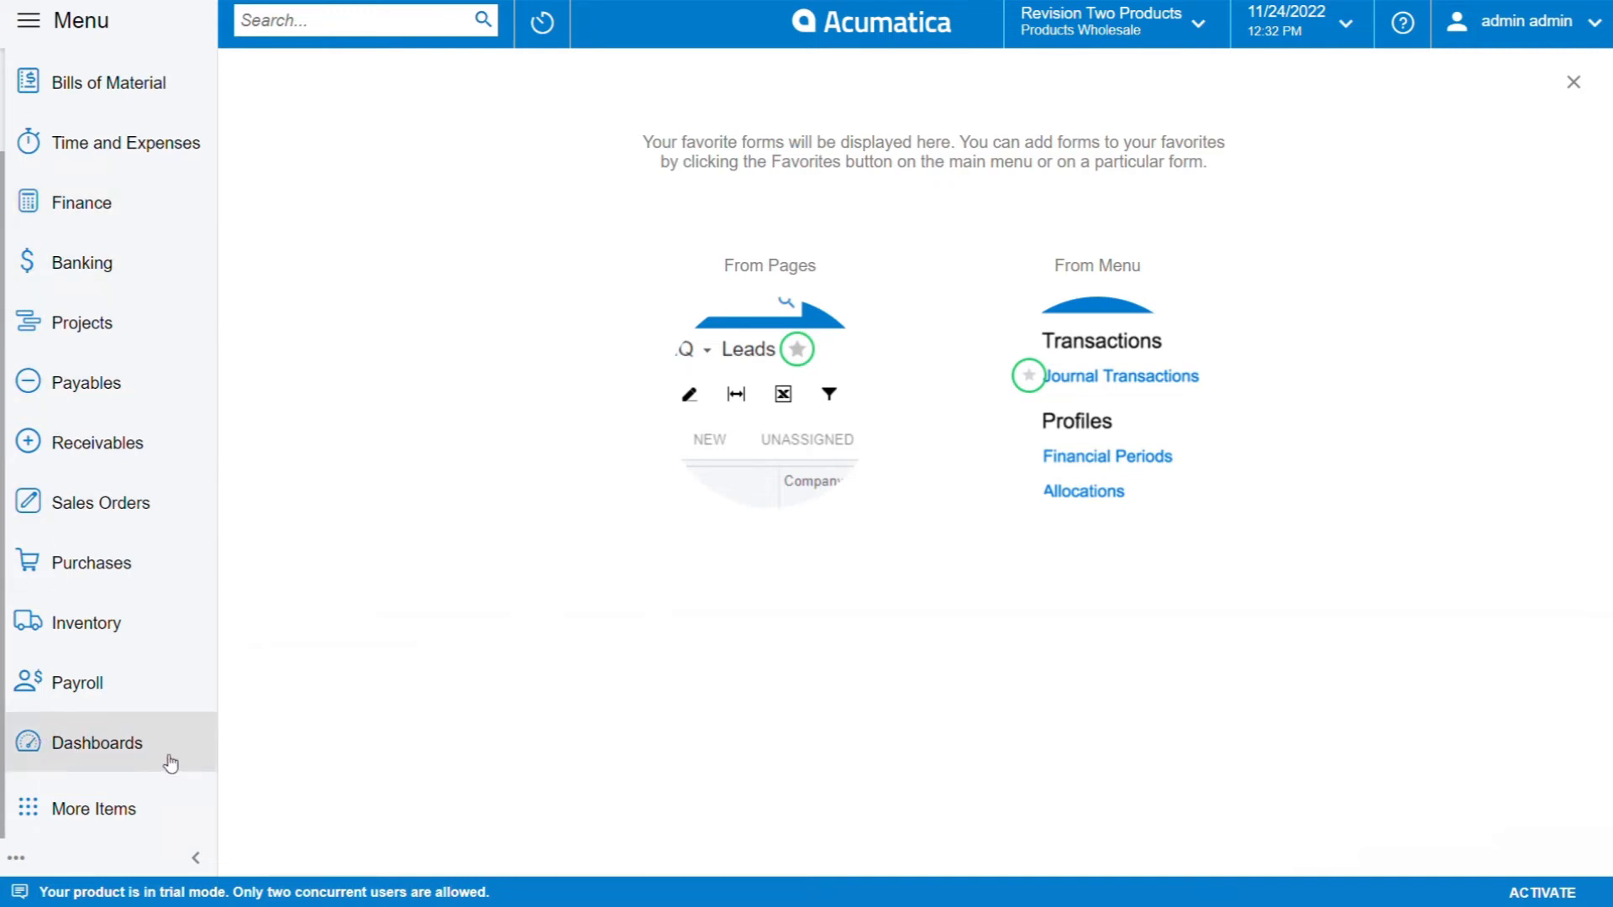
mouse_move(126, 817)
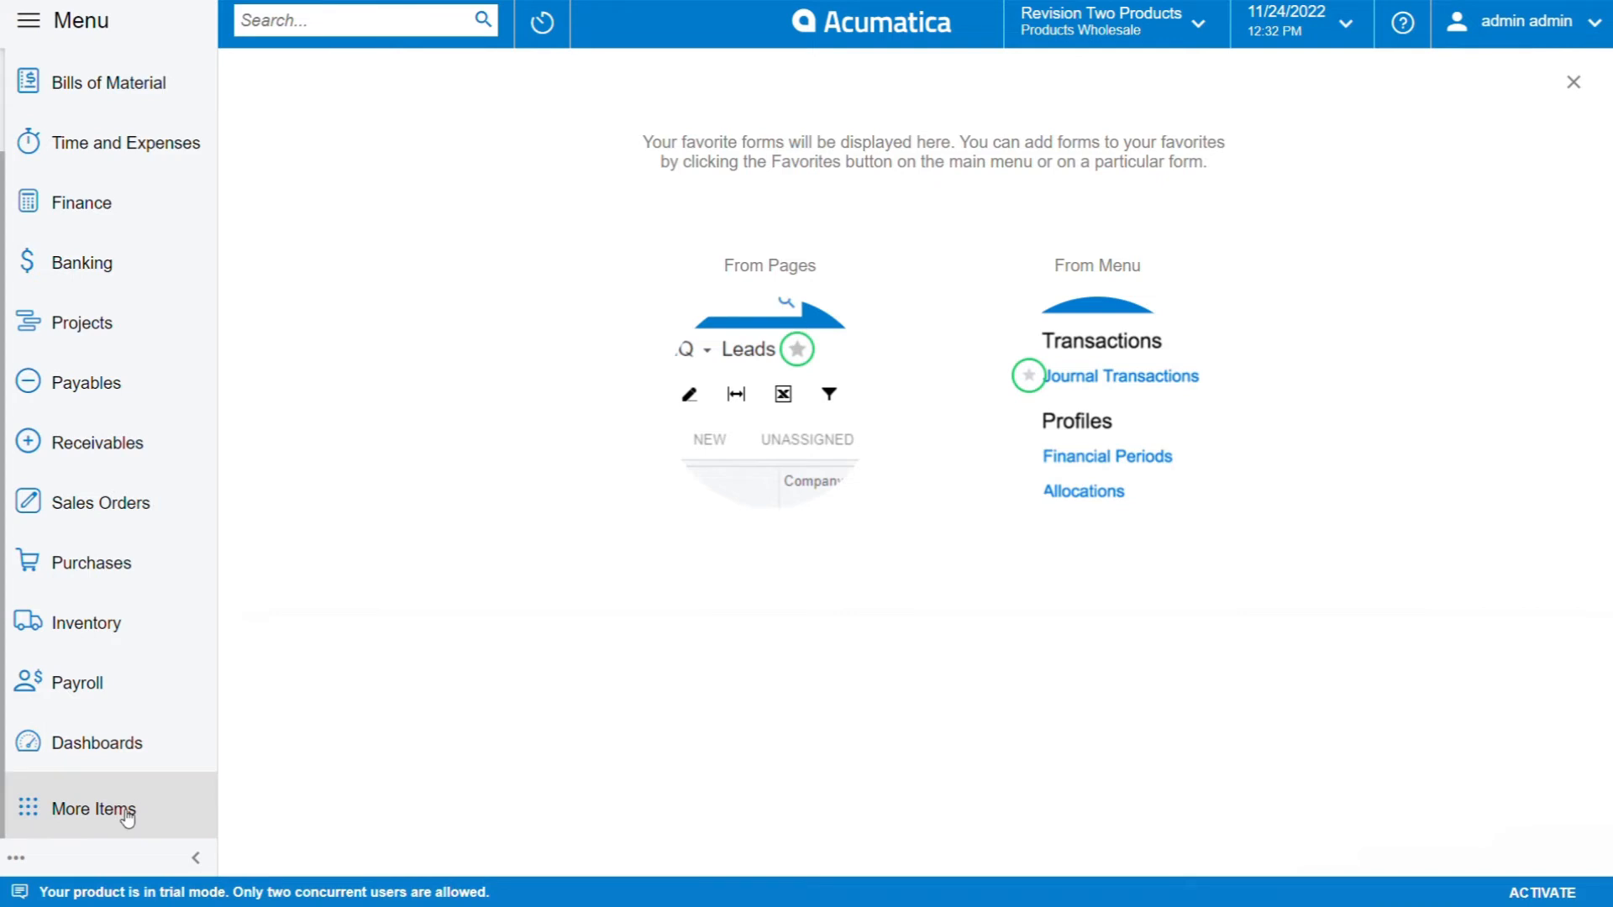
Show the More Items page with additional Financials and Operations modules.
left_click(94, 809)
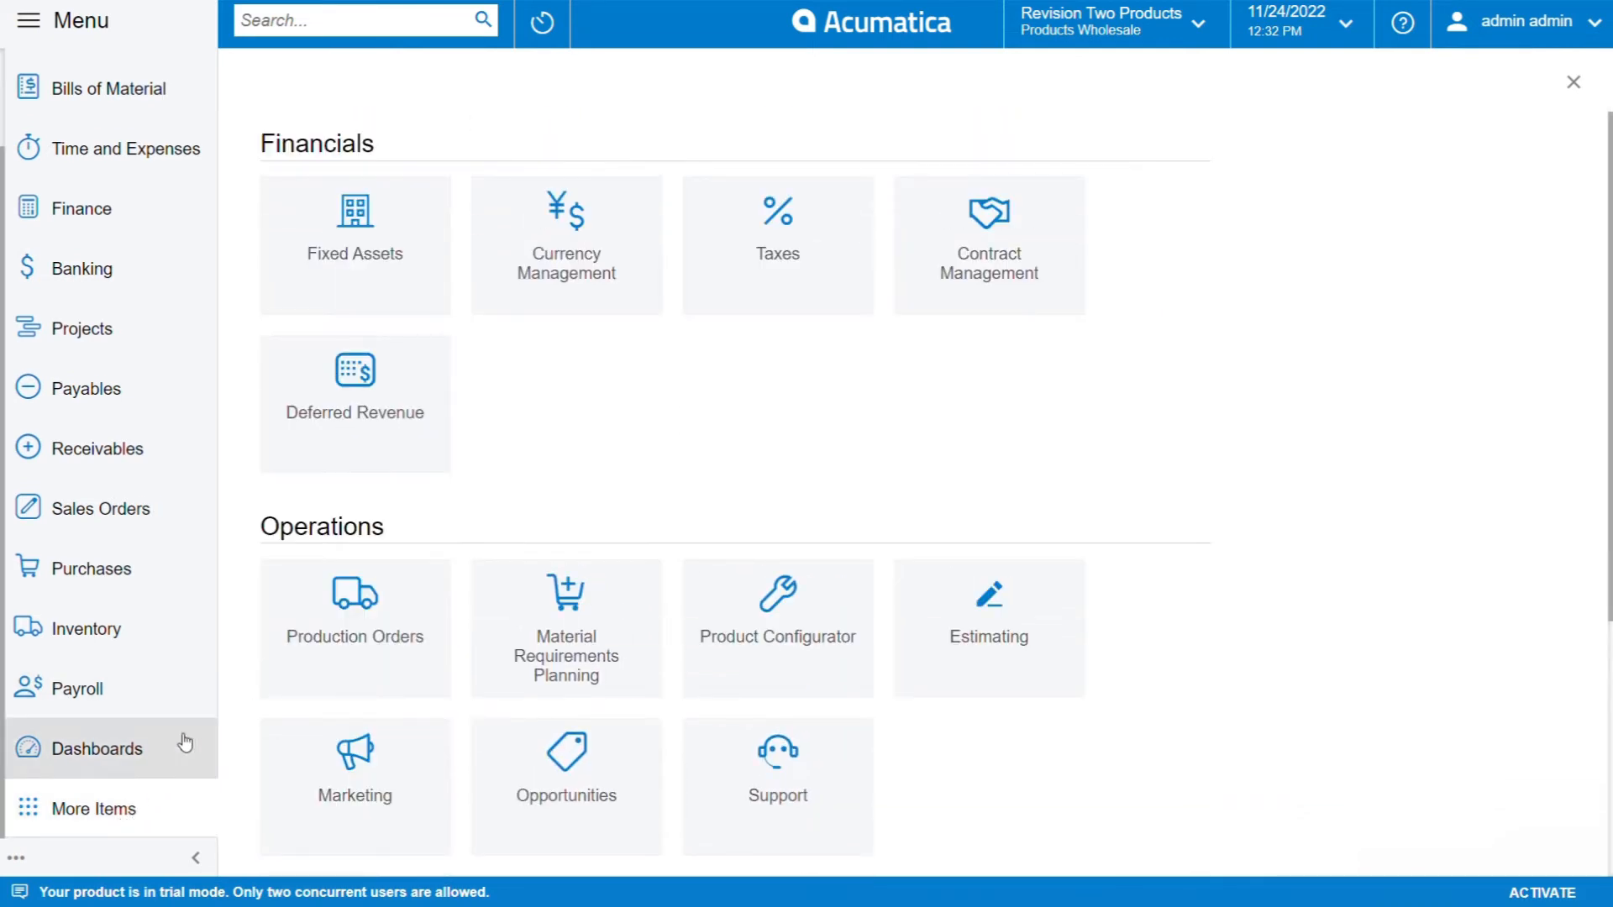
mouse_move(16, 855)
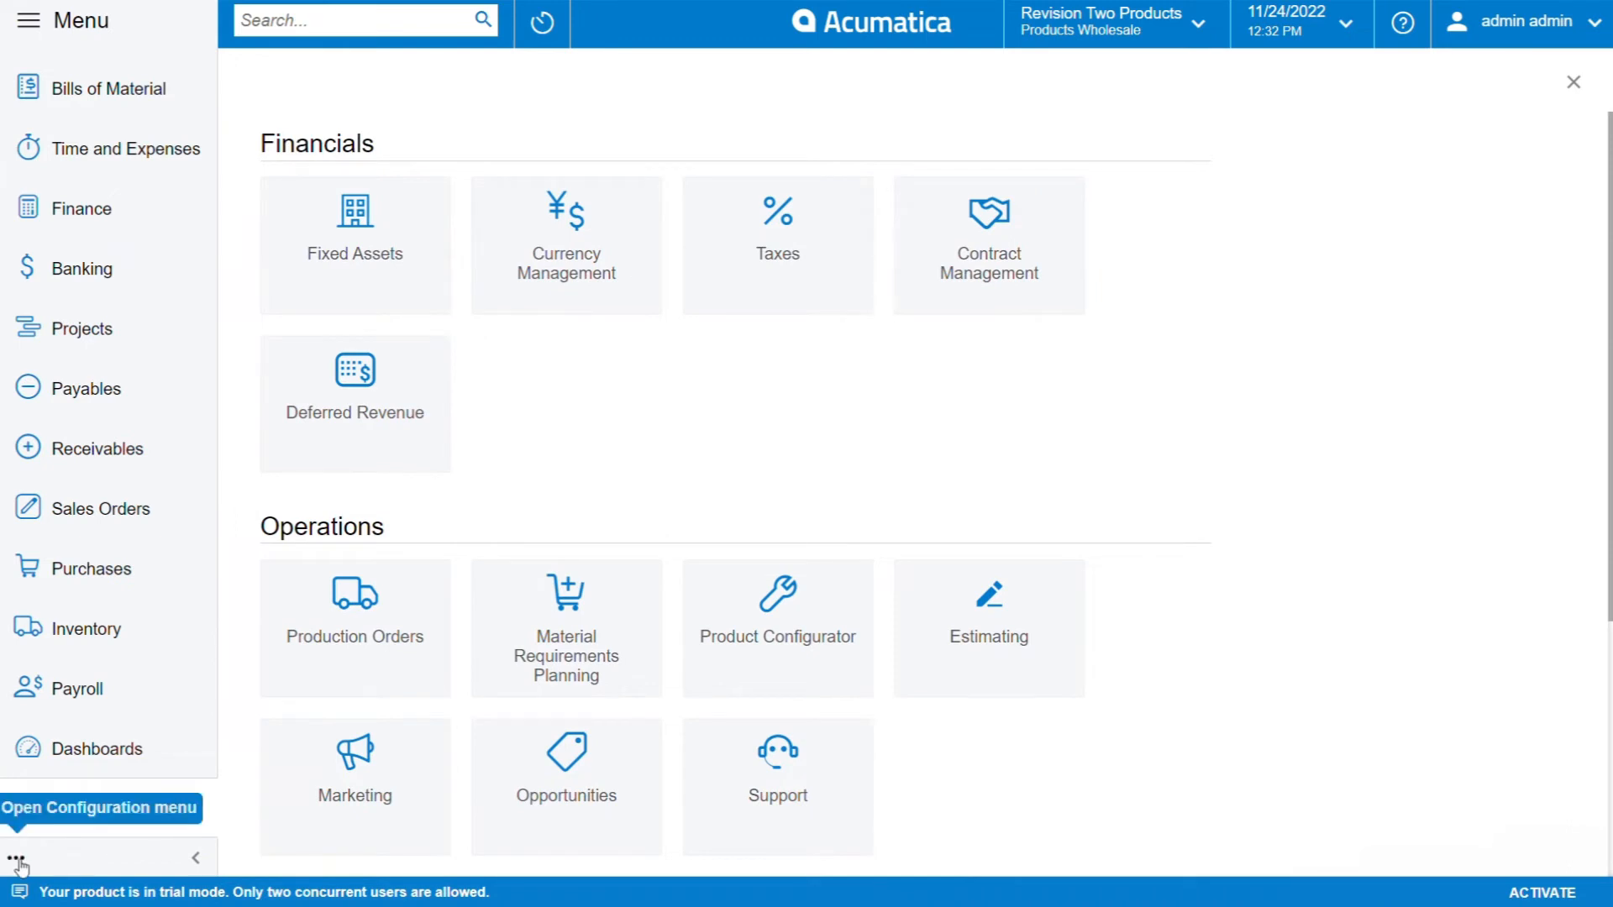
mouse_move(35, 858)
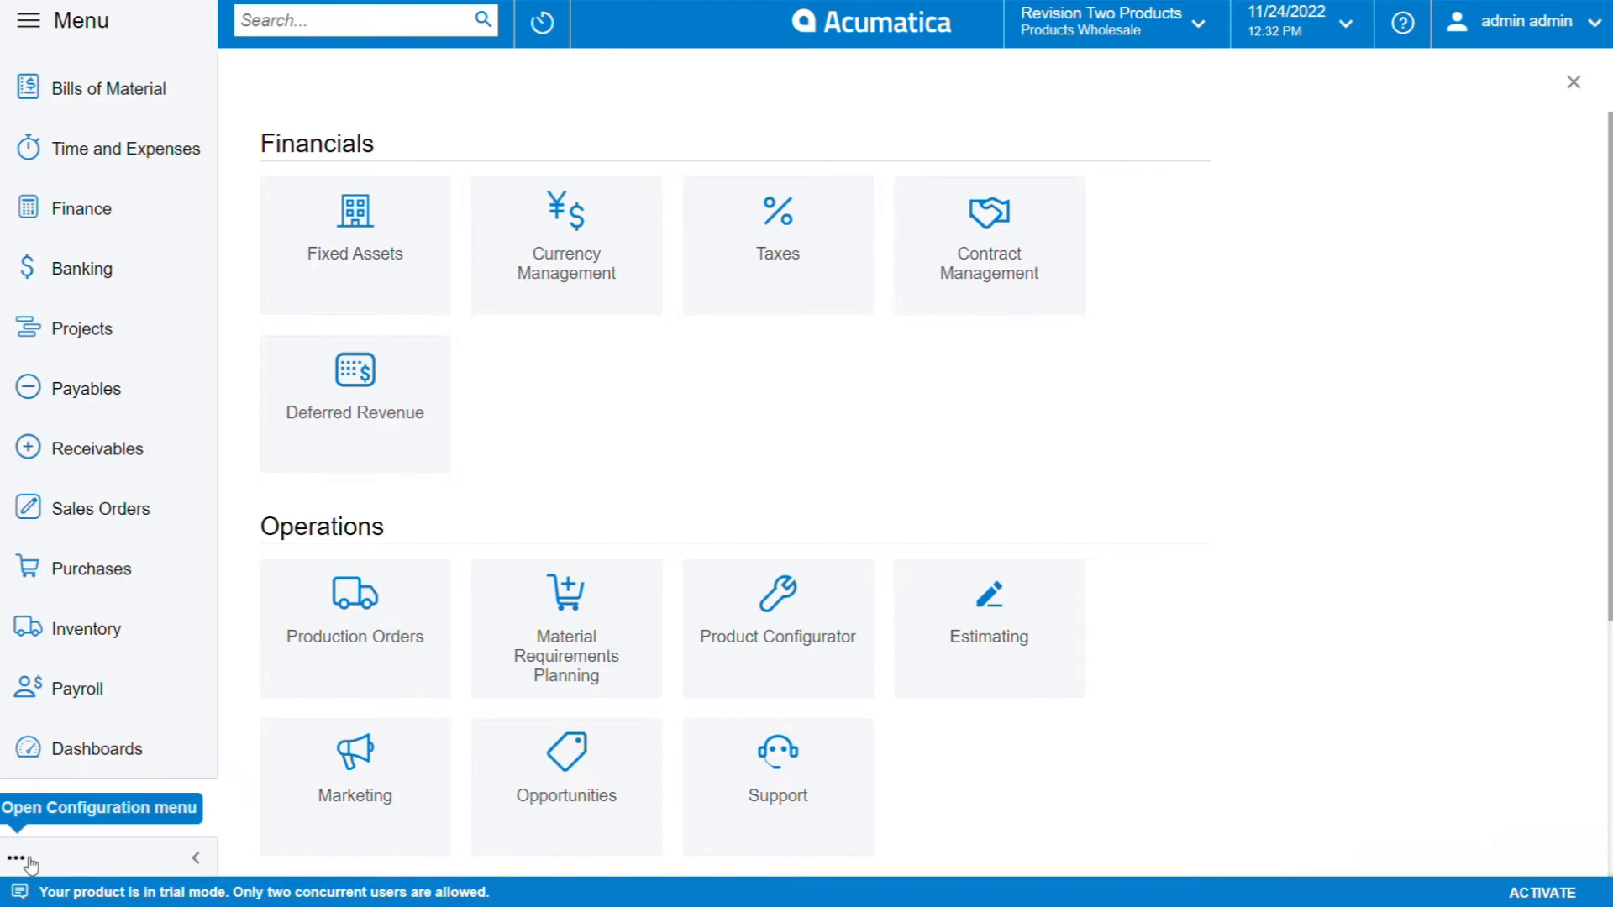
Choose Edit Menu from the side menu's ellipsis options.
left_click(16, 856)
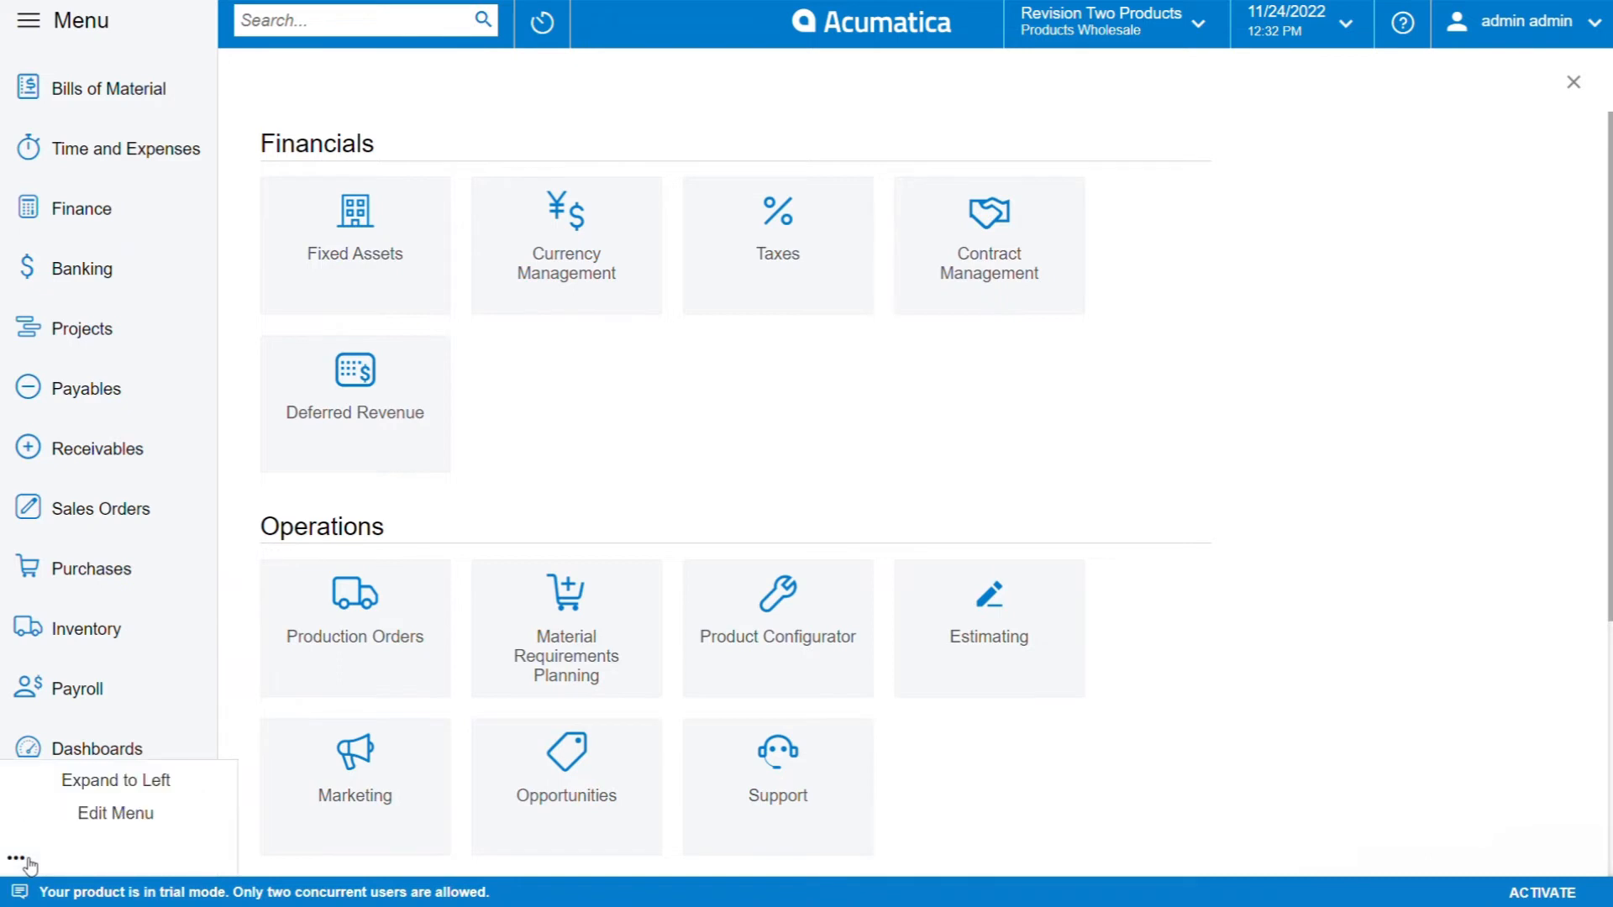
mouse_move(114, 813)
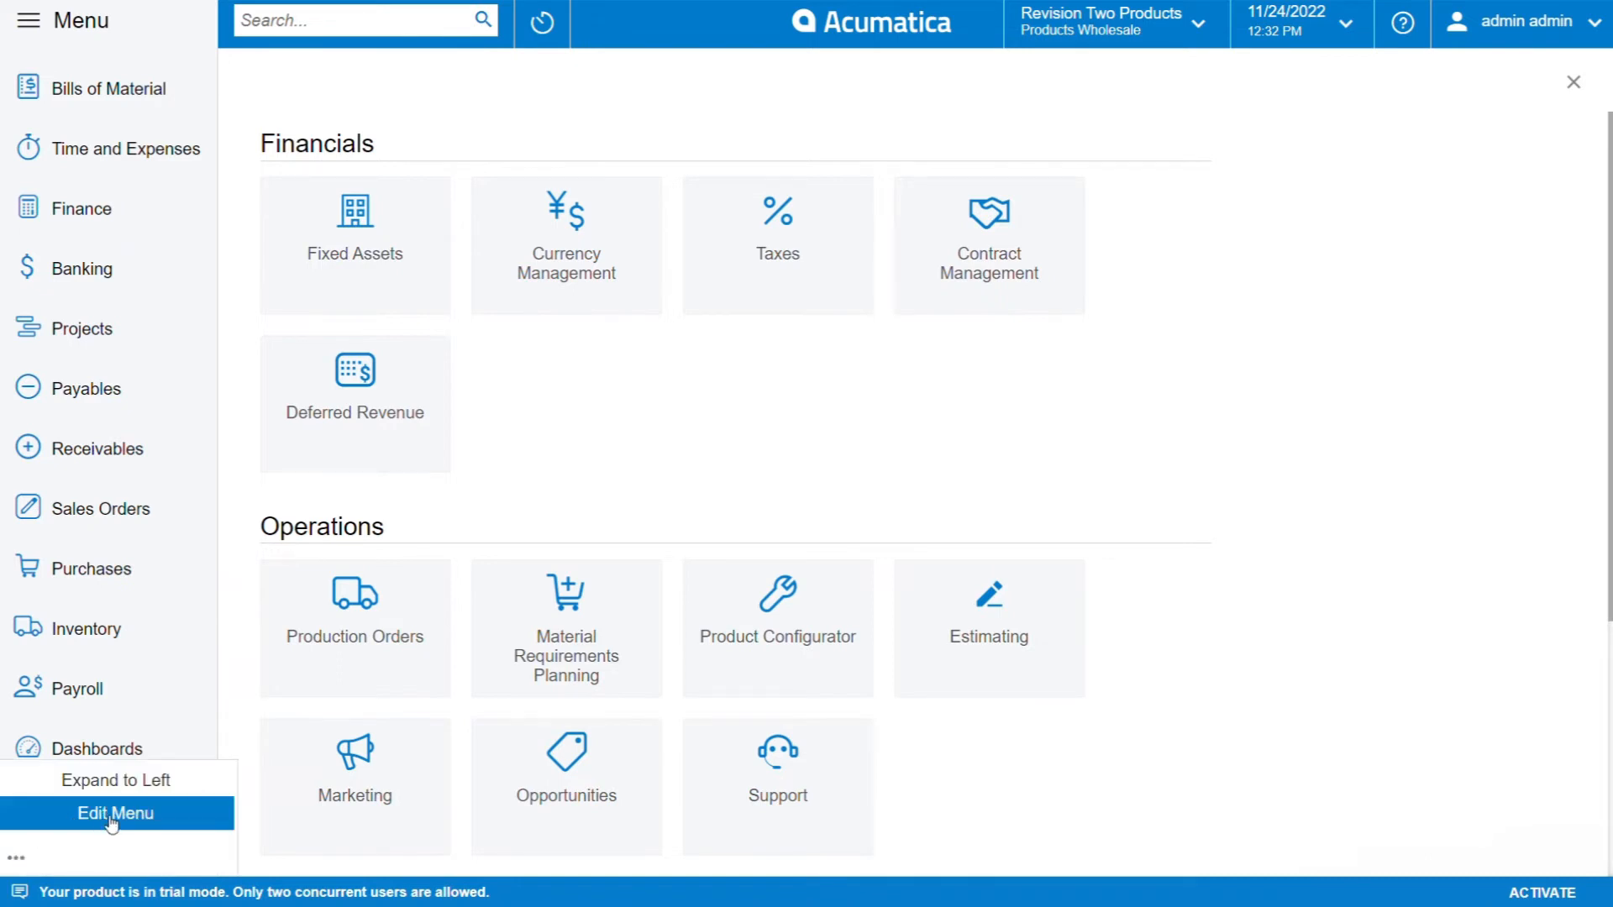
mouse_move(120, 818)
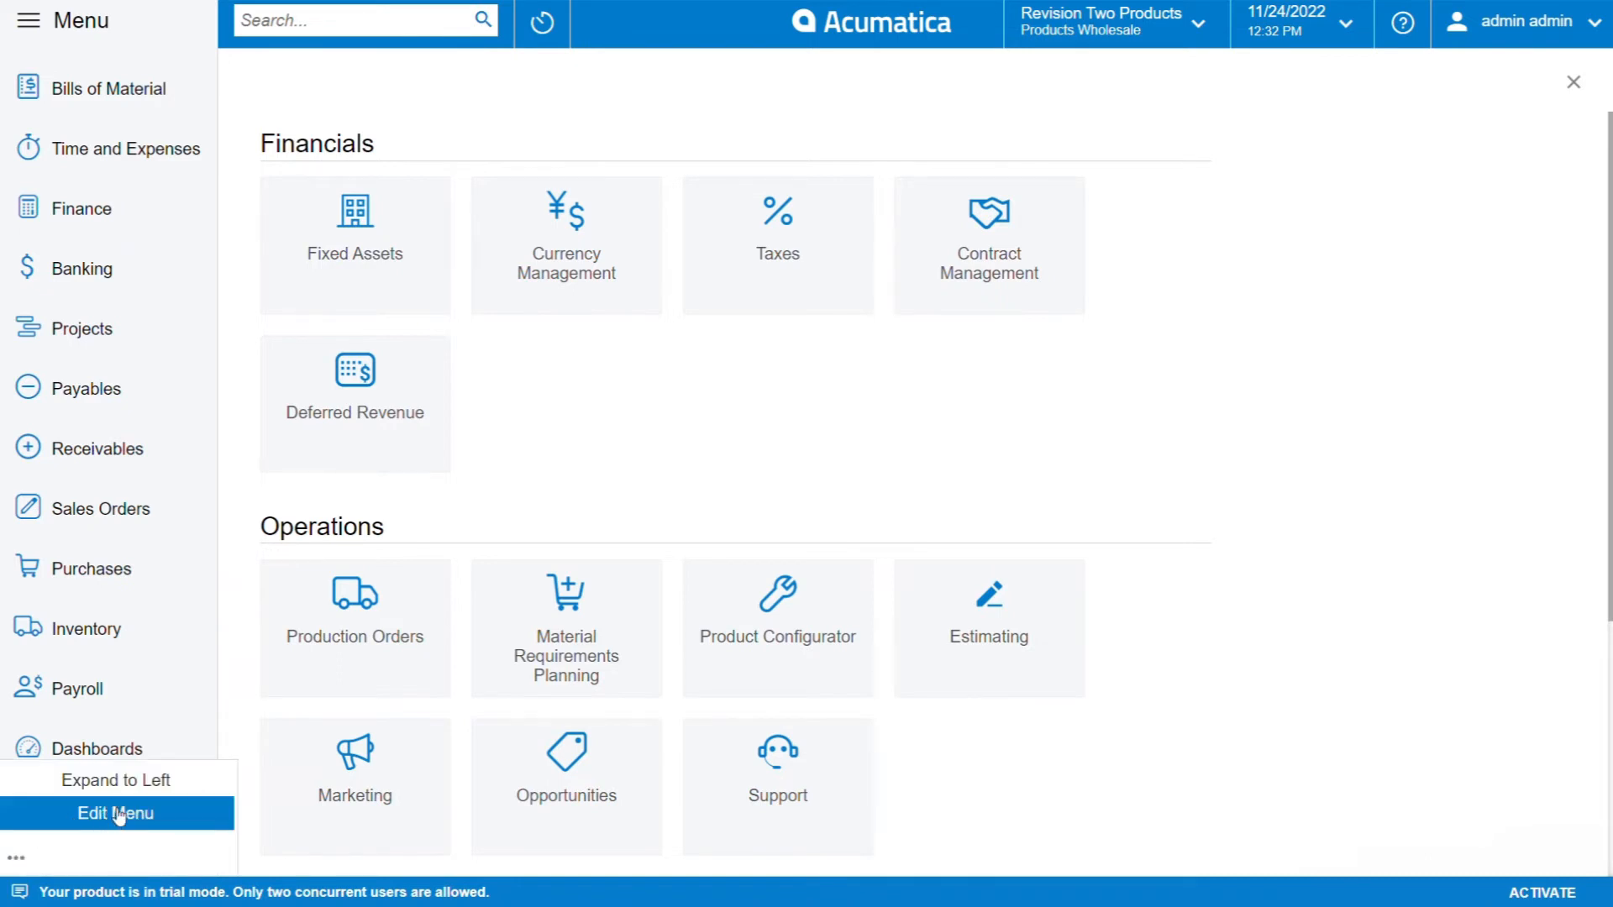
left_click(115, 813)
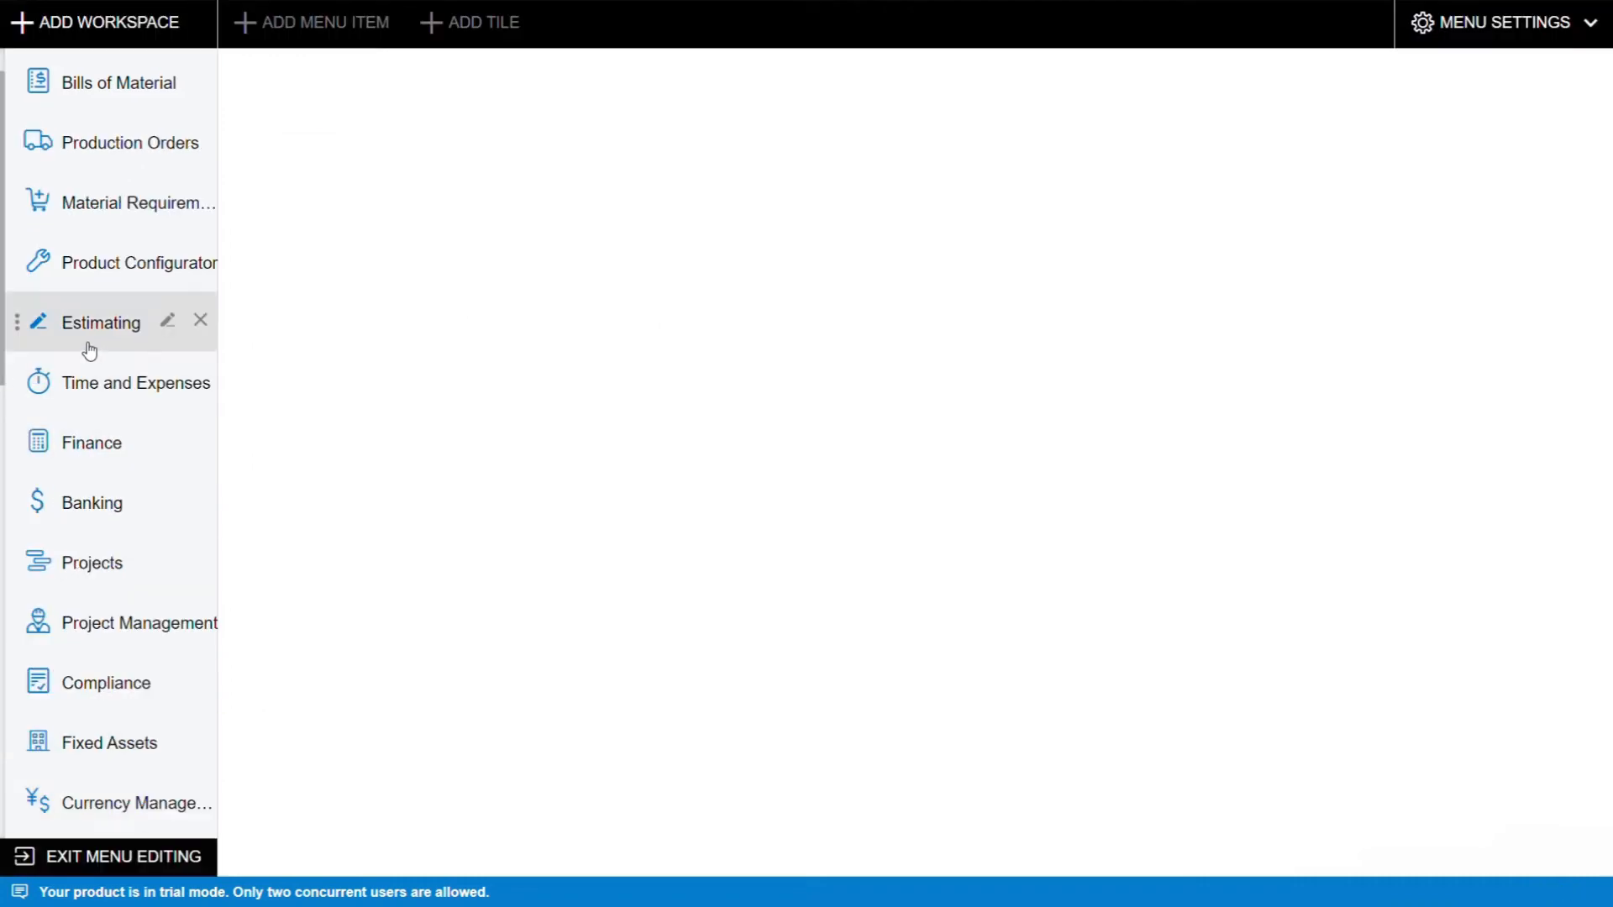
mouse_move(151, 133)
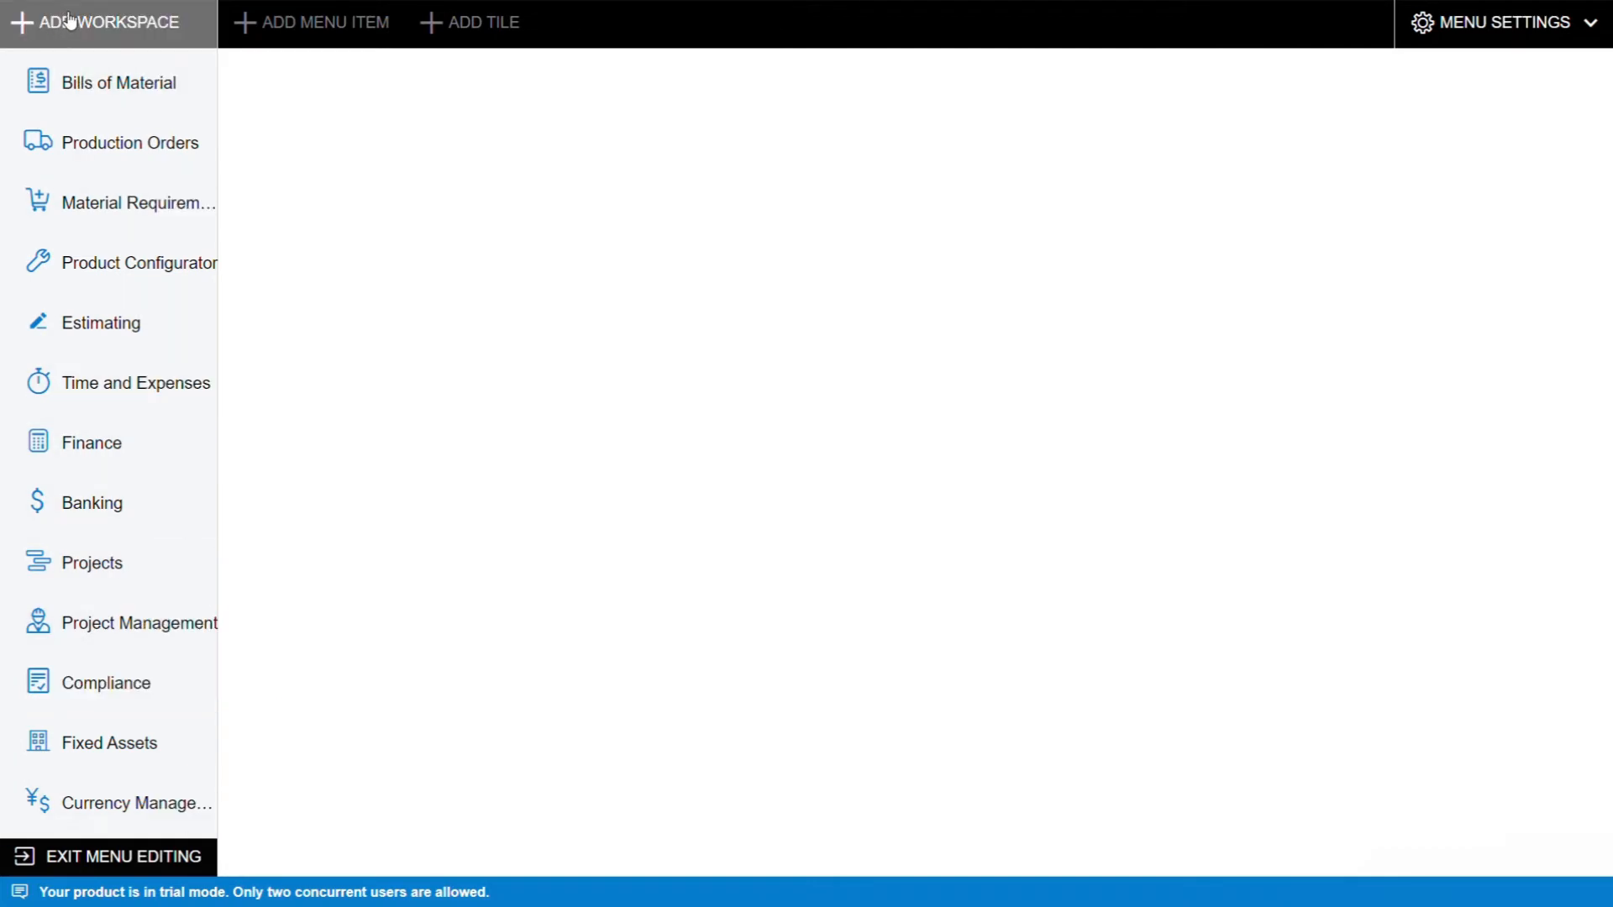
mouse_move(82, 488)
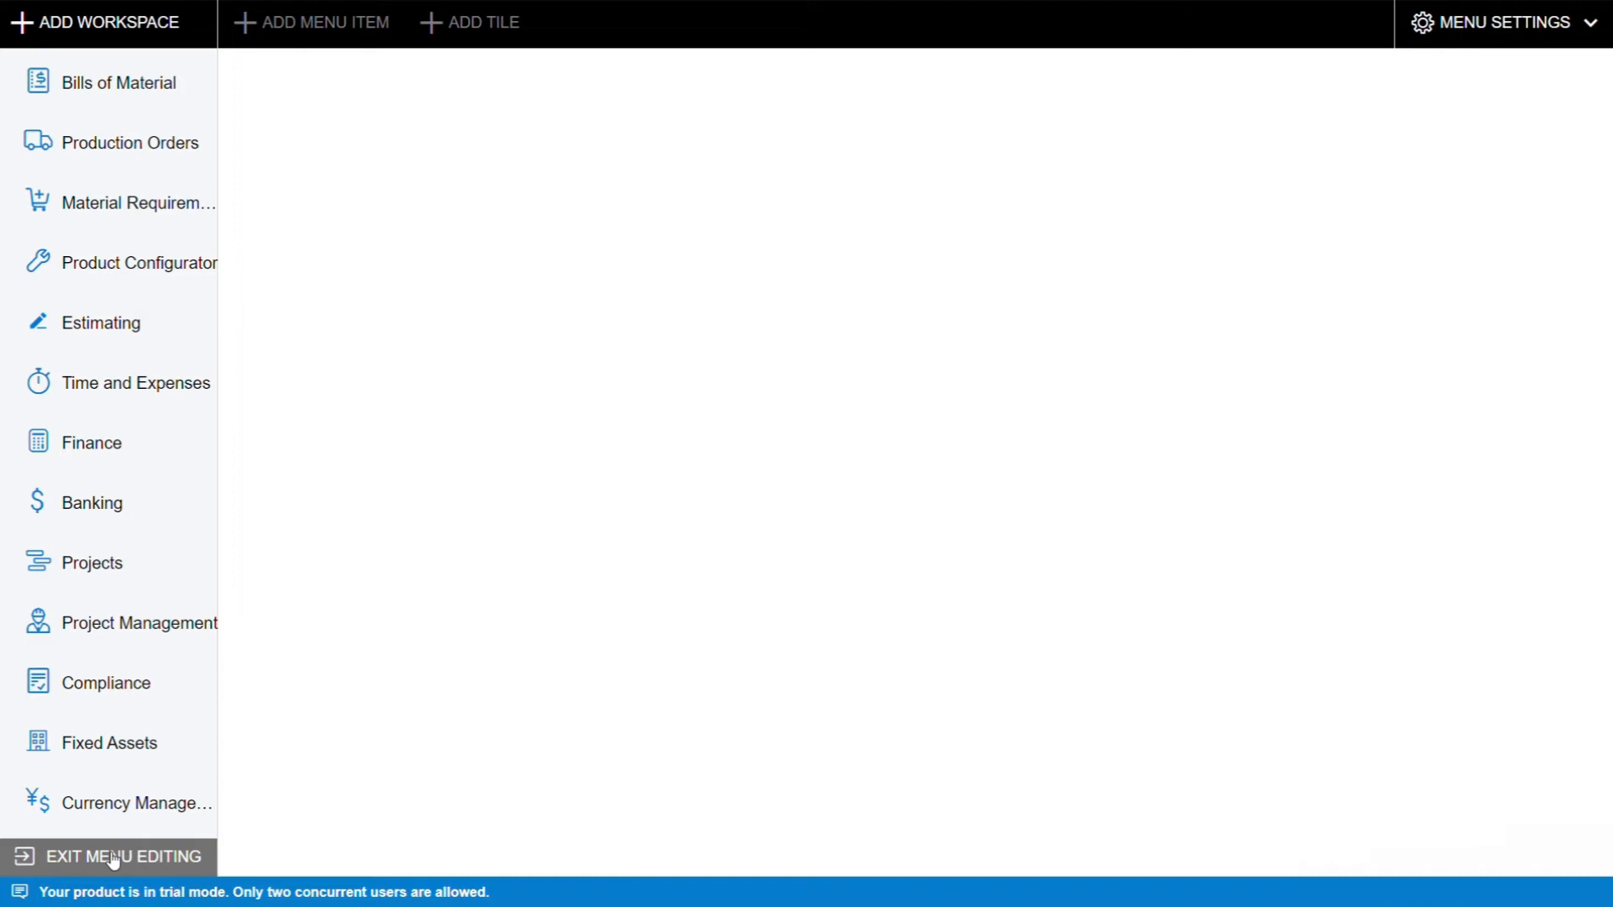
Exit menu editing and open the Sales Orders workspace.
left_click(110, 855)
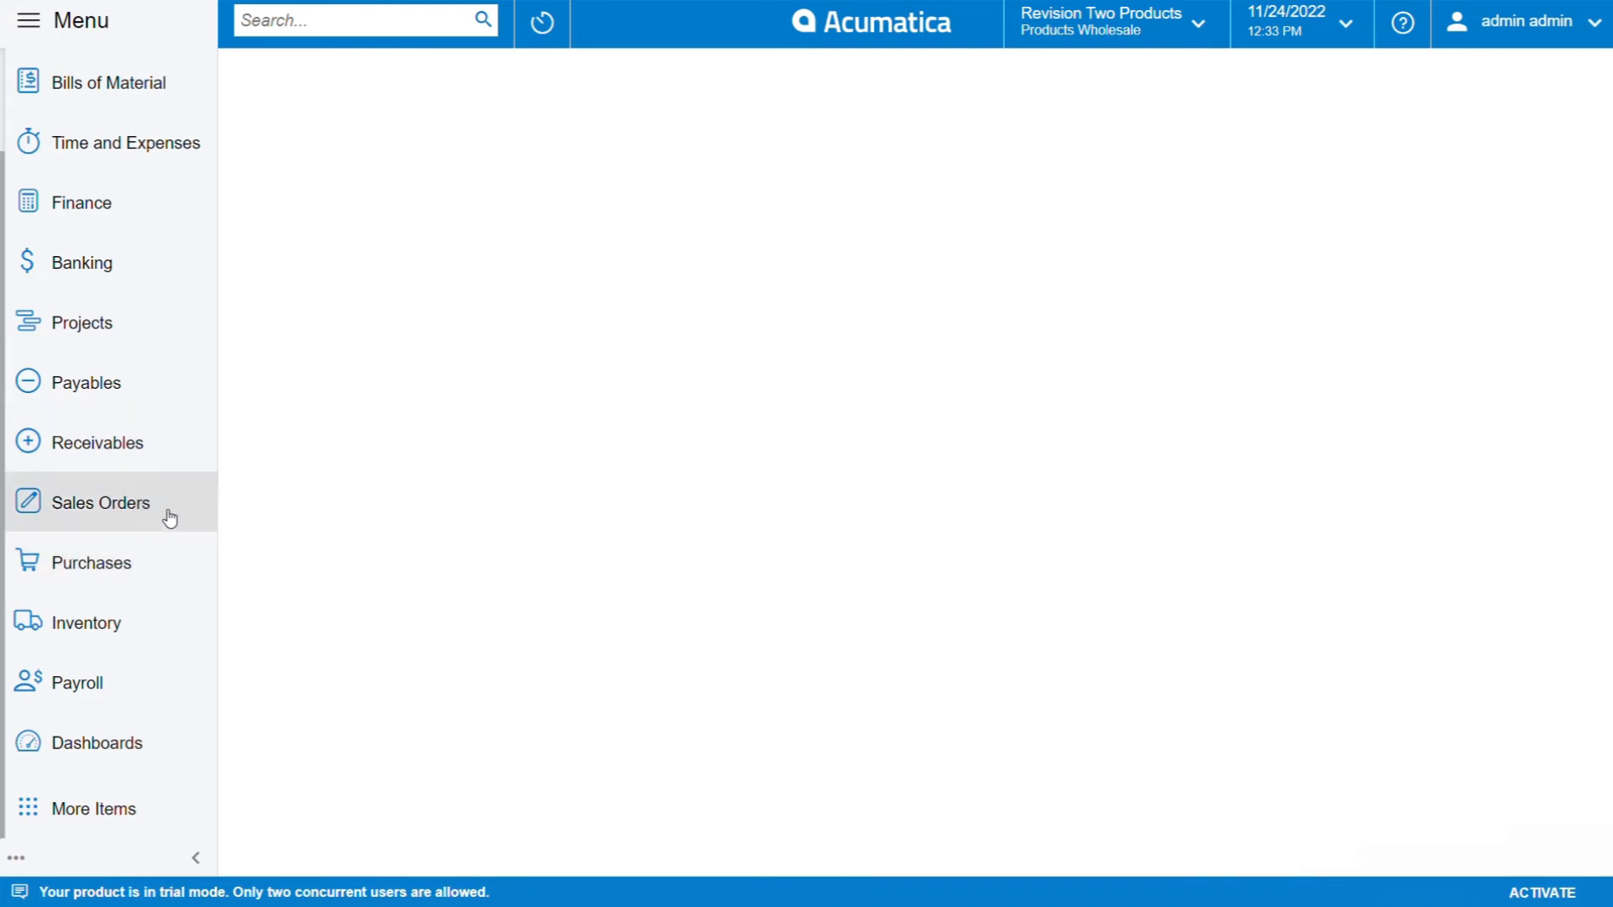
mouse_move(171, 526)
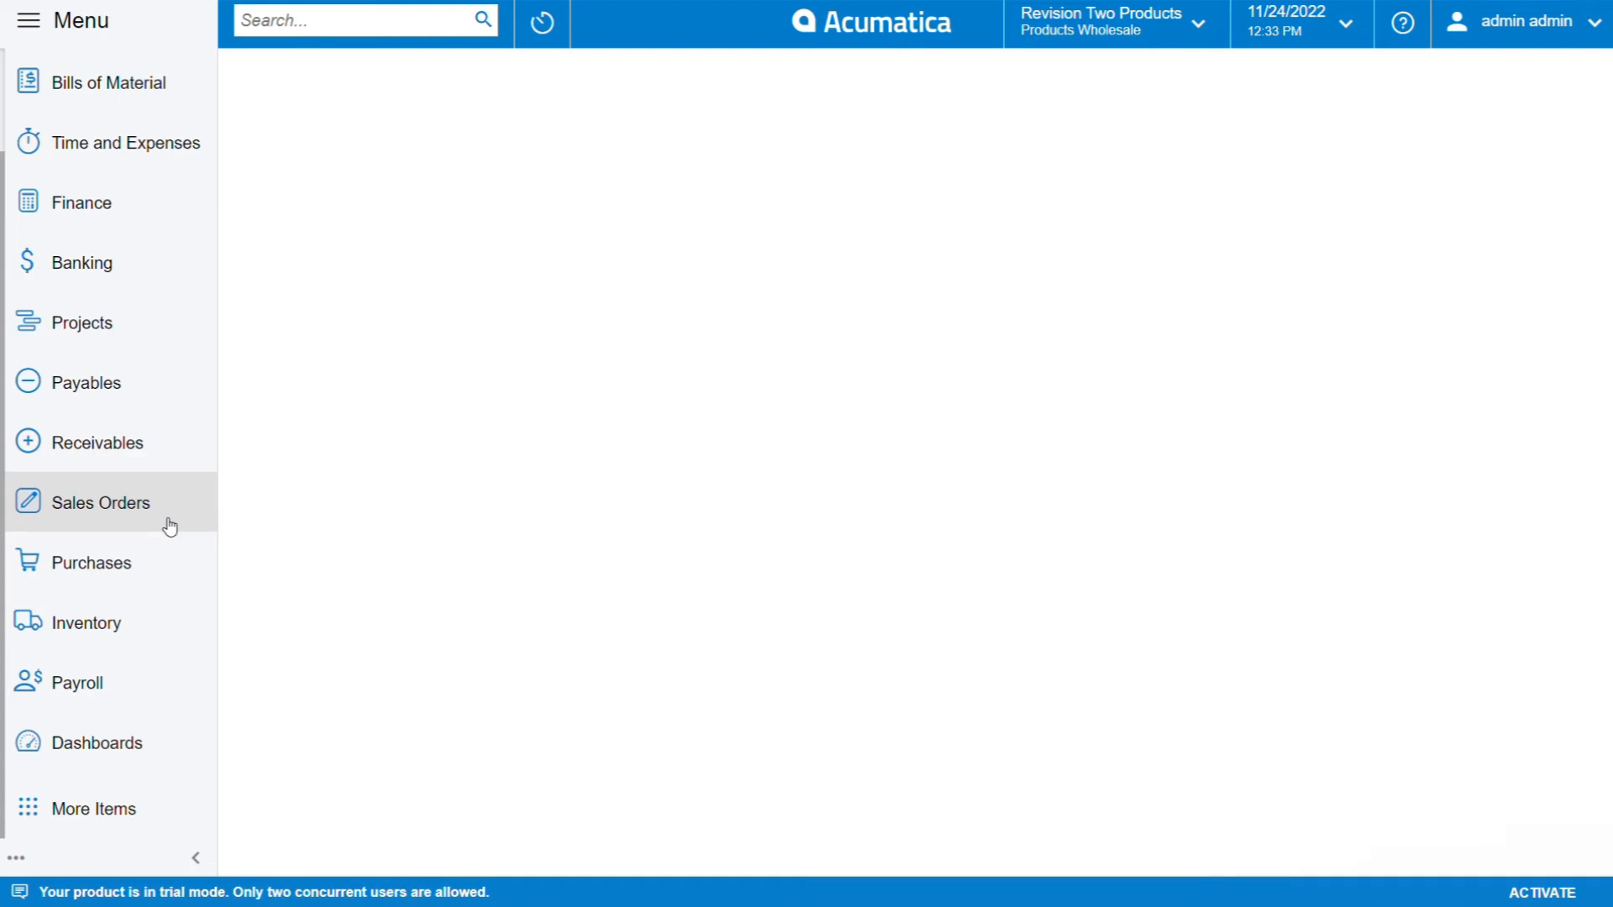
left_click(101, 502)
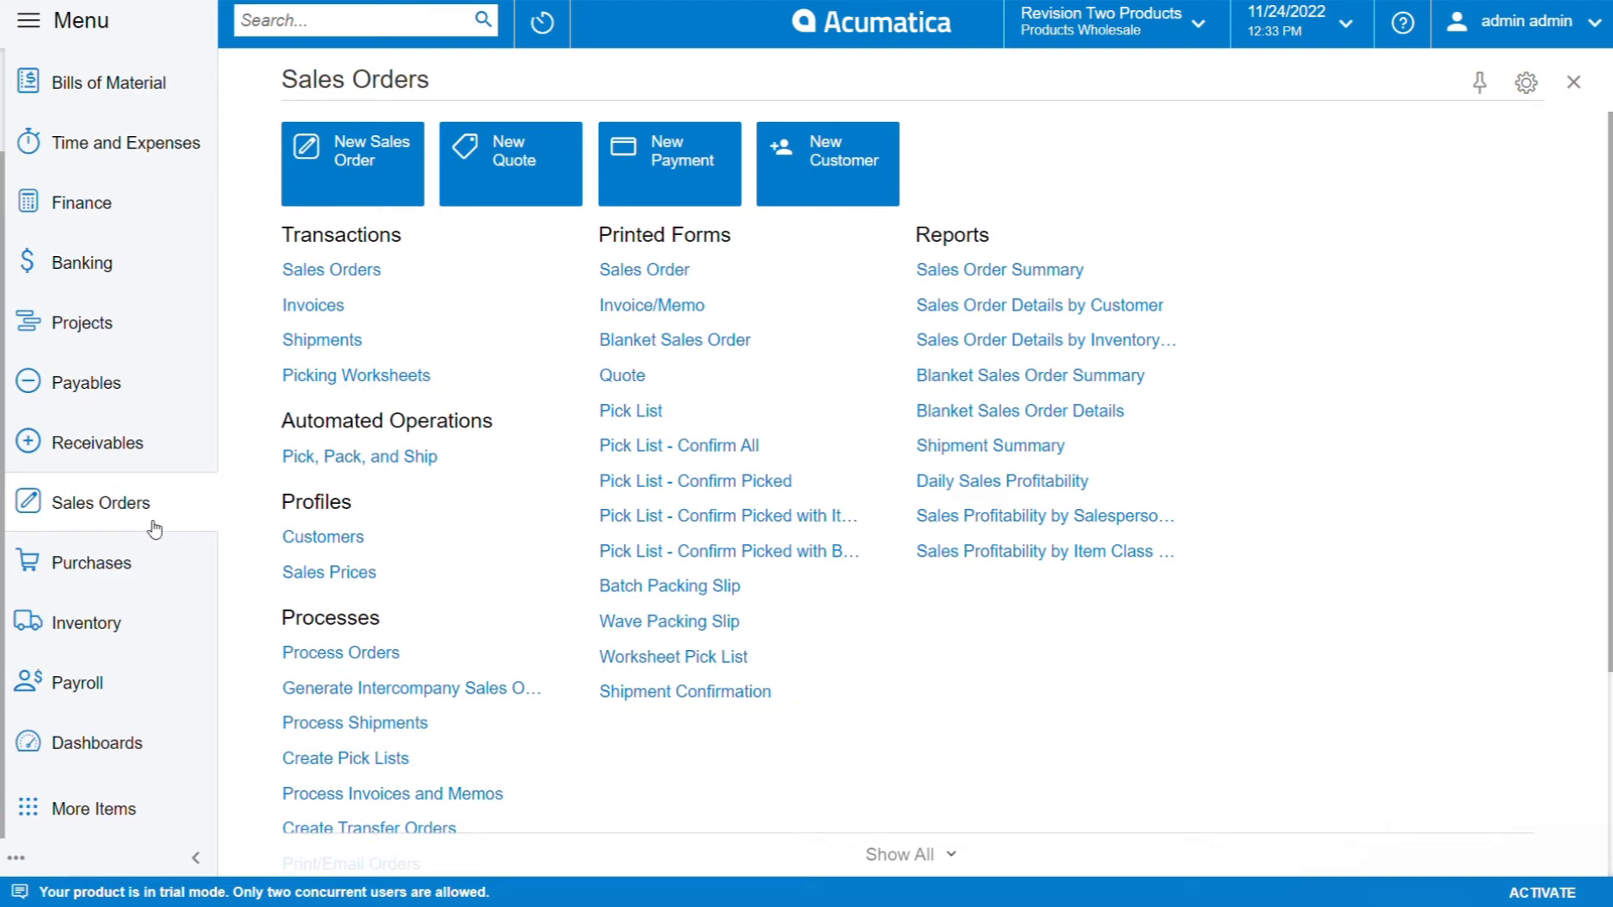
mouse_move(724, 527)
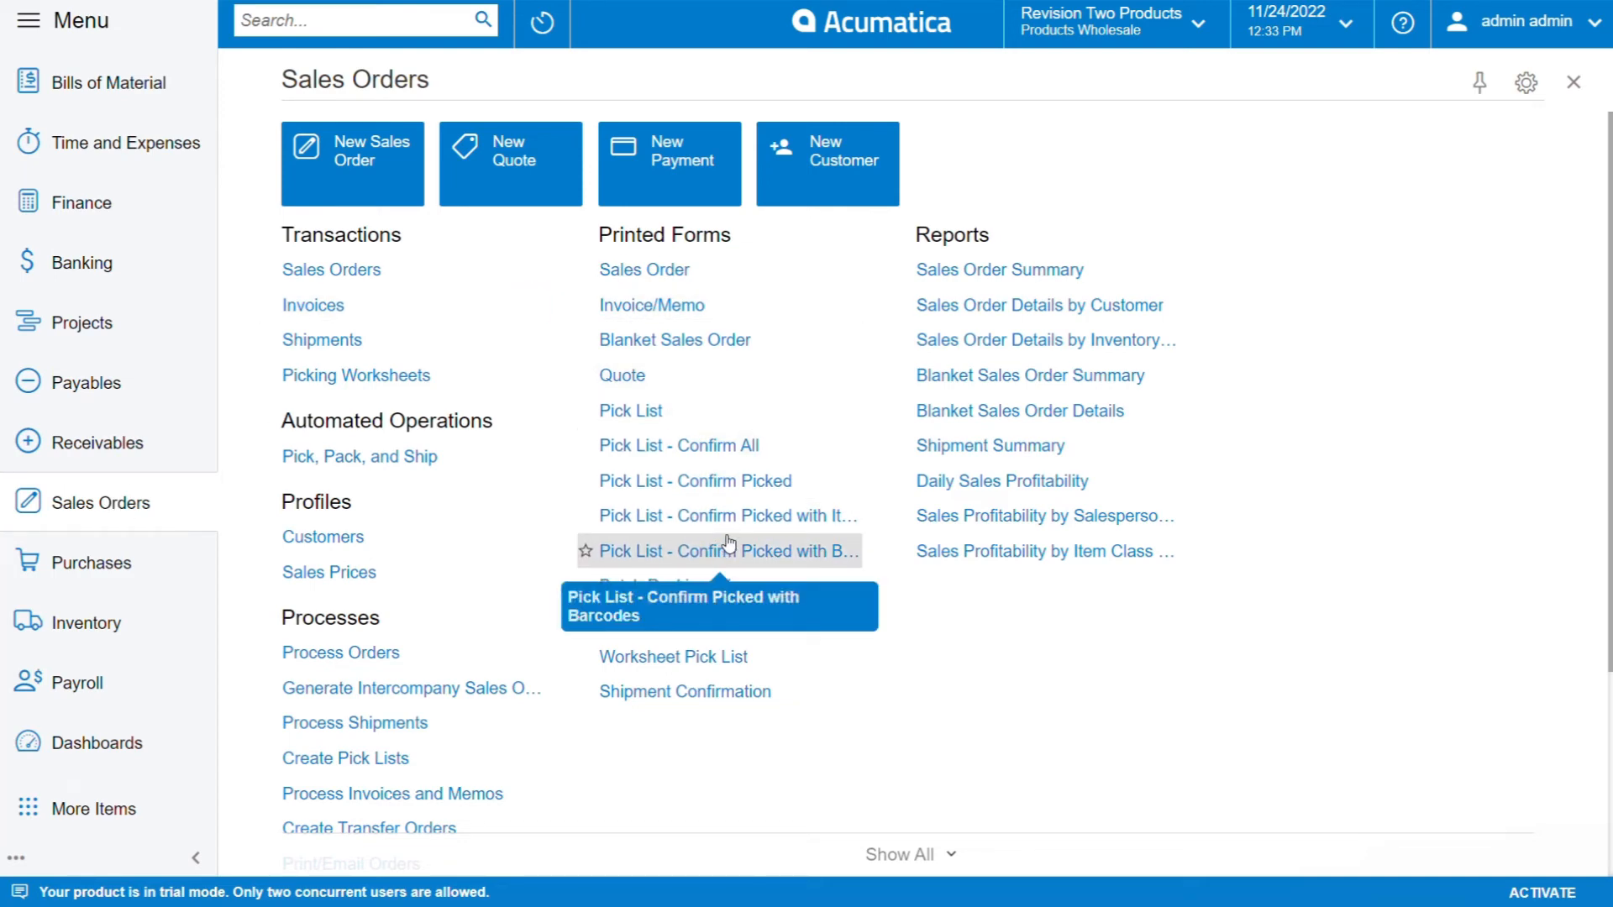
mouse_move(734, 539)
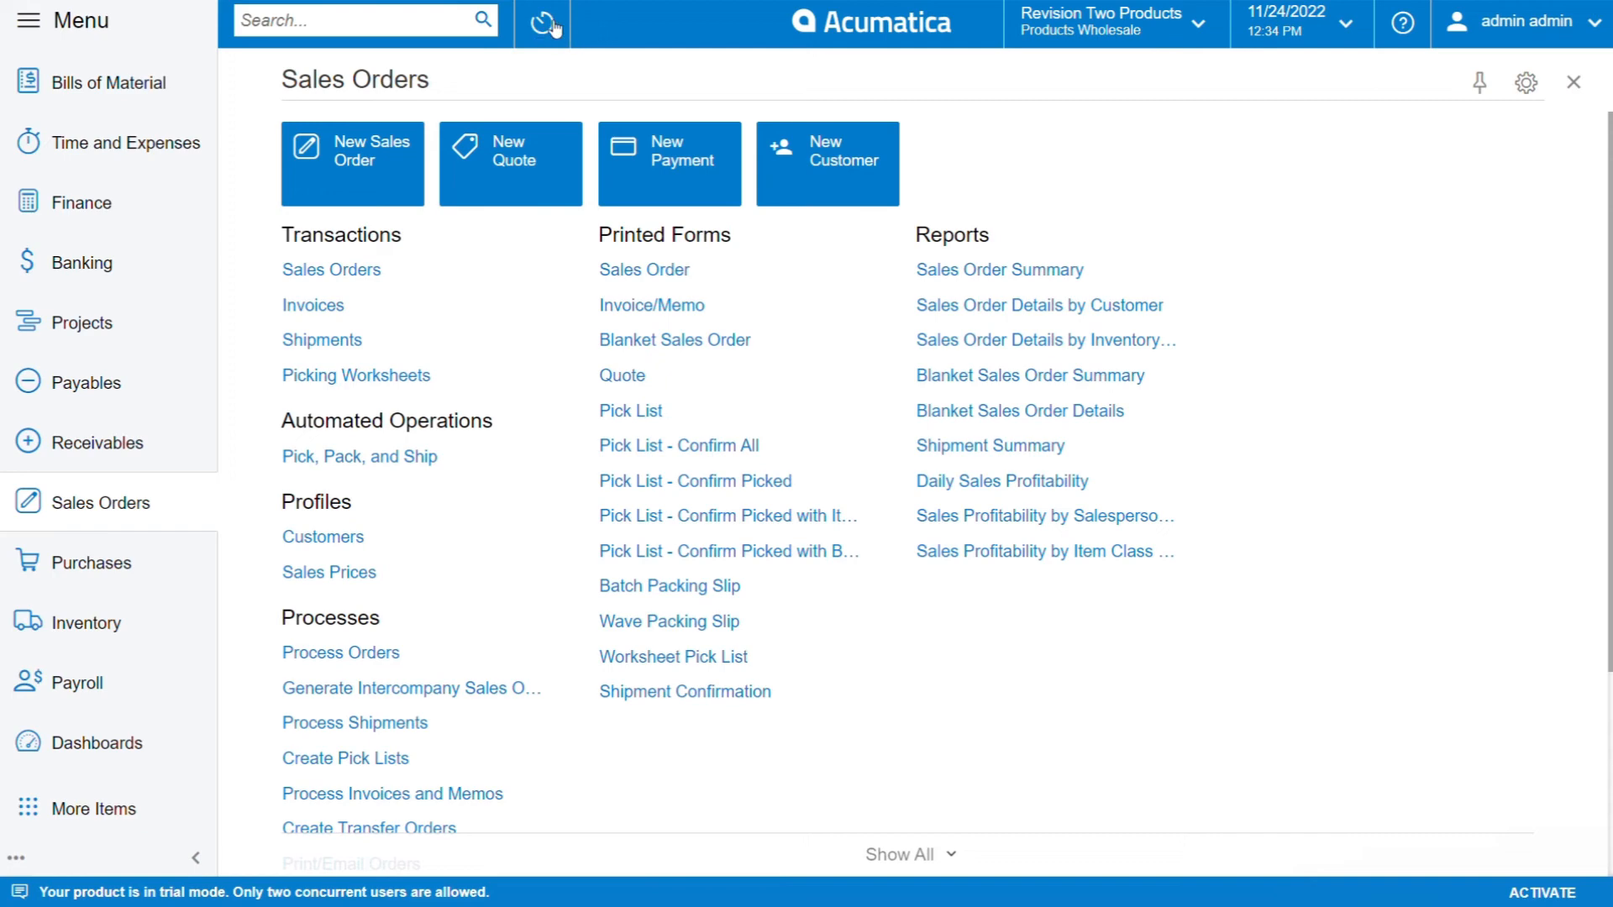
left_click(550, 22)
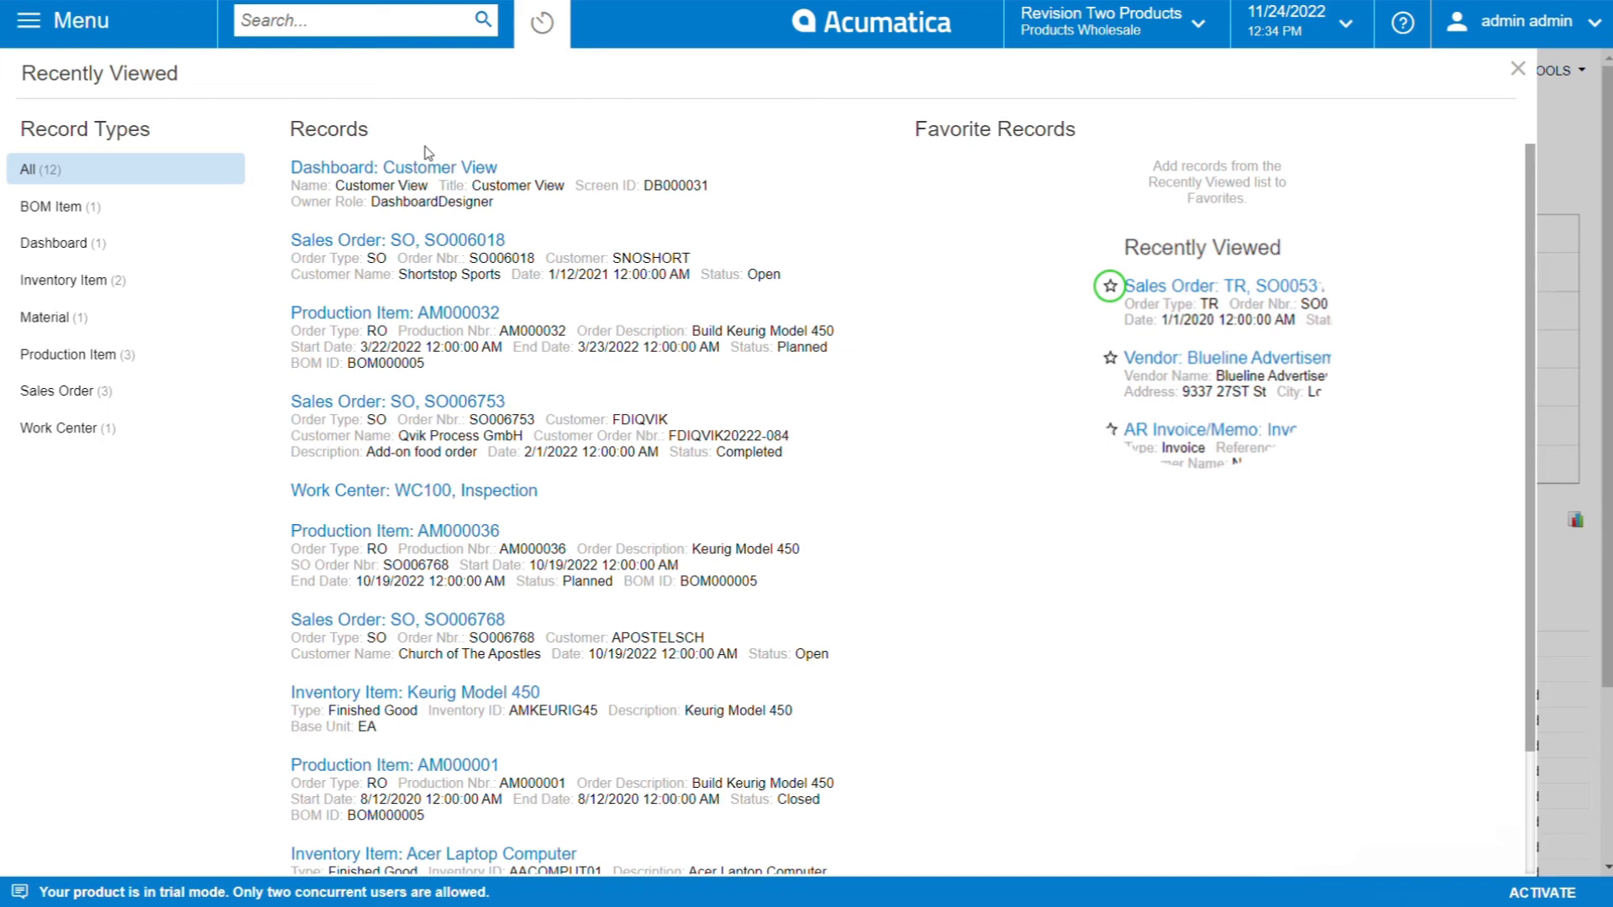
mouse_move(430, 173)
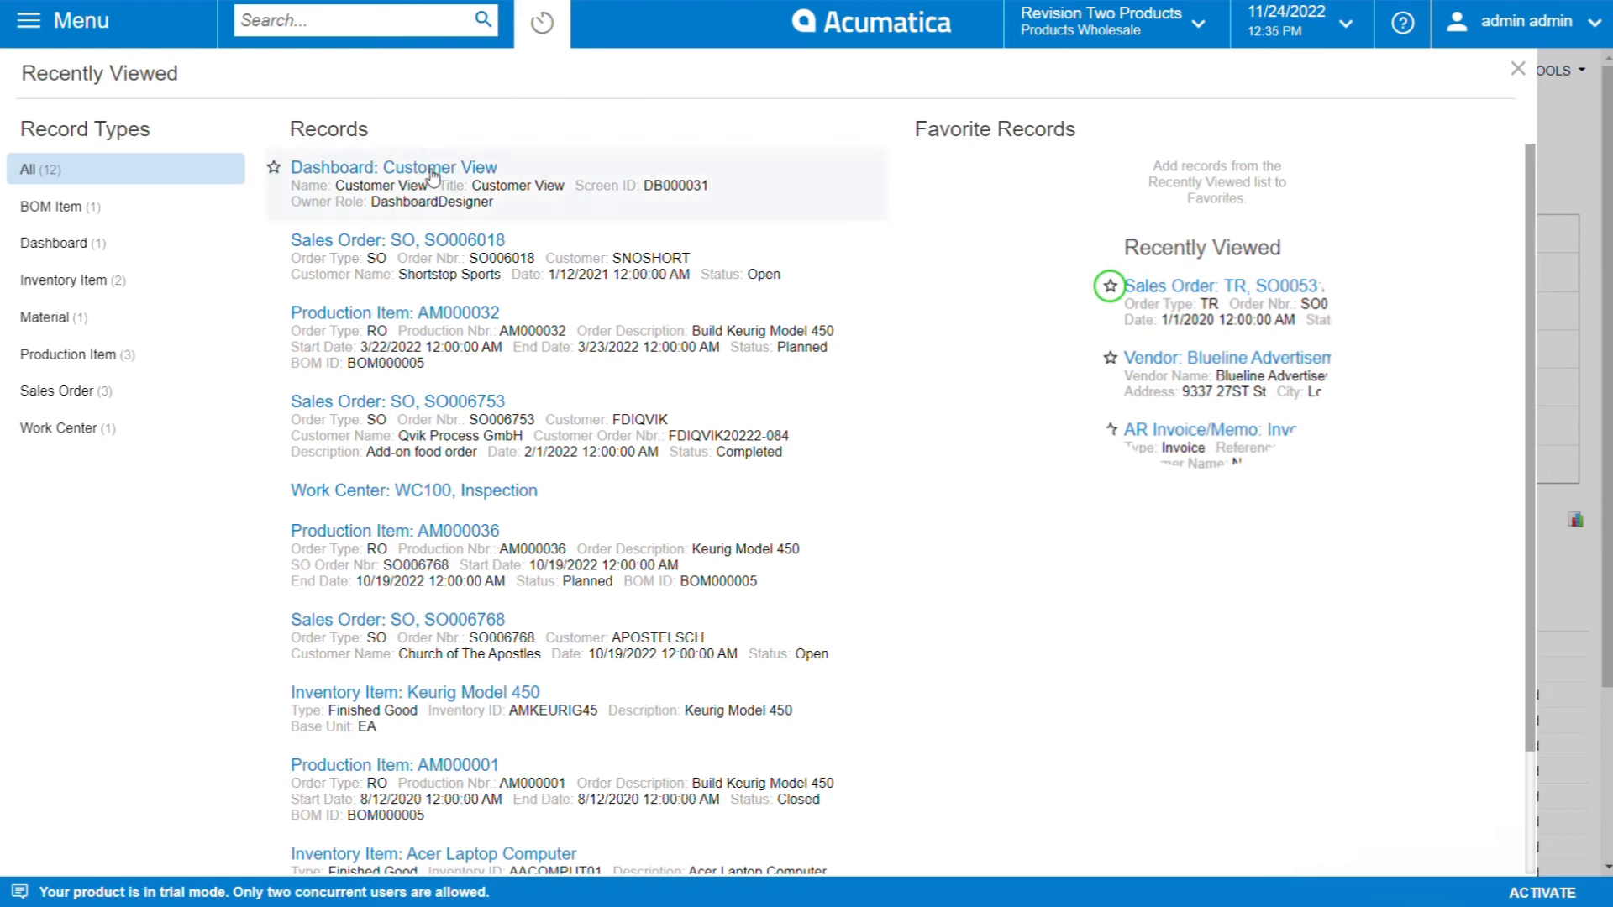
mouse_move(461, 156)
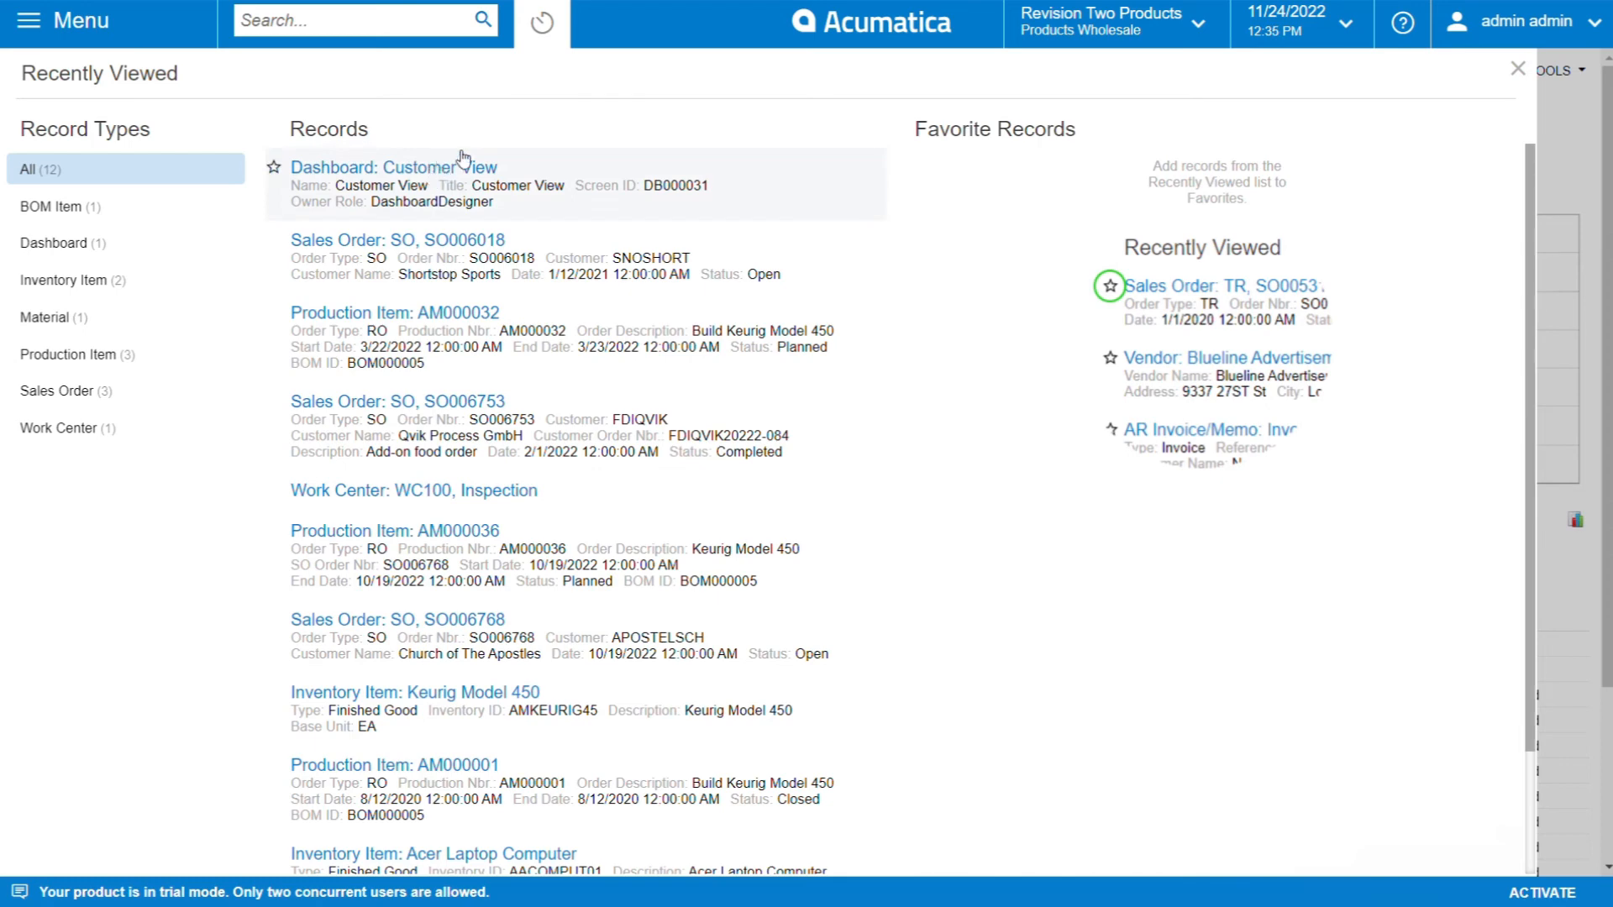
mouse_move(536, 477)
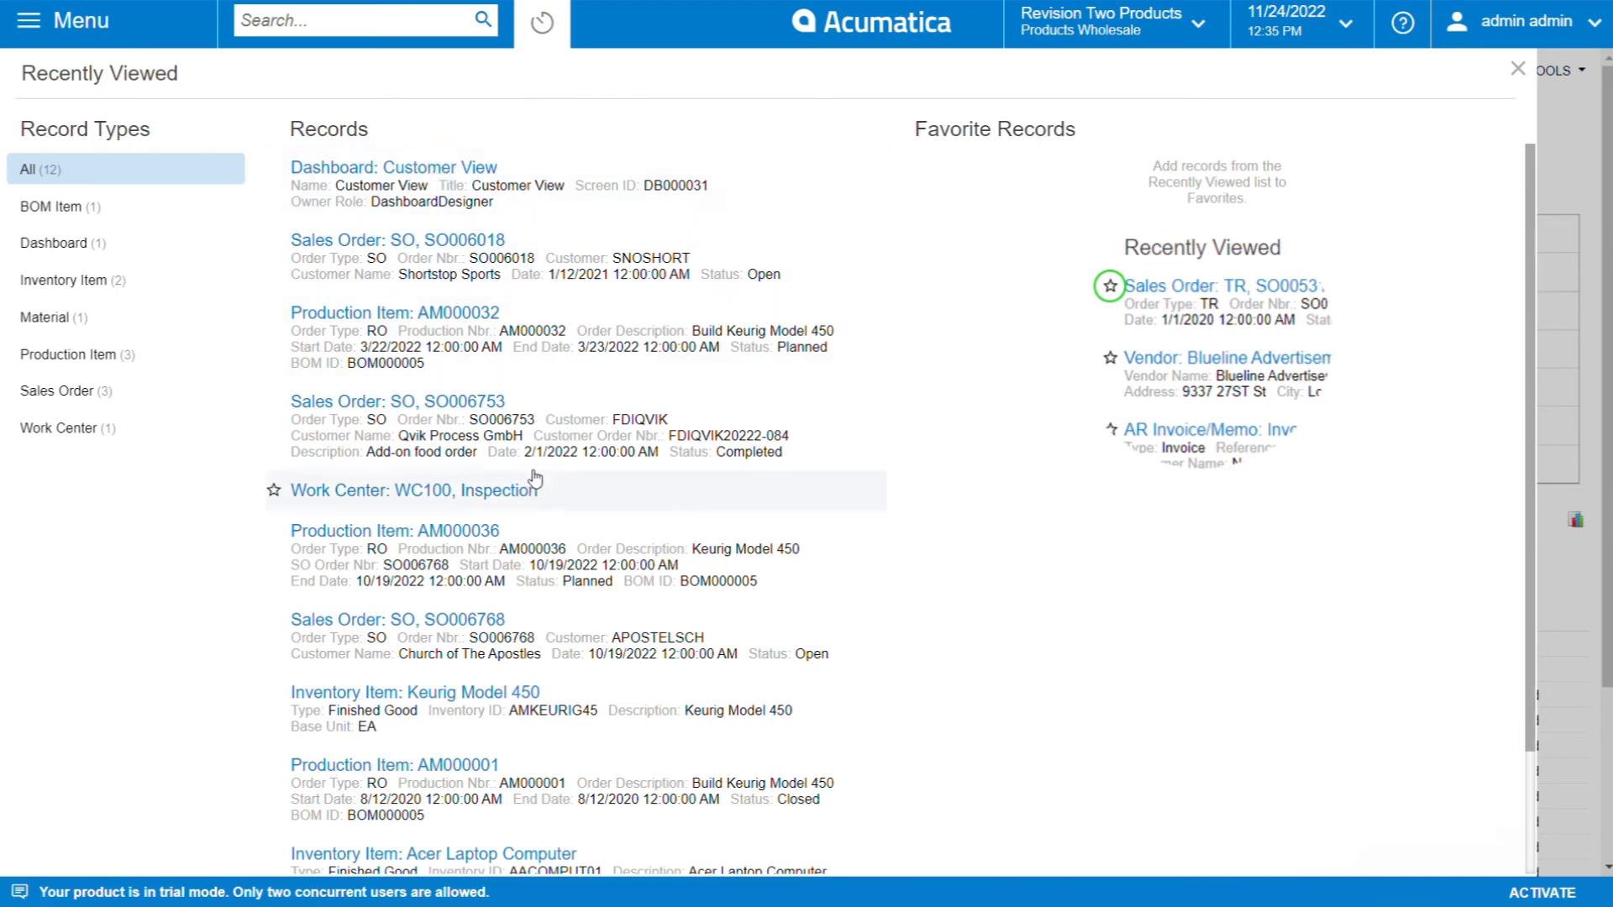
mouse_move(514, 441)
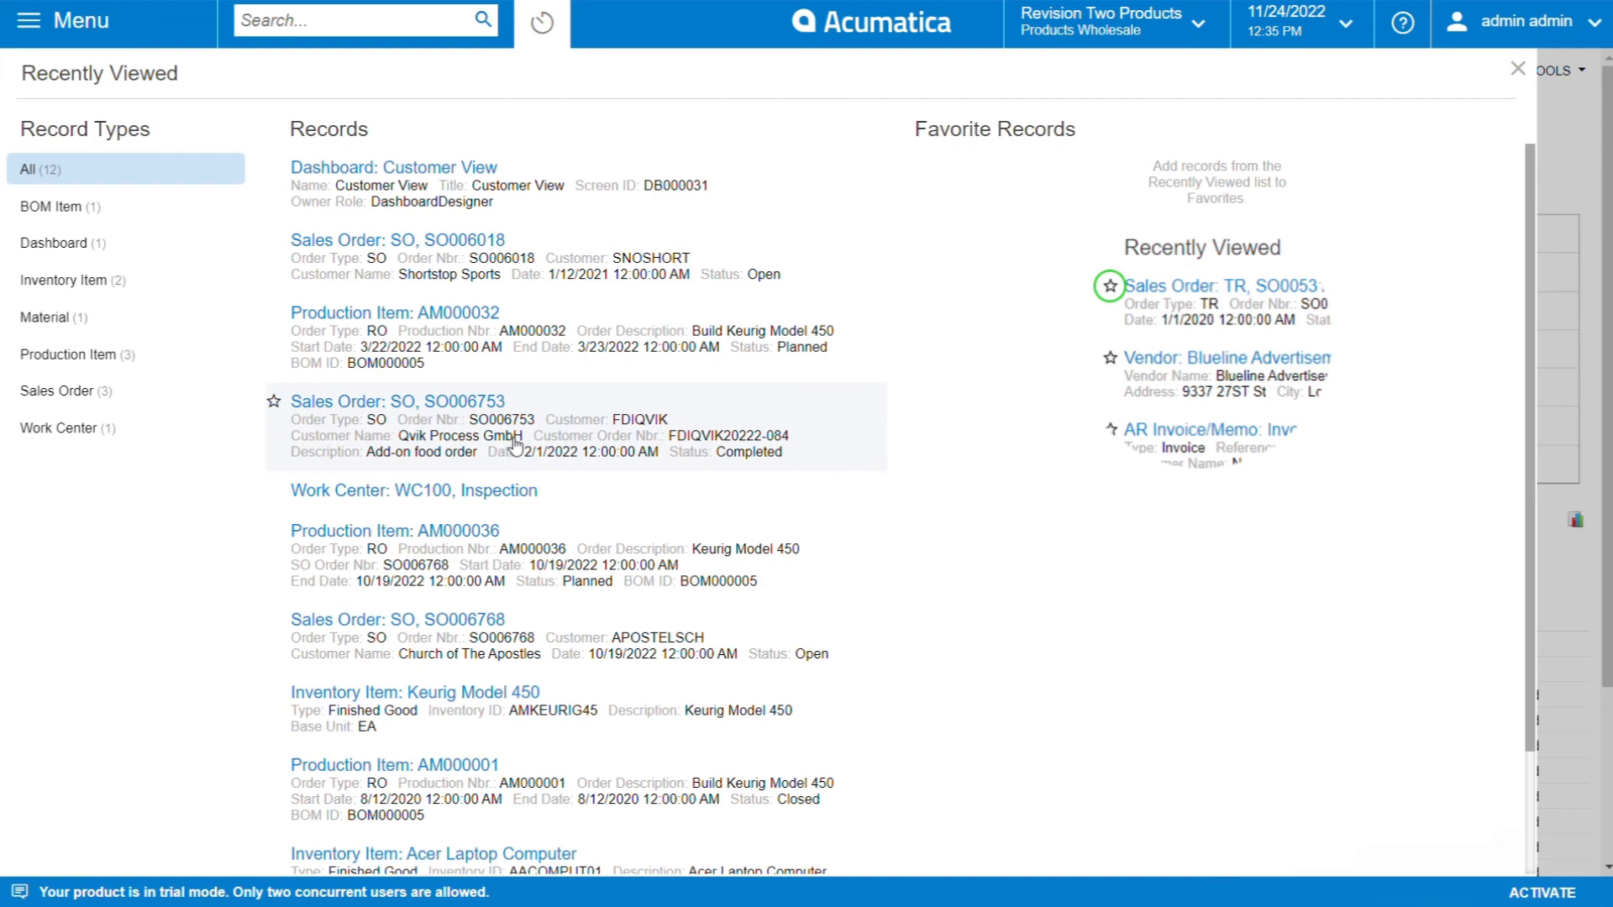
mouse_move(498, 239)
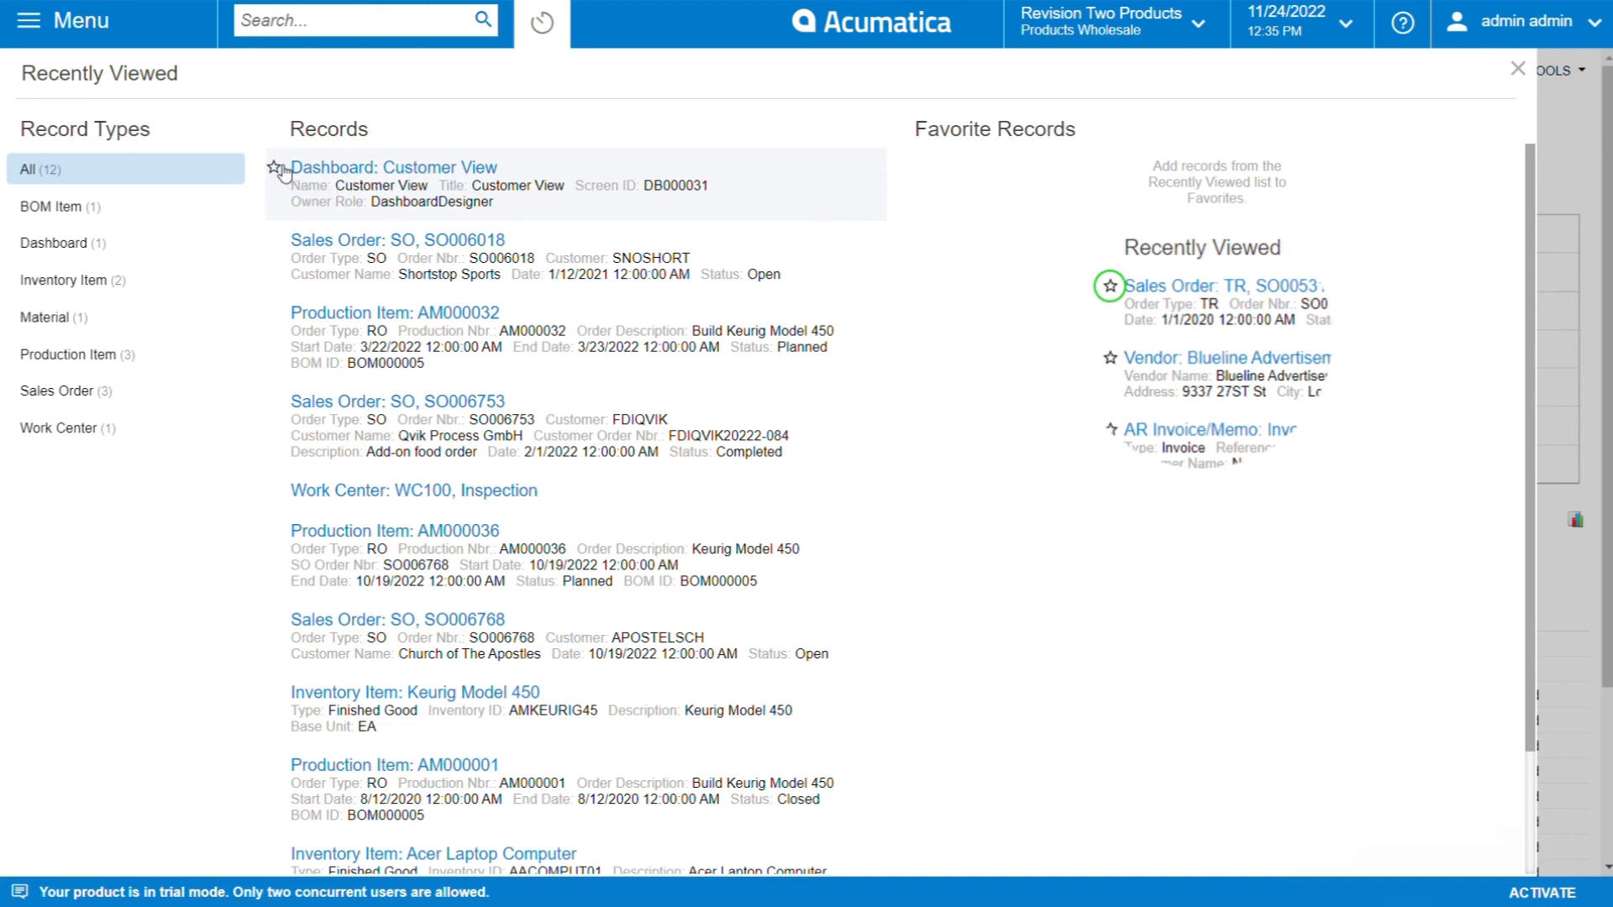
left_click(276, 167)
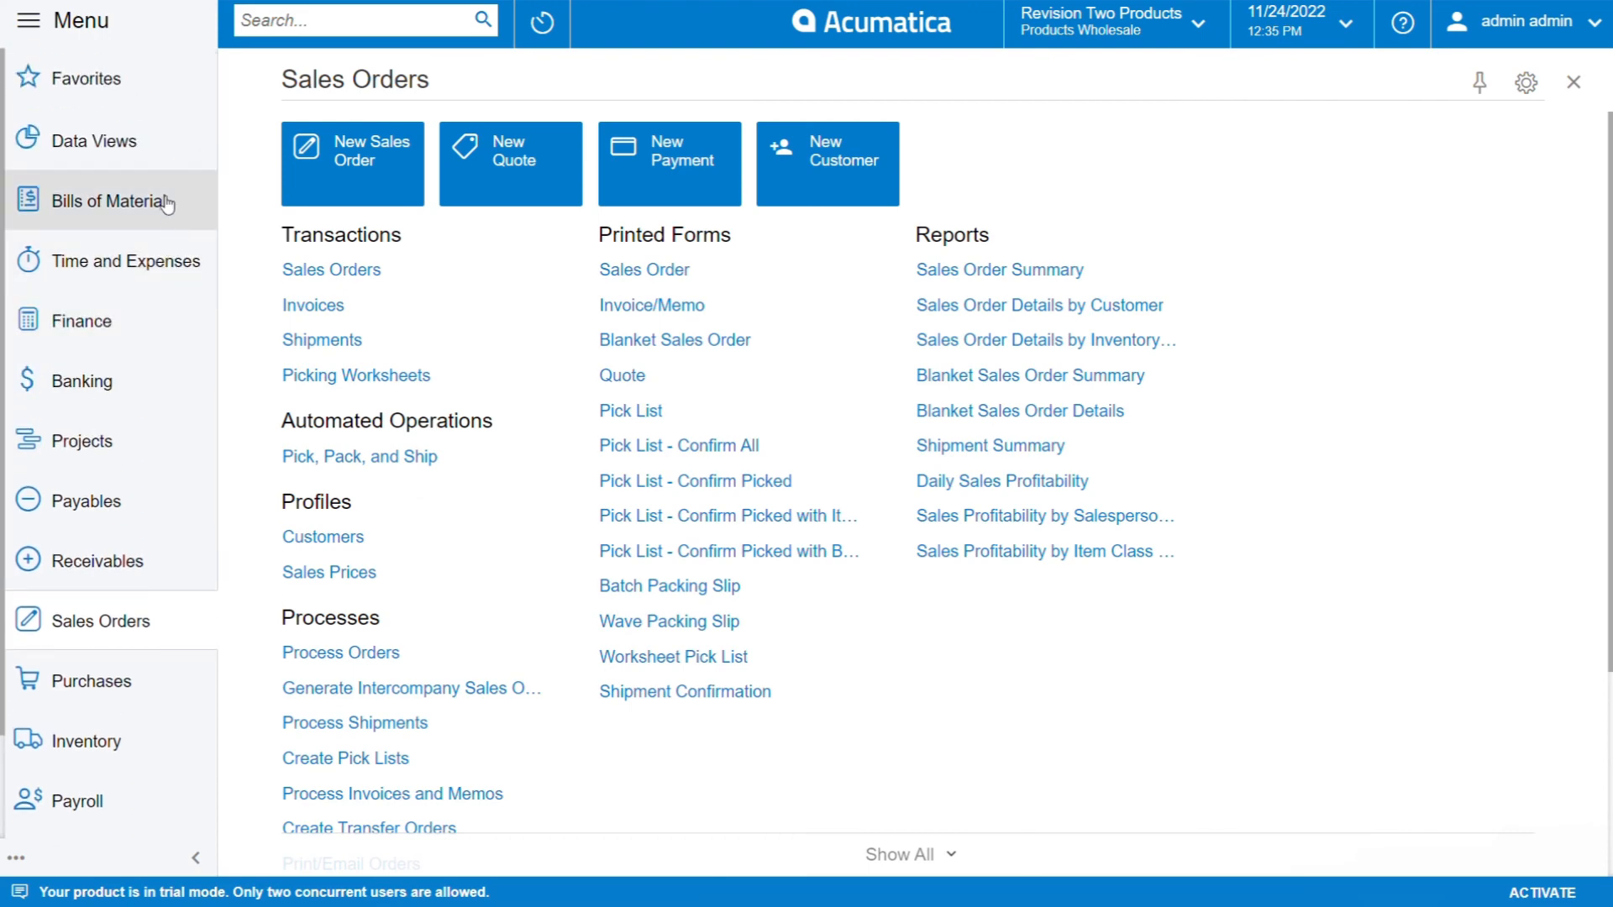
Open Favorites, then dismiss the company and branch list on Customer View.
left_click(82, 78)
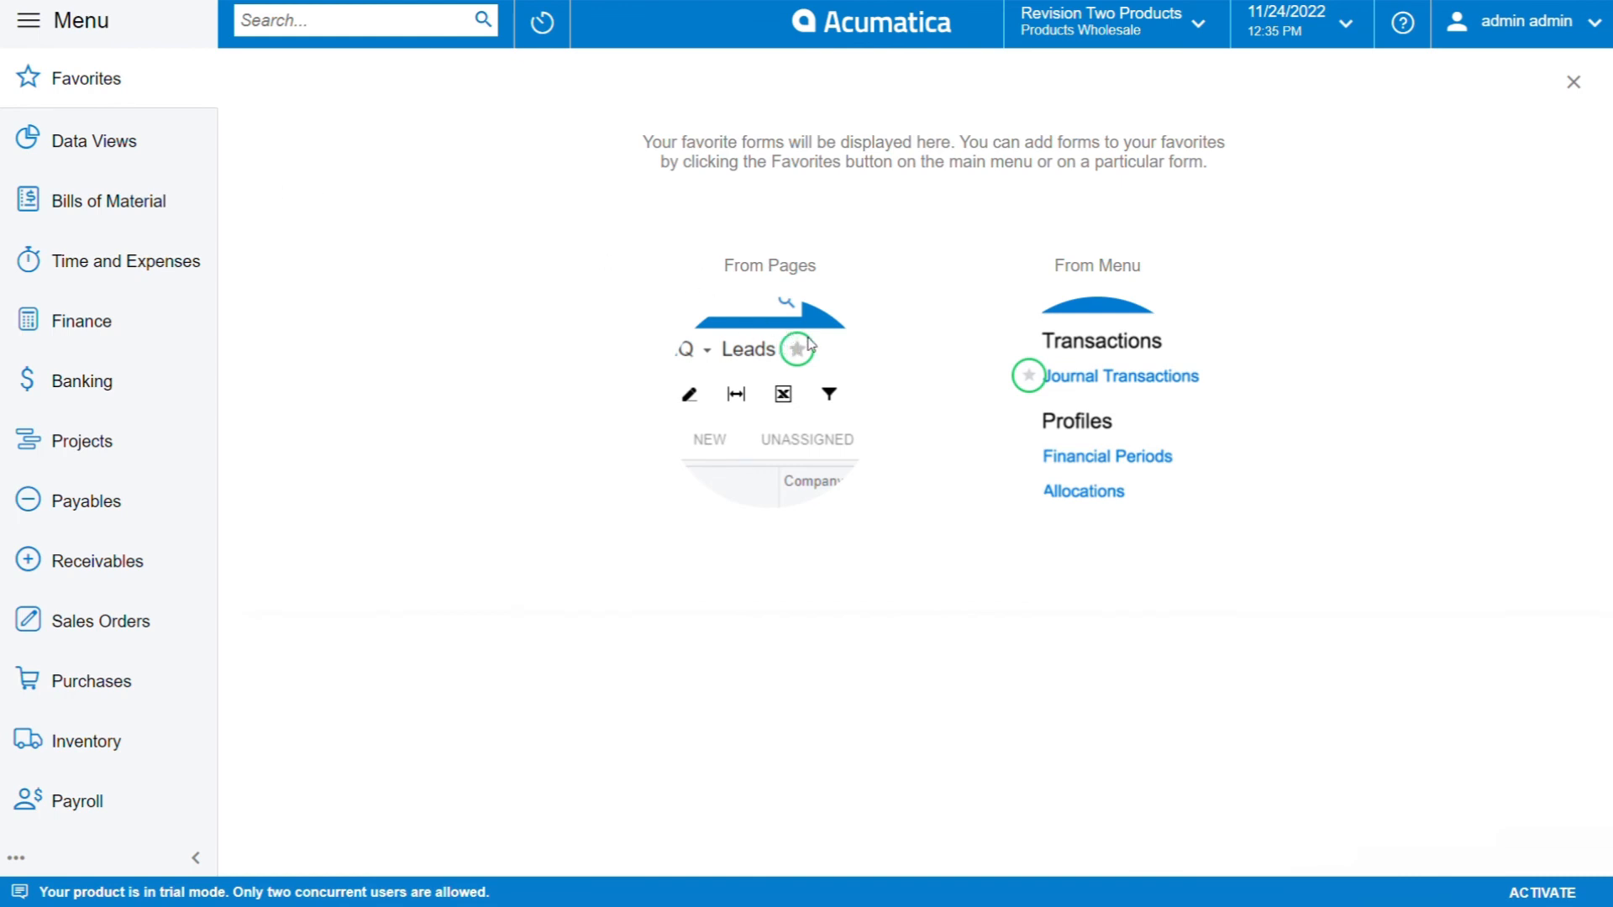
mouse_move(912, 309)
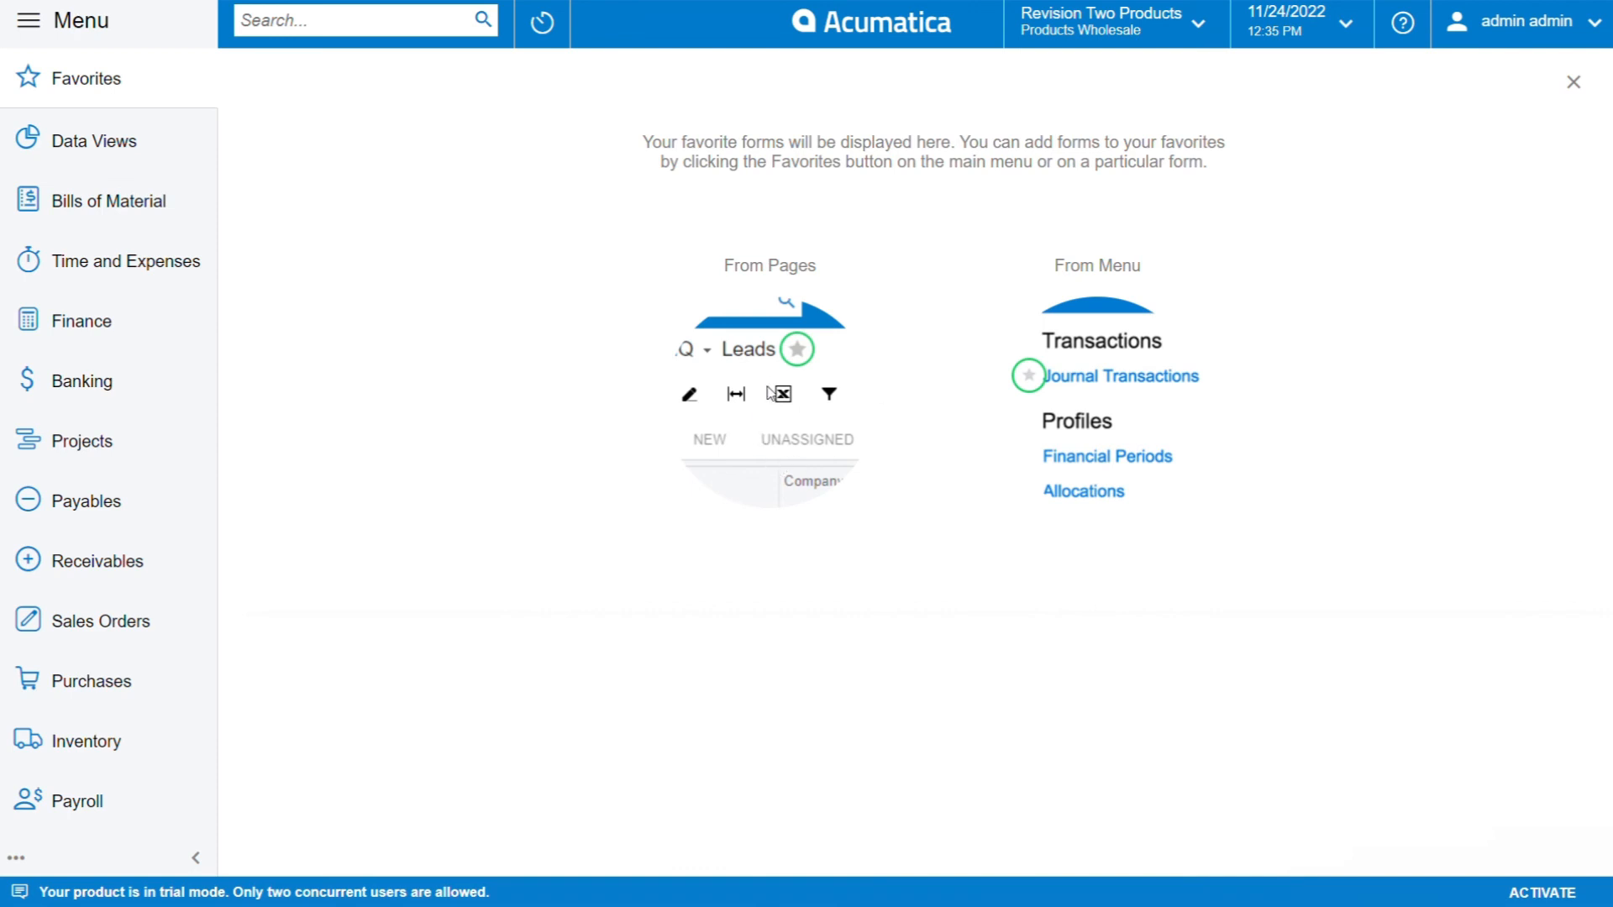
mouse_move(770, 368)
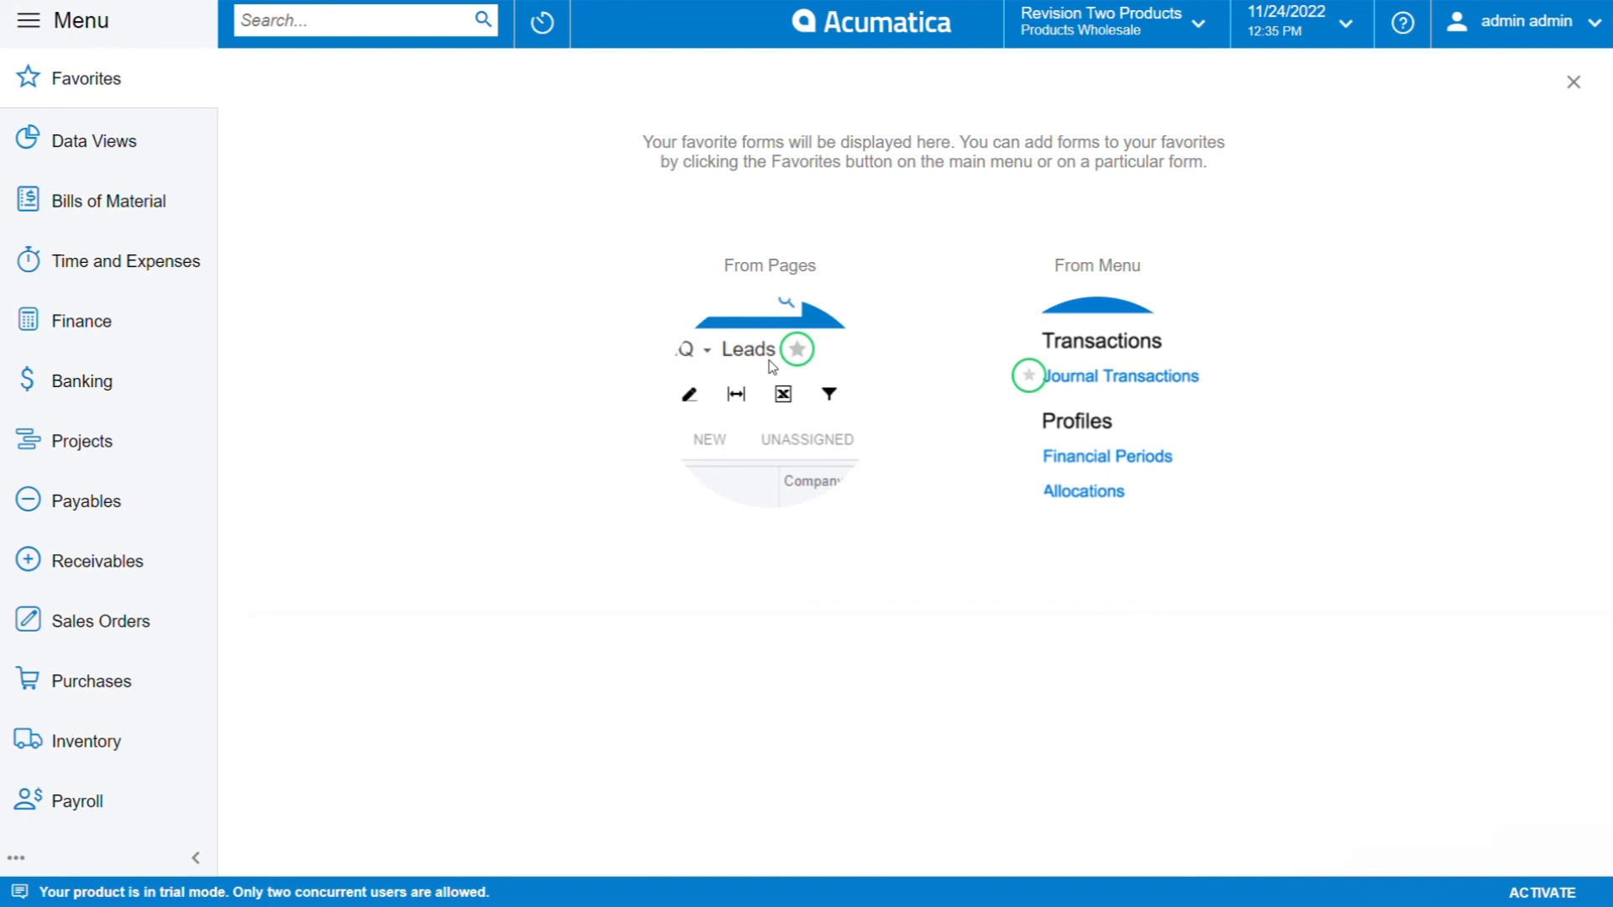
mouse_move(758, 158)
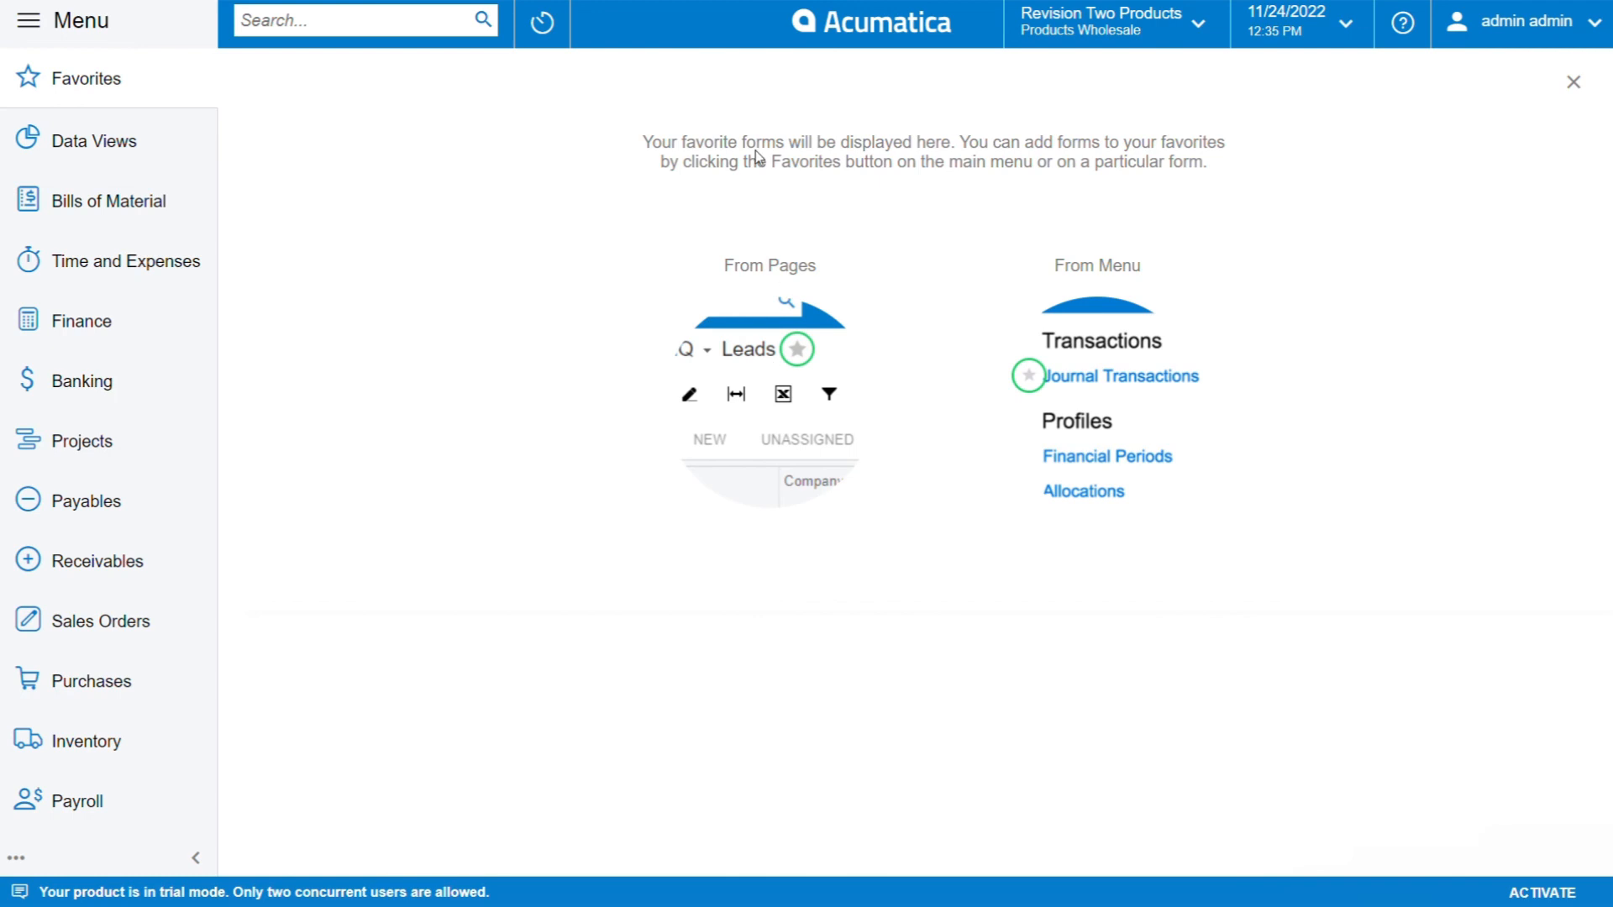
mouse_move(863, 16)
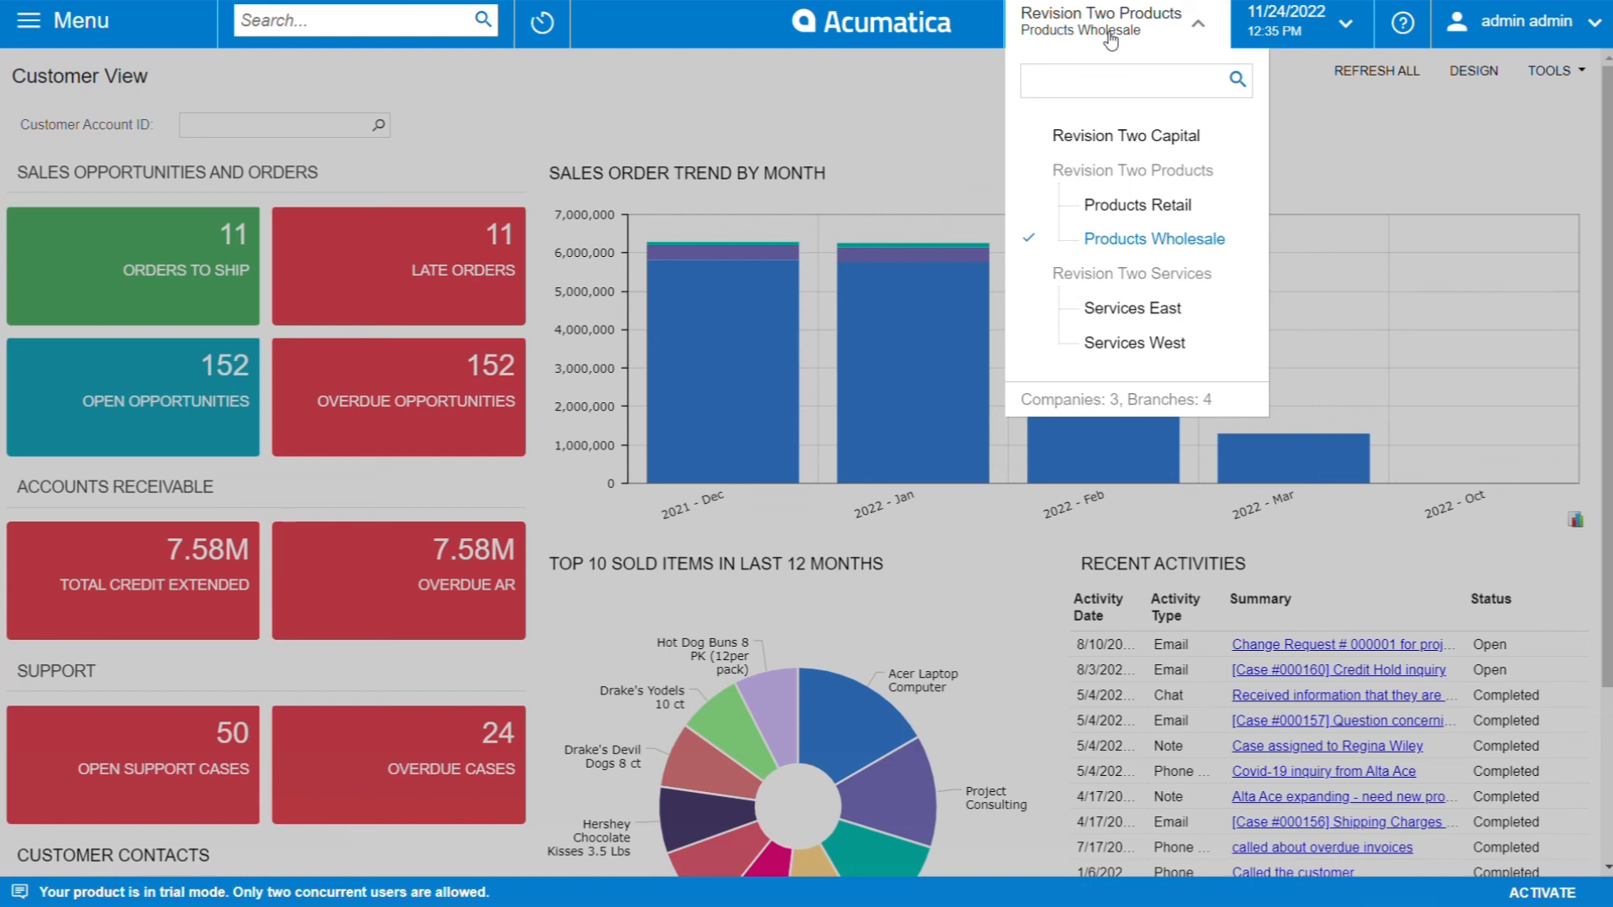
left_click(1135, 80)
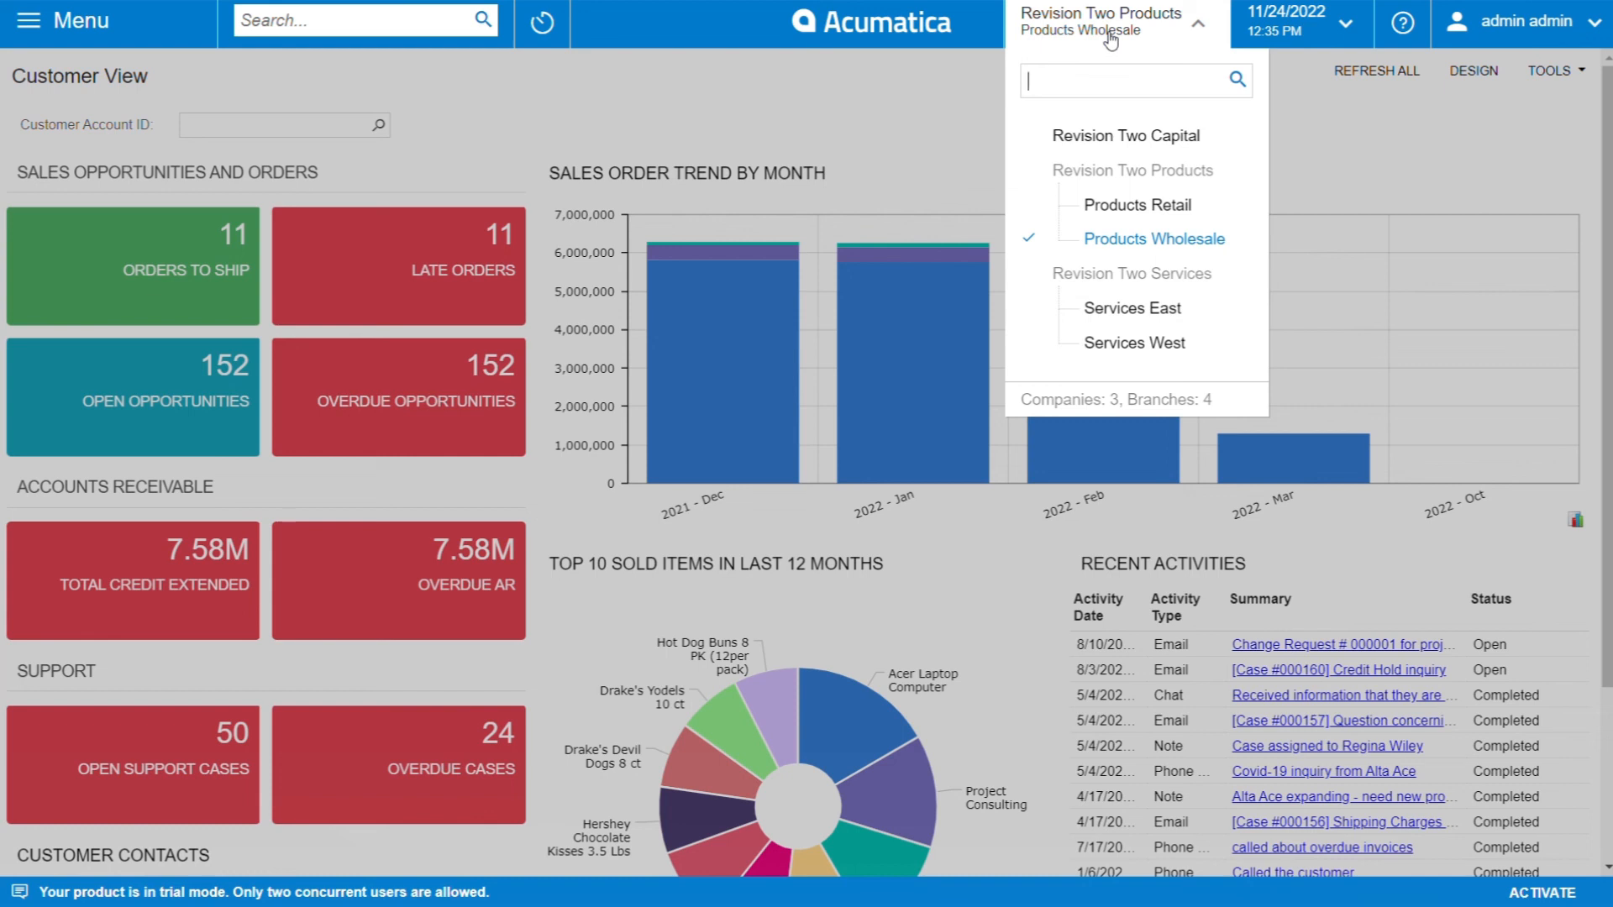